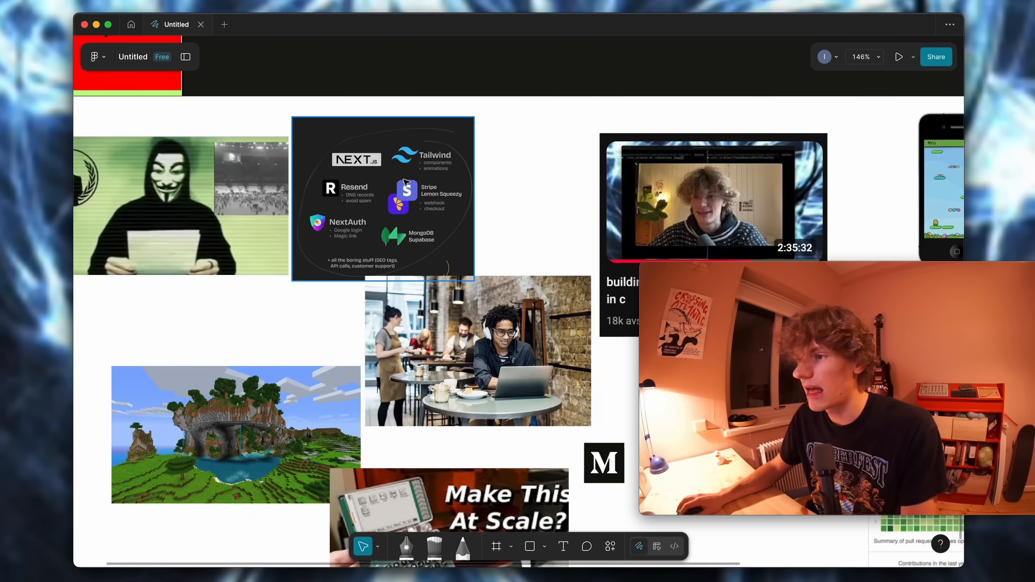
Step: Browse the image board, zooming in on the café laptop photo, and select it
{"action": "left_click", "coordinate": [382, 197]}
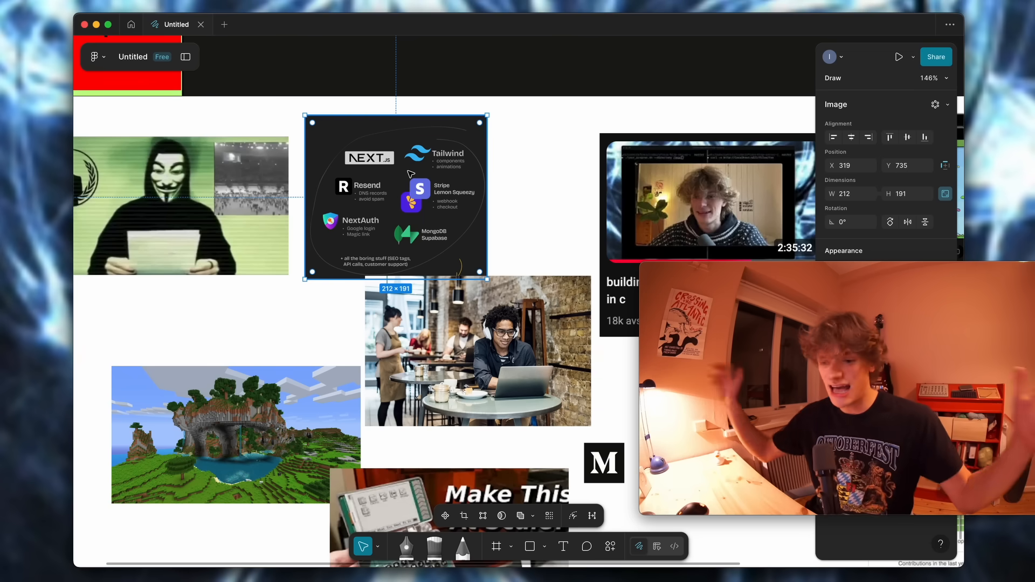
{"action": "left_click", "coordinate": [500, 180]}
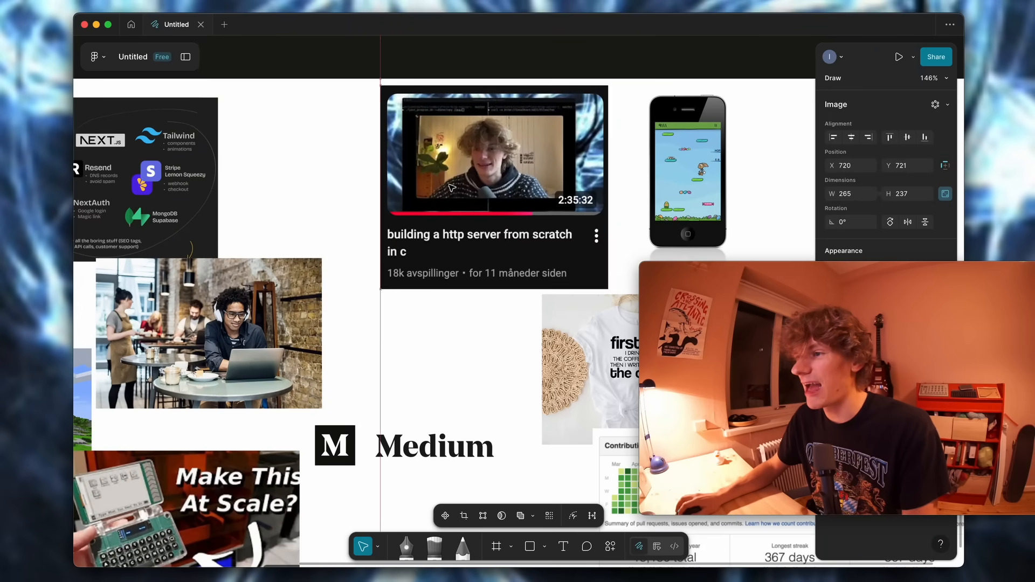
{"action": "left_click_drag", "start_coordinate": [495, 152], "coordinate": [440, 164]}
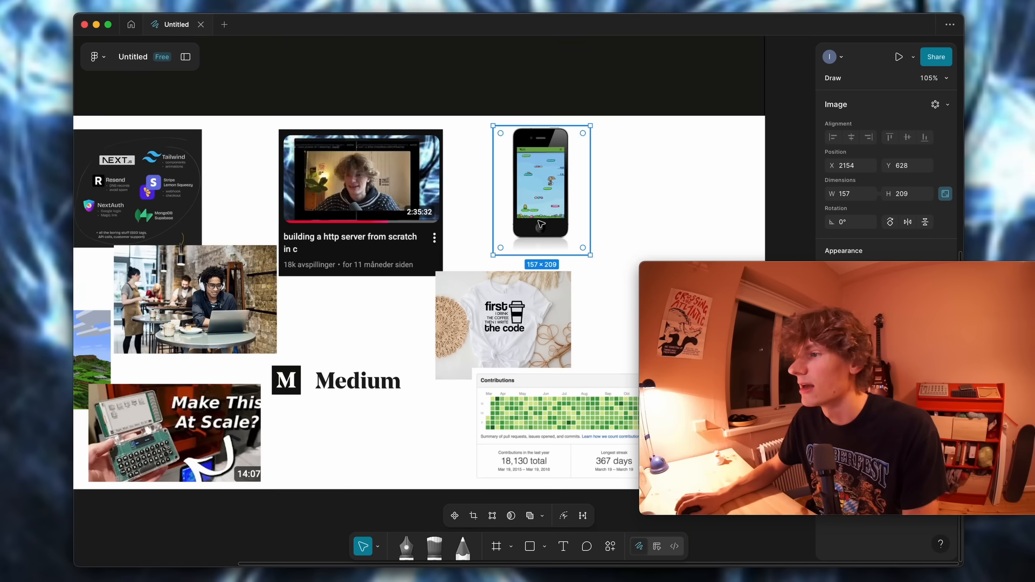
{"action": "left_click_drag", "start_coordinate": [541, 188], "coordinate": [590, 204]}
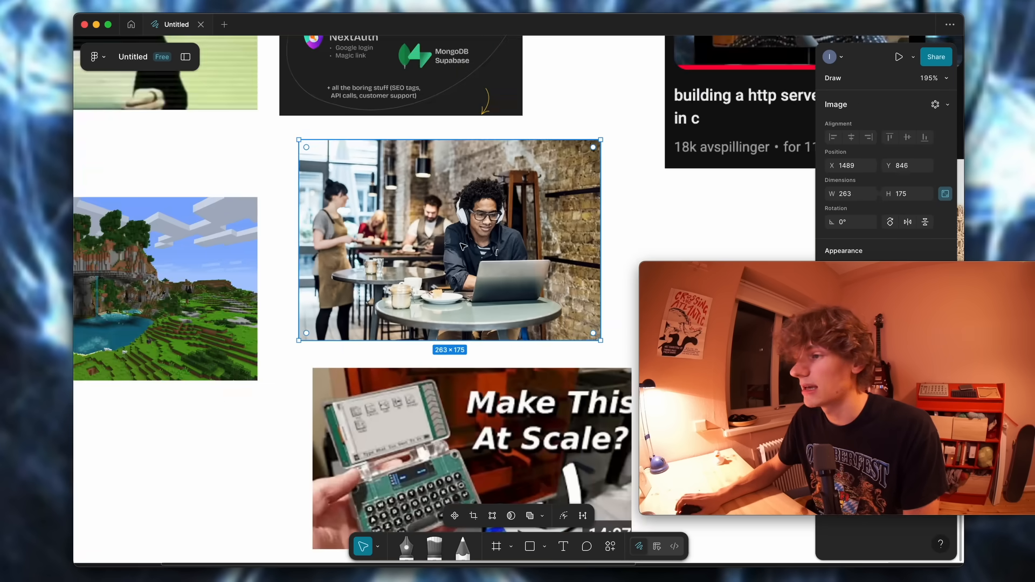
{"action": "left_click_drag", "start_coordinate": [449, 240], "coordinate": [460, 241]}
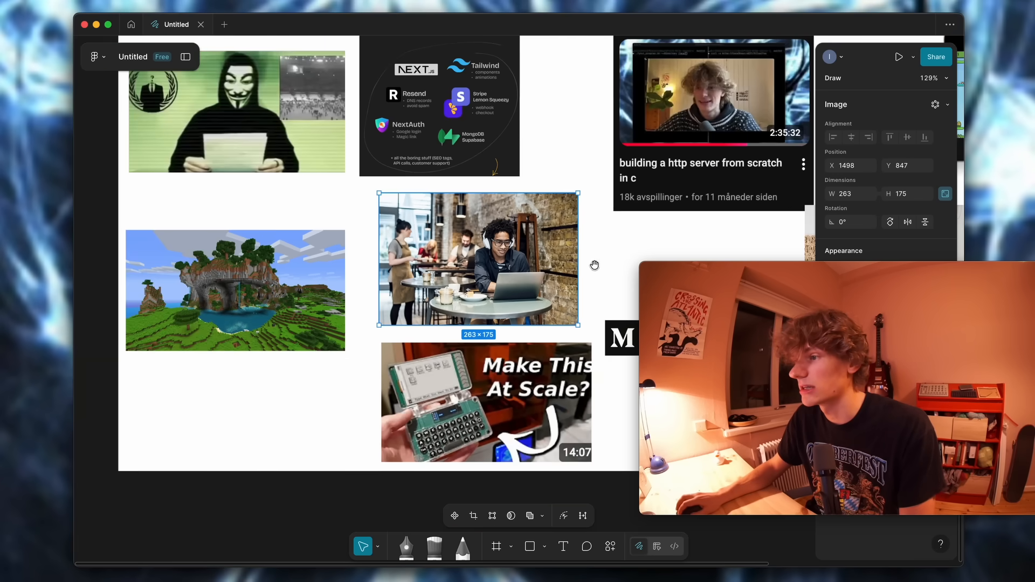
{"action": "scroll", "scroll_direction": "down", "scroll_amount": 3}
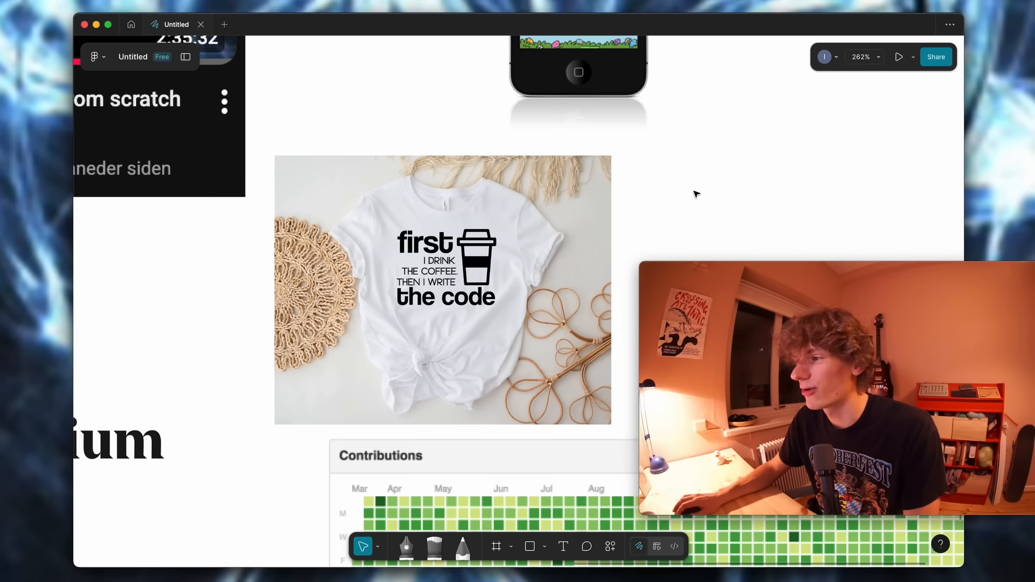
{"action": "left_click", "coordinate": [442, 291]}
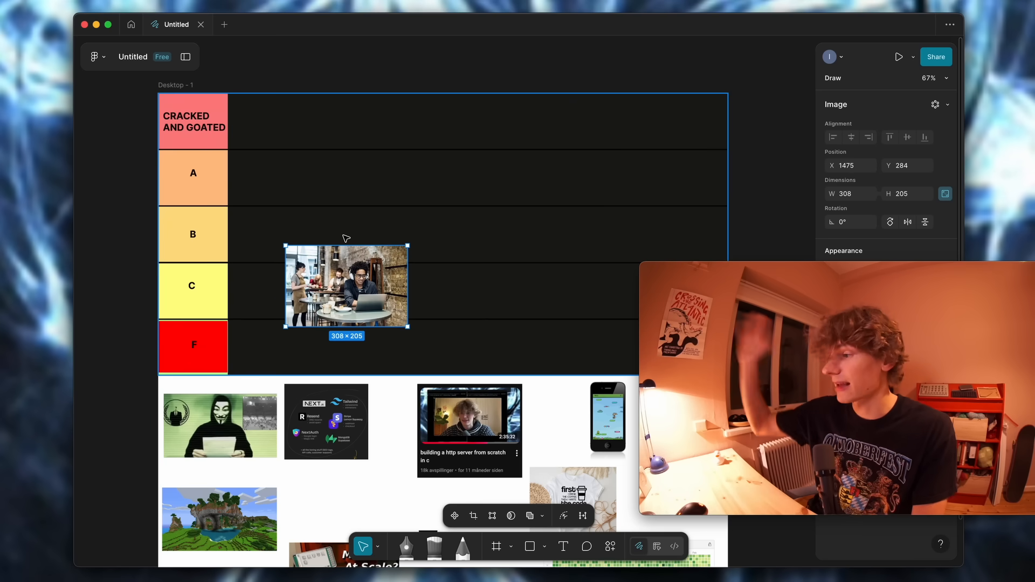
Step: Shrink the café laptop photo slightly and try it in the B row
{"action": "left_click", "coordinate": [344, 286]}
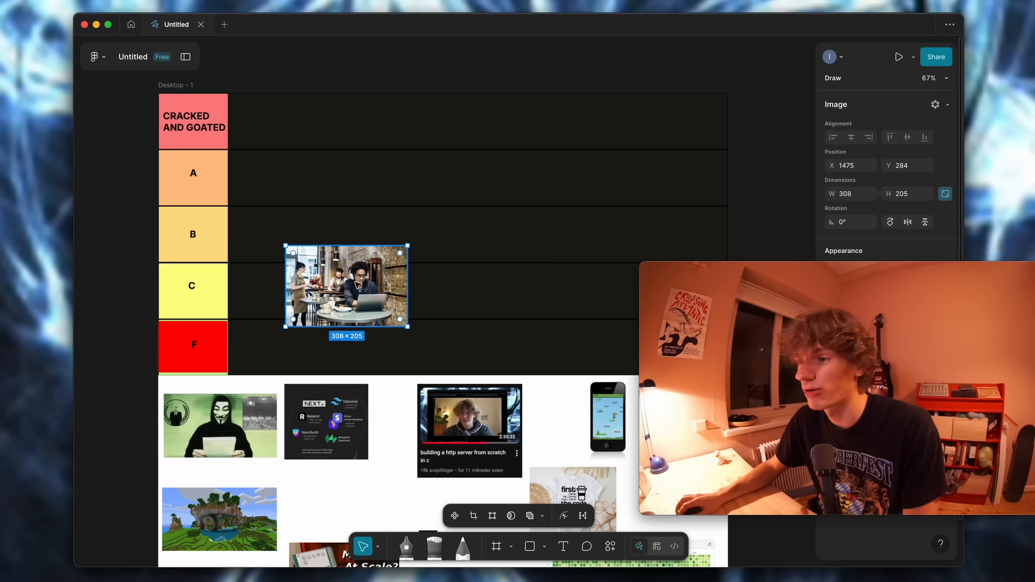
{"action": "left_click_drag", "start_coordinate": [346, 286], "coordinate": [355, 279]}
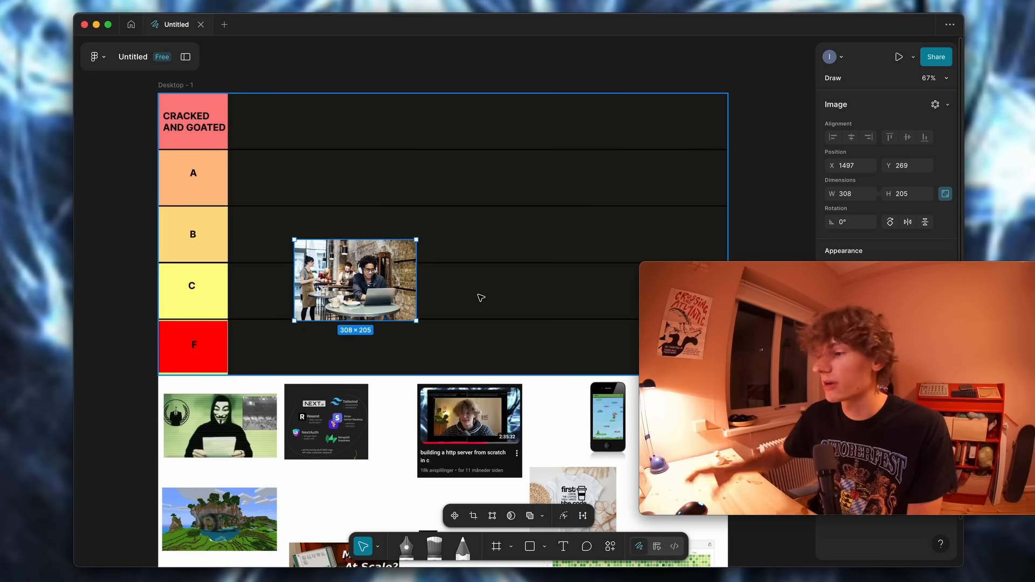
{"action": "left_click", "coordinate": [355, 279]}
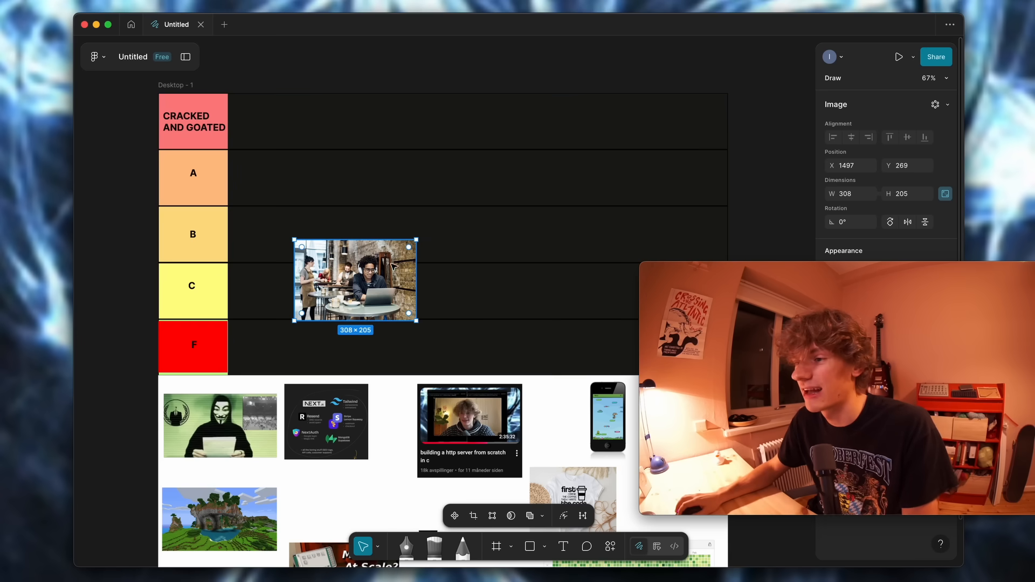
{"action": "left_click_drag", "start_coordinate": [354, 280], "coordinate": [361, 285]}
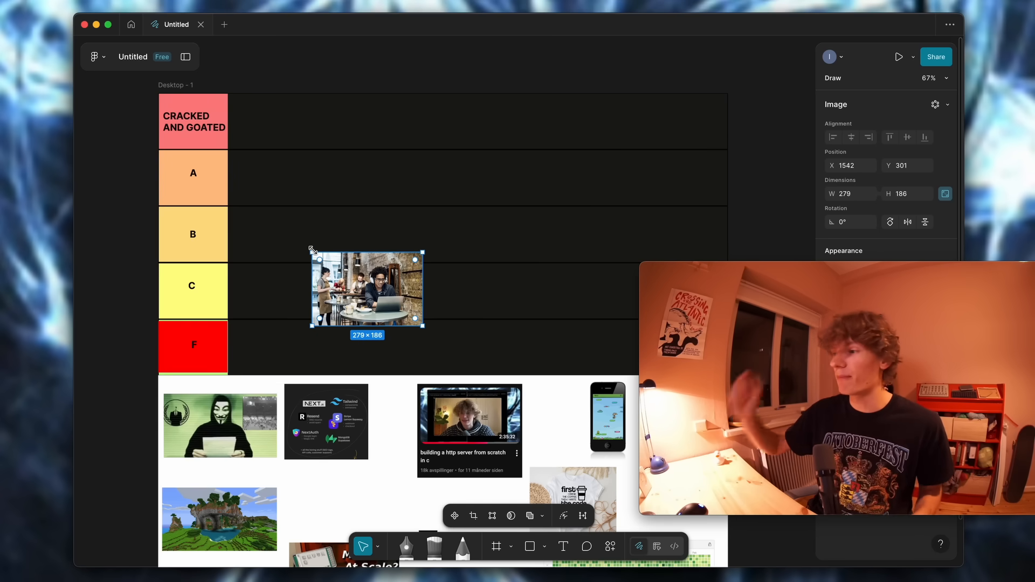
{"action": "left_click_drag", "start_coordinate": [367, 288], "coordinate": [288, 234]}
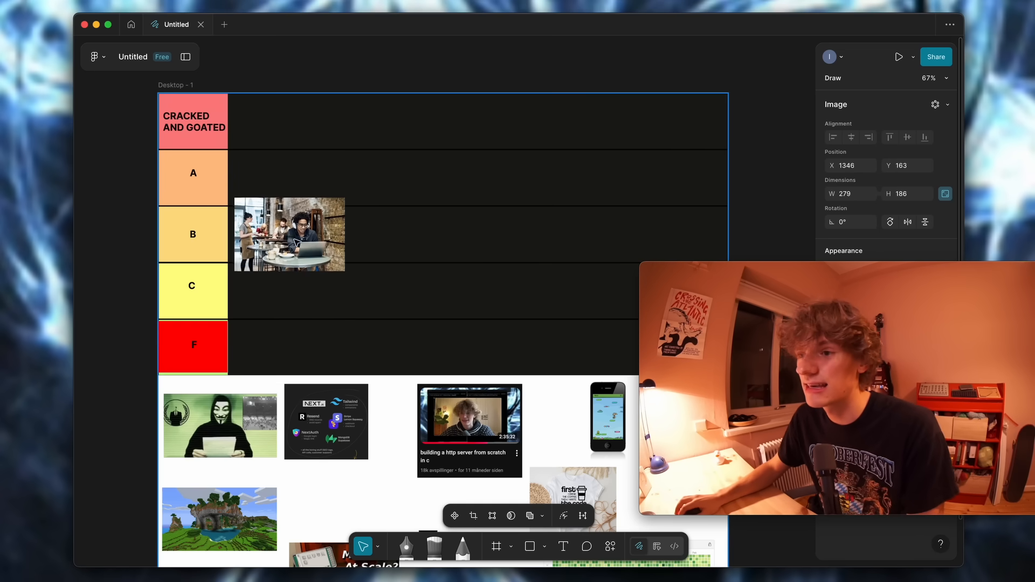
{"action": "left_click_drag", "start_coordinate": [288, 234], "coordinate": [311, 238]}
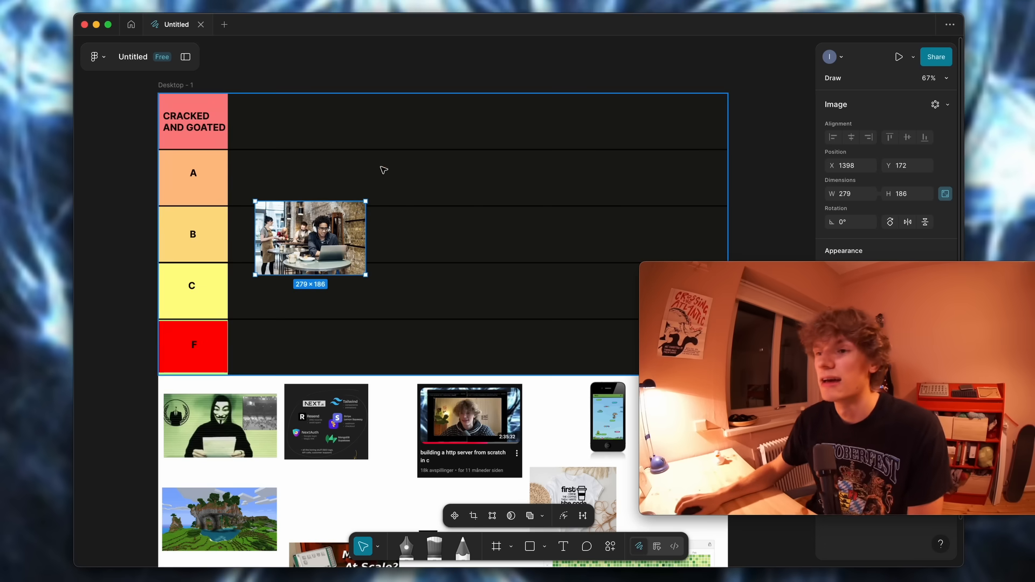
Step: Move the café photo down and settle it at the start of the C row
{"action": "left_click_drag", "start_coordinate": [311, 237], "coordinate": [345, 296]}
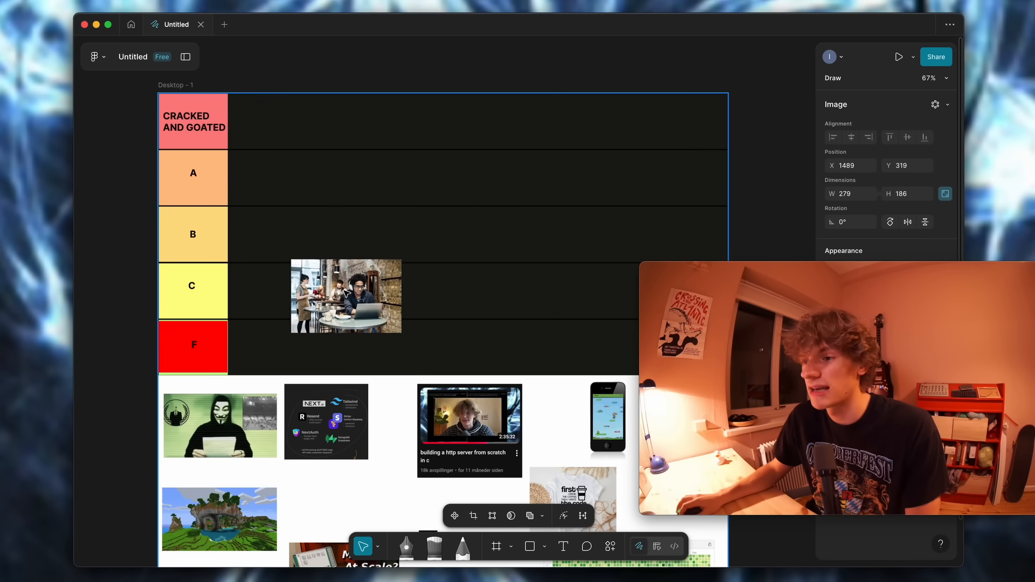
{"action": "left_click_drag", "start_coordinate": [344, 295], "coordinate": [327, 290]}
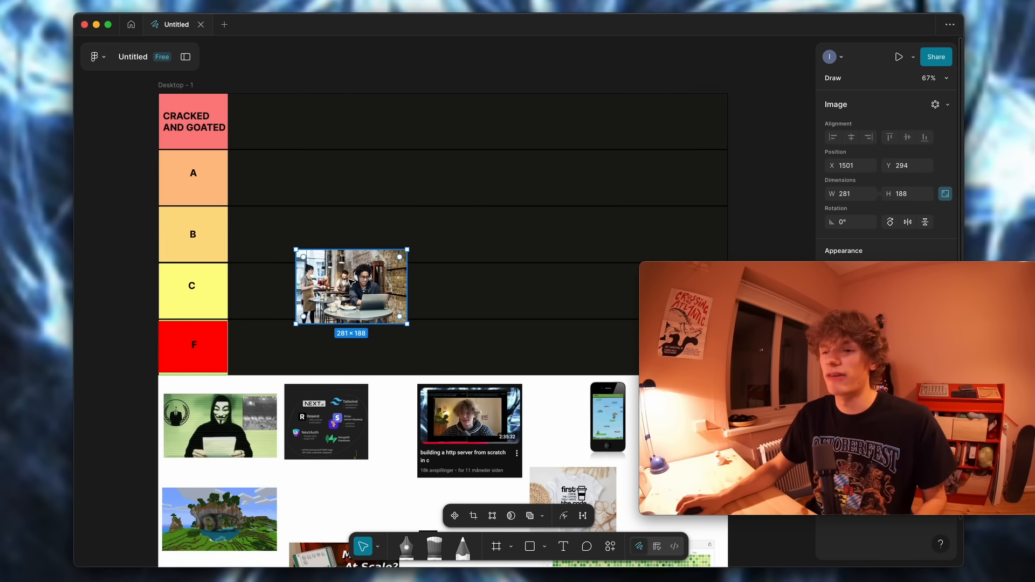
{"action": "left_click_drag", "start_coordinate": [351, 287], "coordinate": [376, 299]}
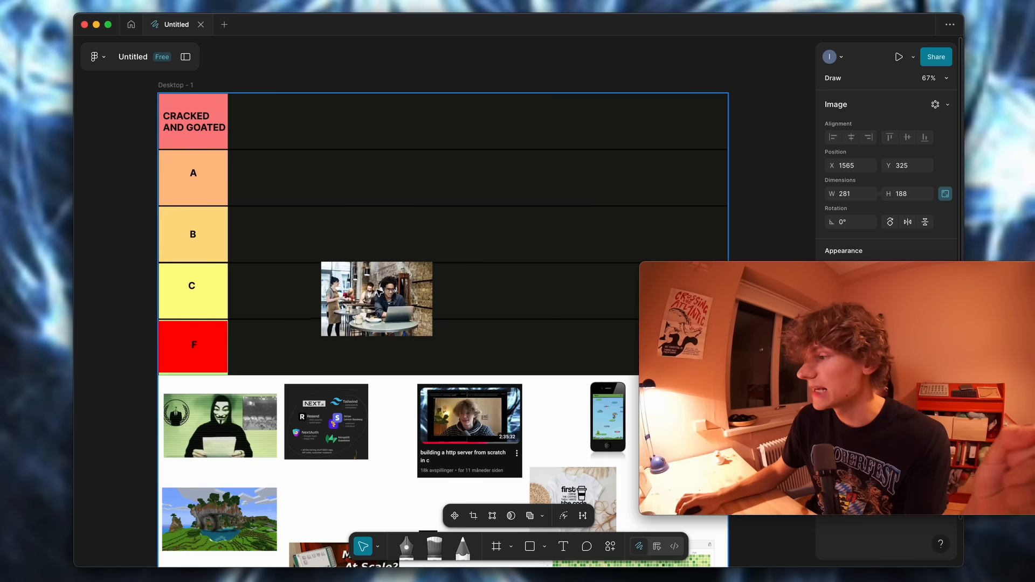
{"action": "left_click_drag", "start_coordinate": [376, 299], "coordinate": [380, 279]}
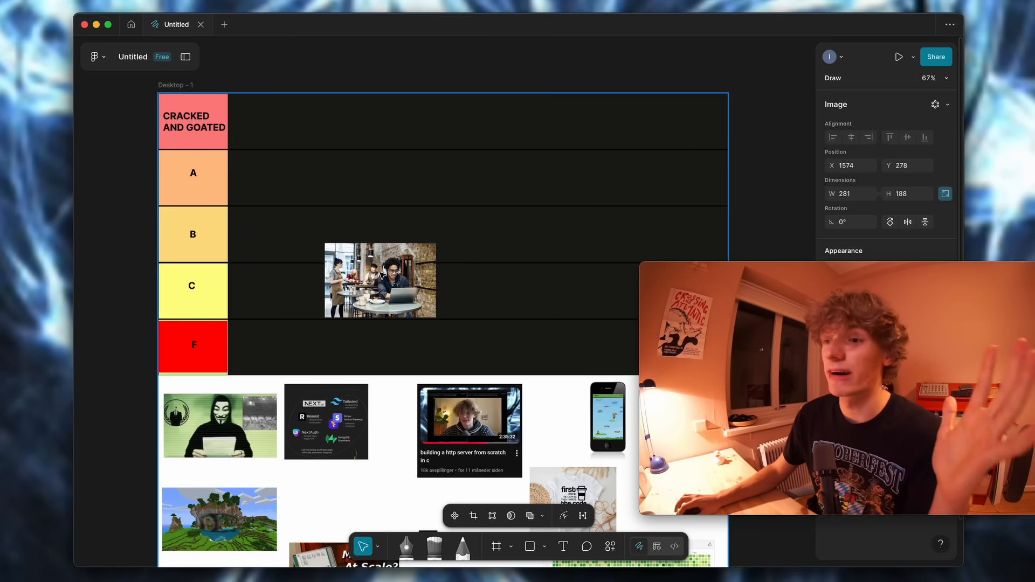
{"action": "left_click_drag", "start_coordinate": [379, 280], "coordinate": [379, 294]}
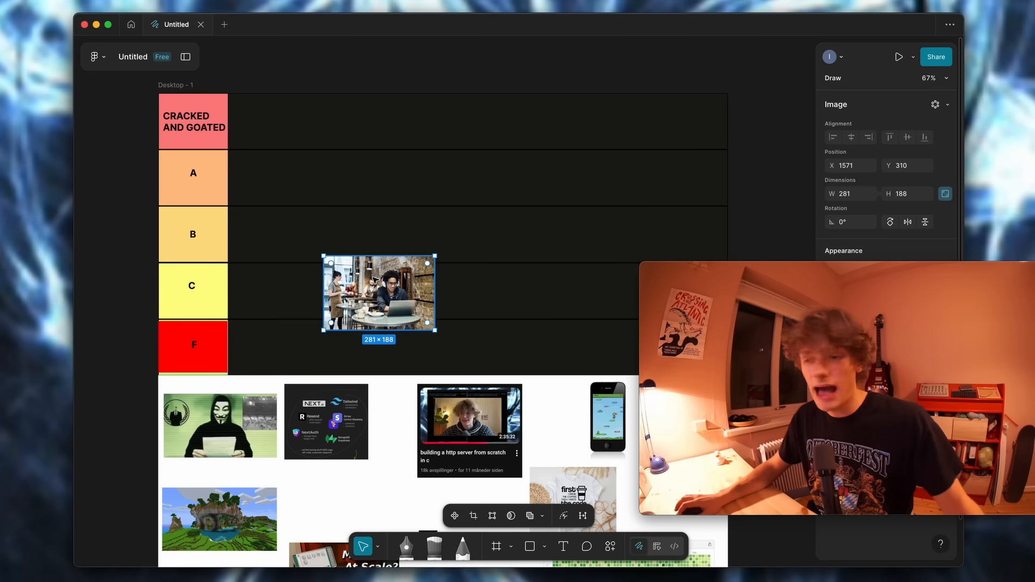
{"action": "left_click_drag", "start_coordinate": [378, 294], "coordinate": [380, 273]}
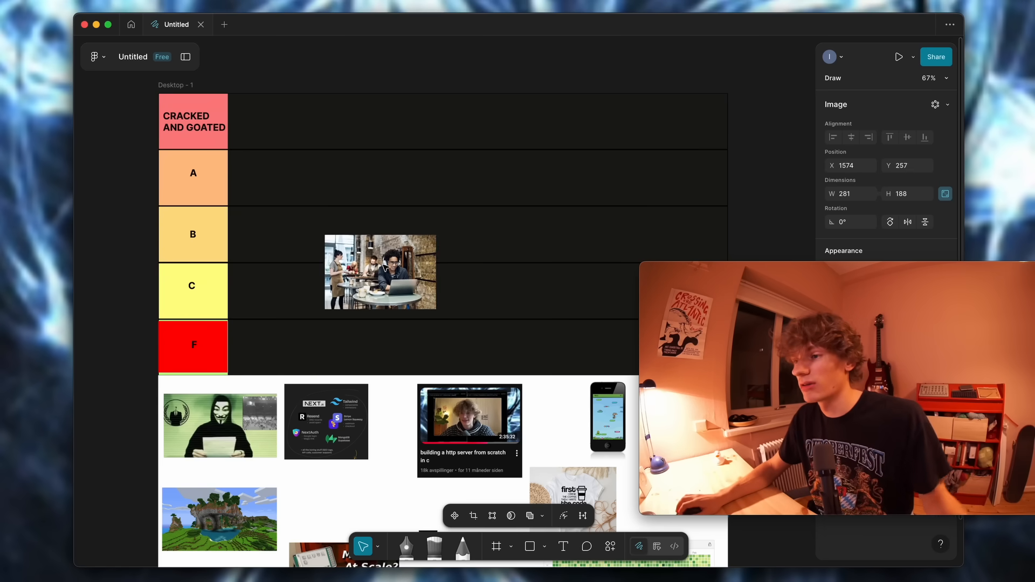
{"action": "left_click_drag", "start_coordinate": [379, 272], "coordinate": [388, 288]}
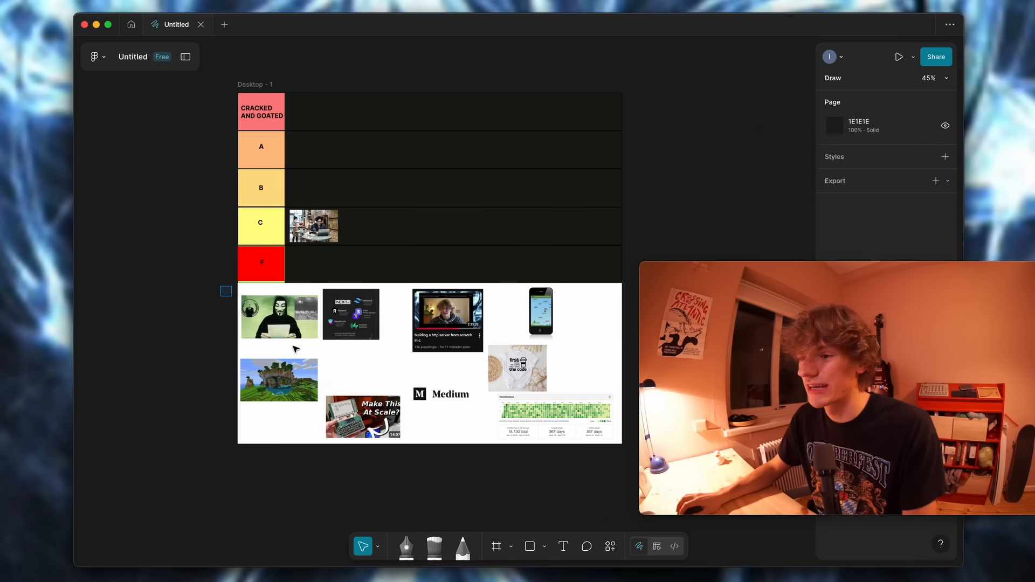
Step: Zoom in on the tier rows and drag the Medium logo into the C row
{"action": "left_click_drag", "start_coordinate": [225, 290], "coordinate": [614, 438]}
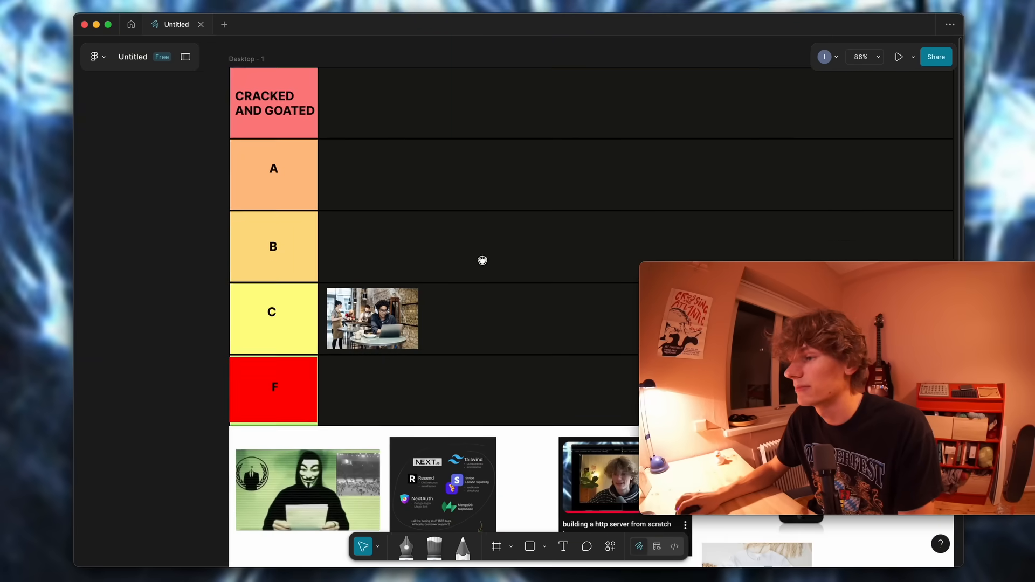
{"action": "scroll", "scroll_direction": "down", "scroll_amount": 3}
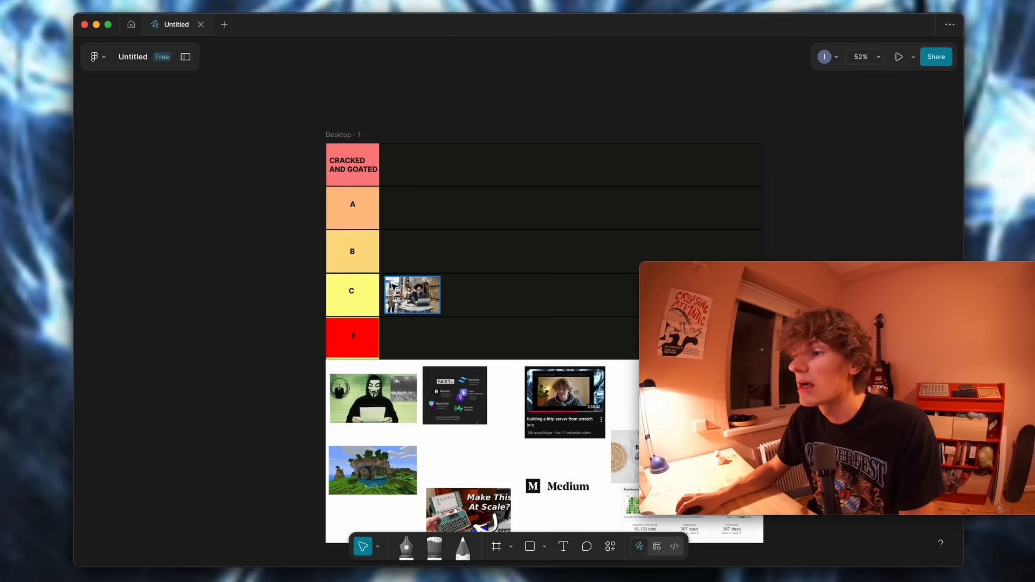
{"action": "left_click", "coordinate": [411, 294]}
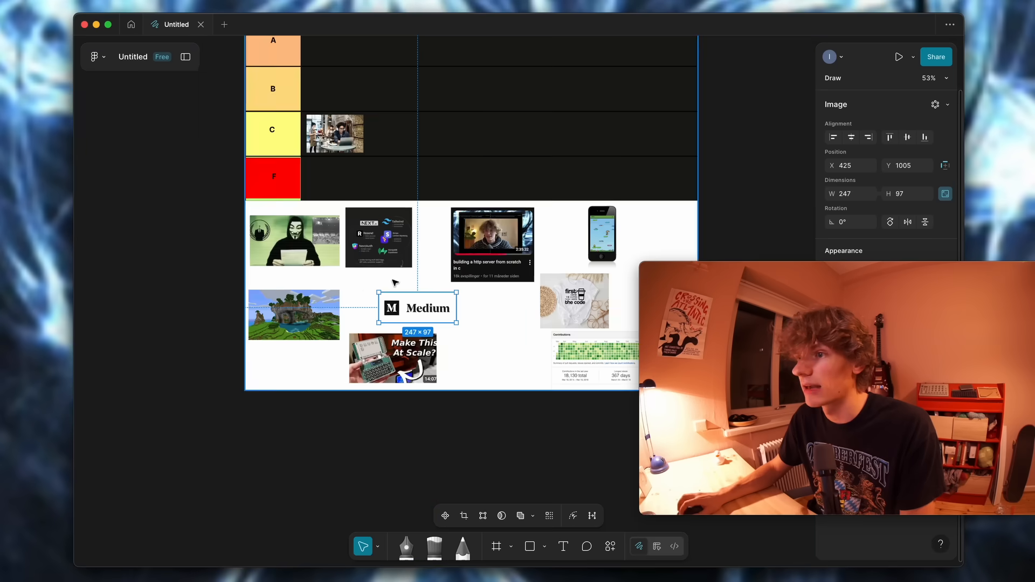
{"action": "left_click_drag", "start_coordinate": [417, 308], "coordinate": [437, 252]}
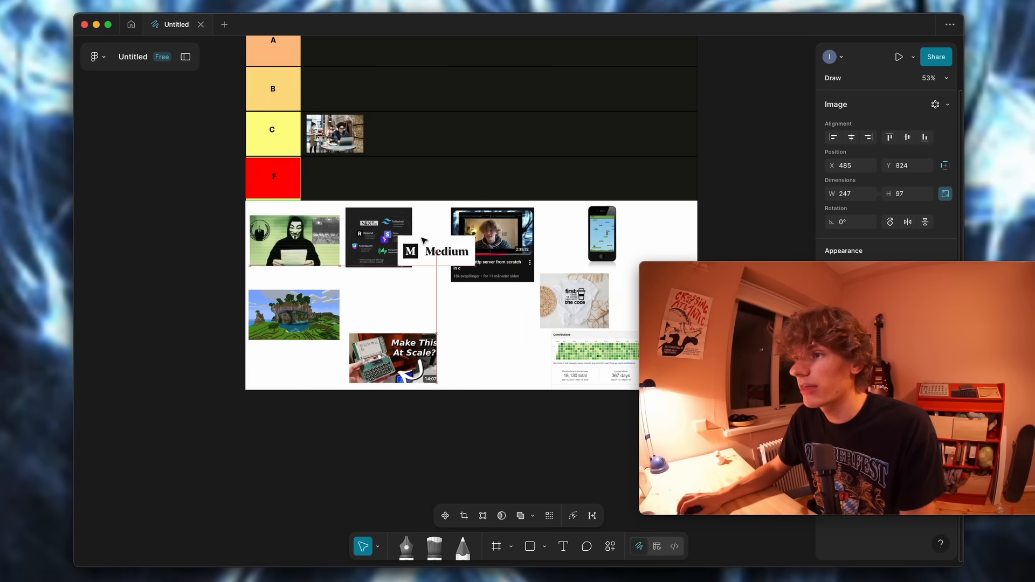
{"action": "left_click_drag", "start_coordinate": [439, 250], "coordinate": [408, 134]}
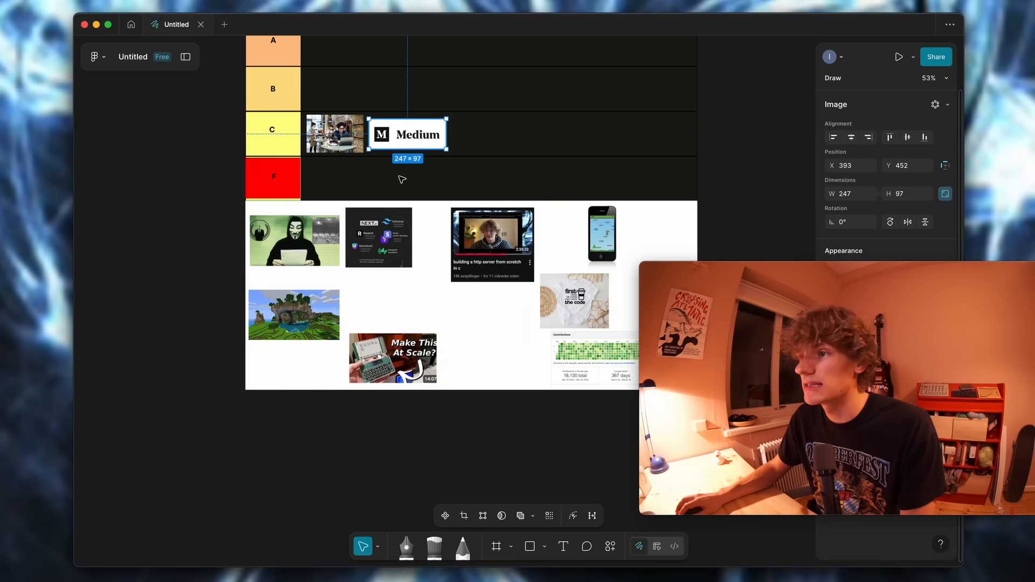
{"action": "left_click_drag", "start_coordinate": [406, 135], "coordinate": [386, 135]}
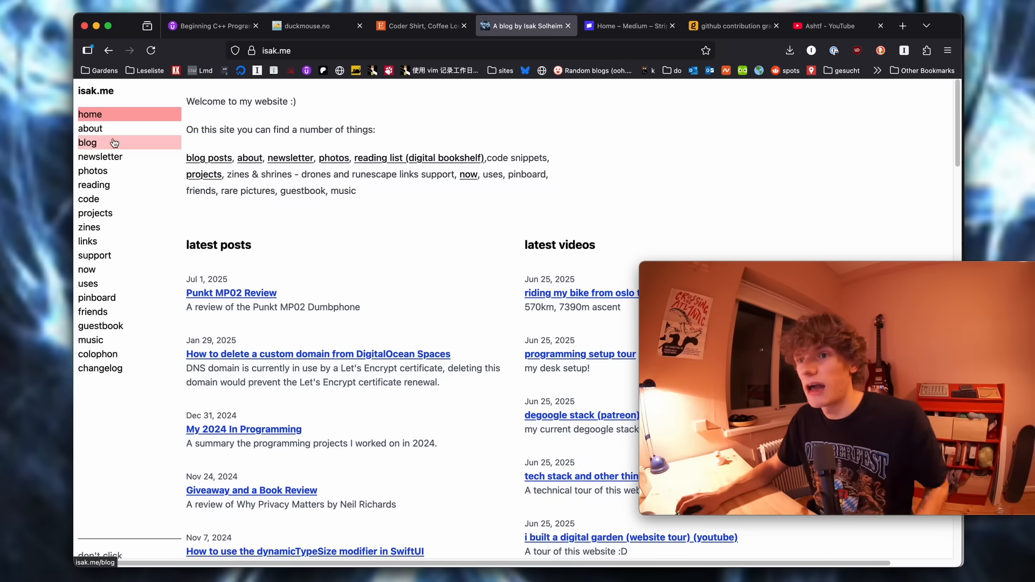
Step: Open the isak.me blog post list and scroll through the zsh-to-fish post
{"action": "left_click", "coordinate": [88, 143]}
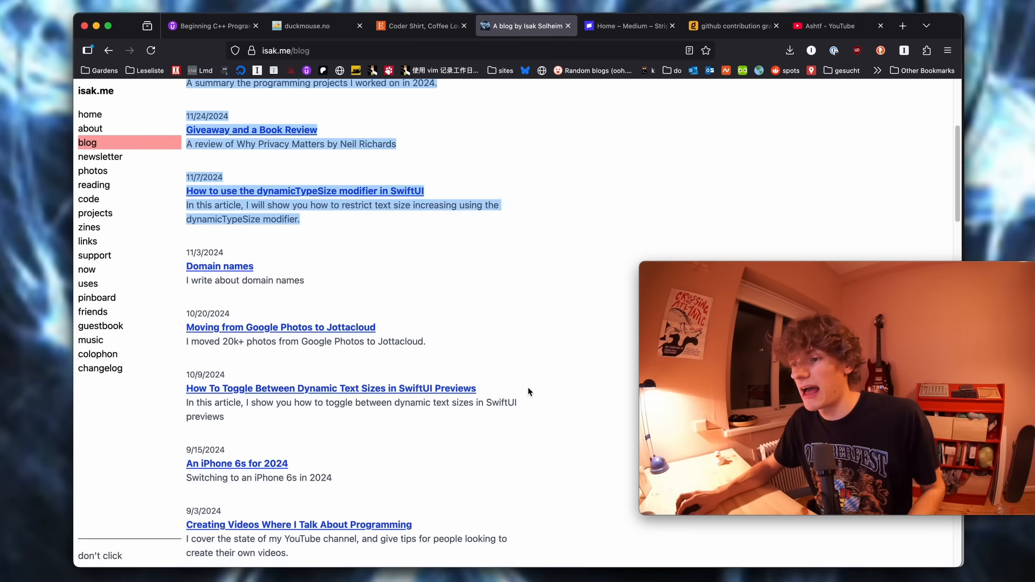
{"action": "scroll", "scroll_direction": "down", "scroll_amount": 3}
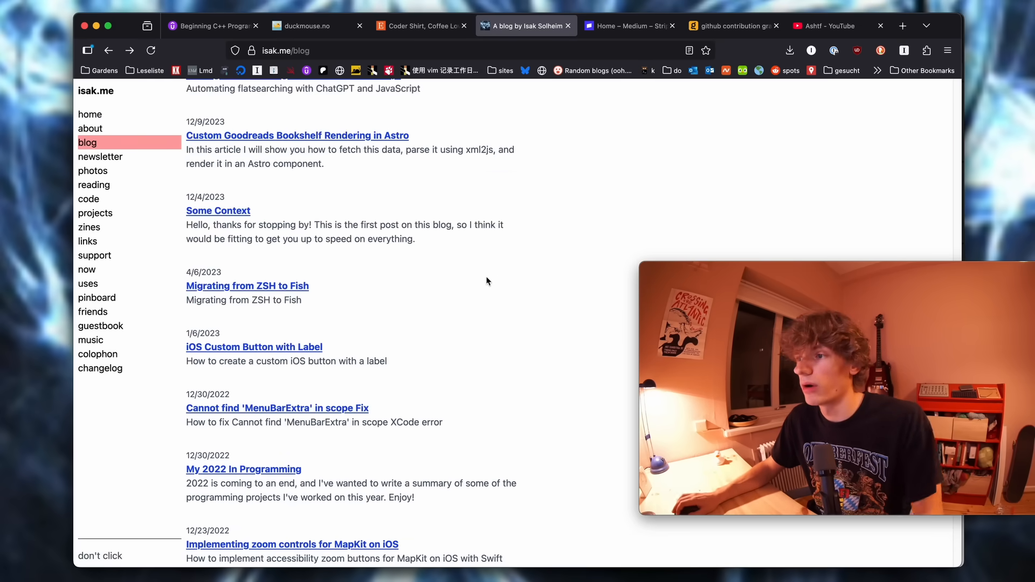
{"action": "left_click", "coordinate": [246, 285]}
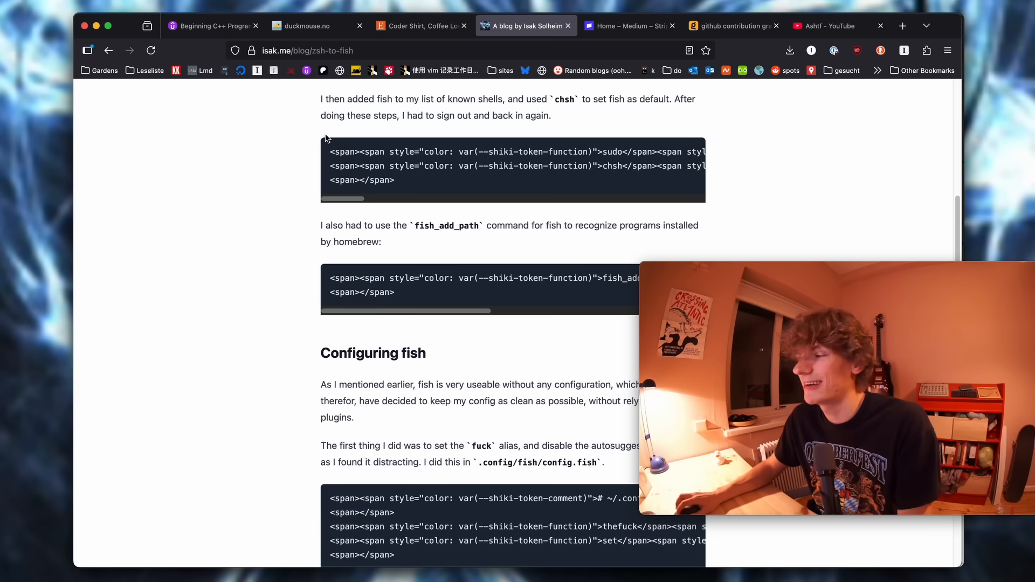
{"action": "mouse_move", "coordinate": [248, 297]}
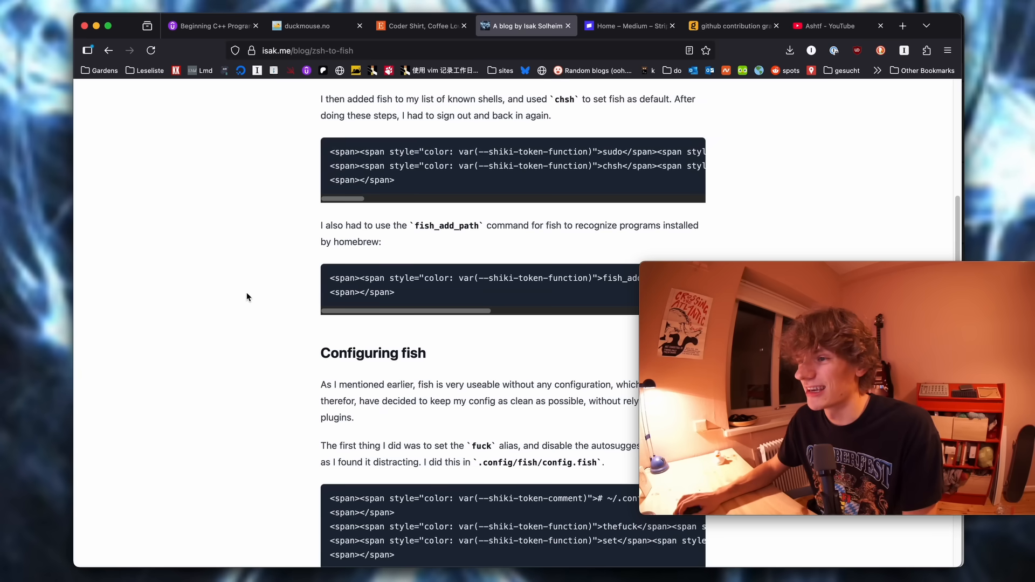
{"action": "scroll", "scroll_direction": "down", "scroll_amount": 3}
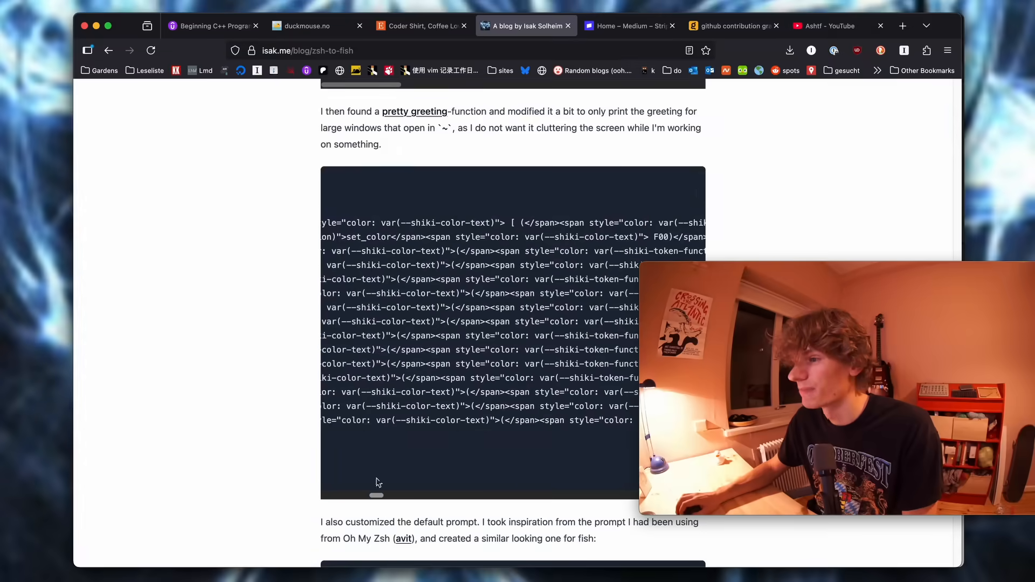
{"action": "left_click", "coordinate": [109, 50]}
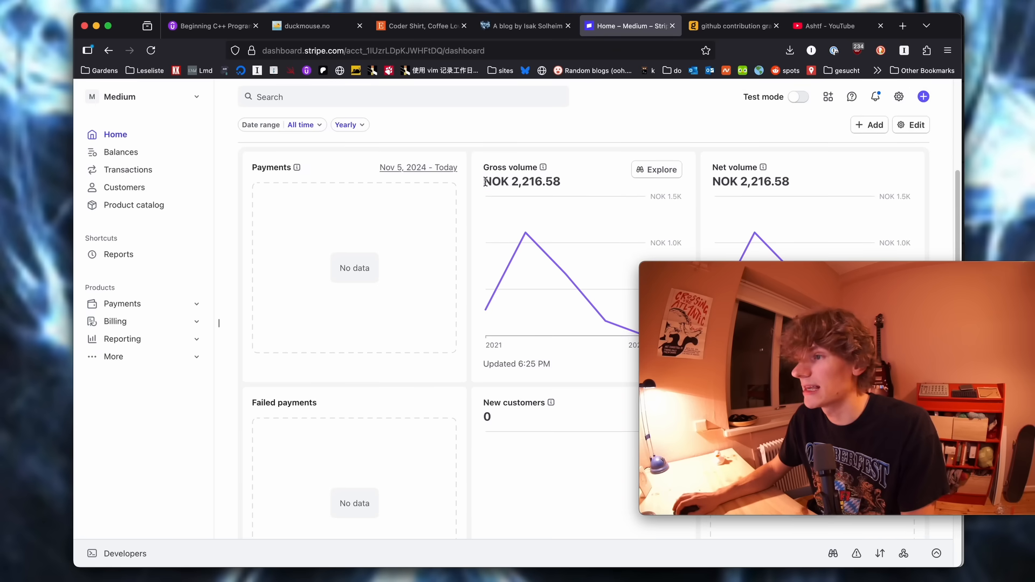
Step: Search Kagi for NOK 2,216.58 'to usd', about $216.81, then close the results
{"action": "double_click", "coordinate": [521, 181]}
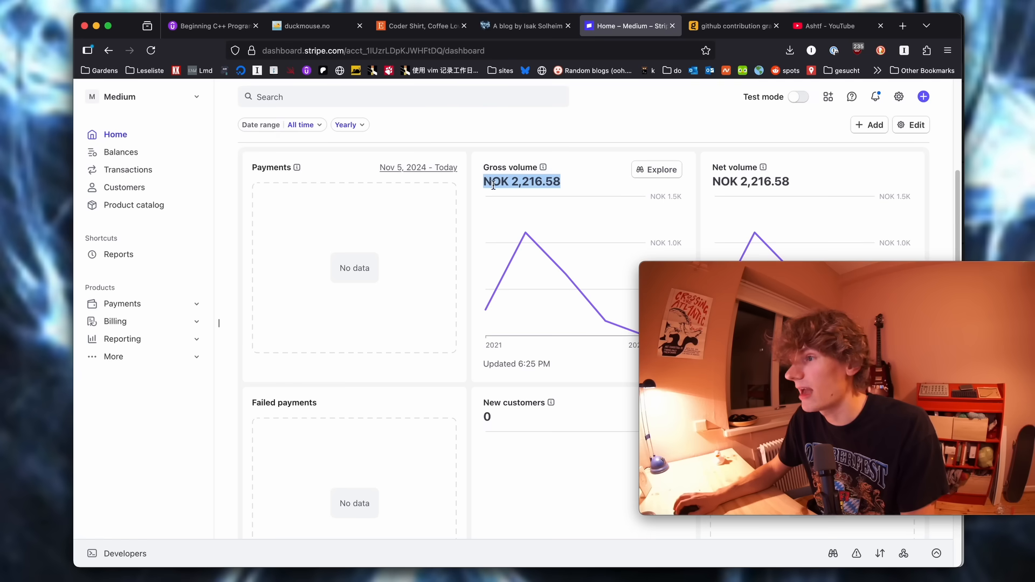
{"action": "right_click", "coordinate": [522, 182]}
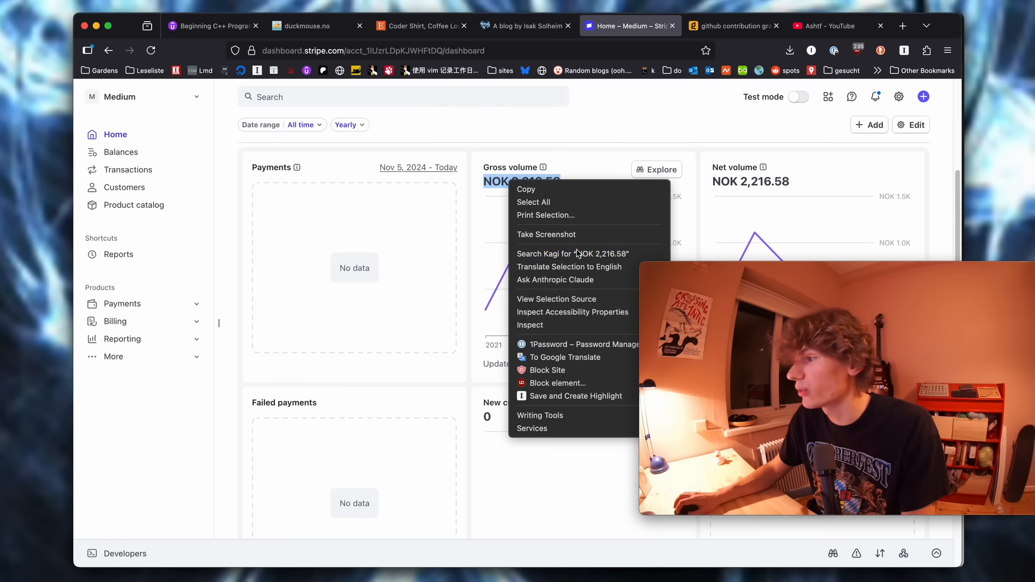
{"action": "left_click", "coordinate": [571, 254]}
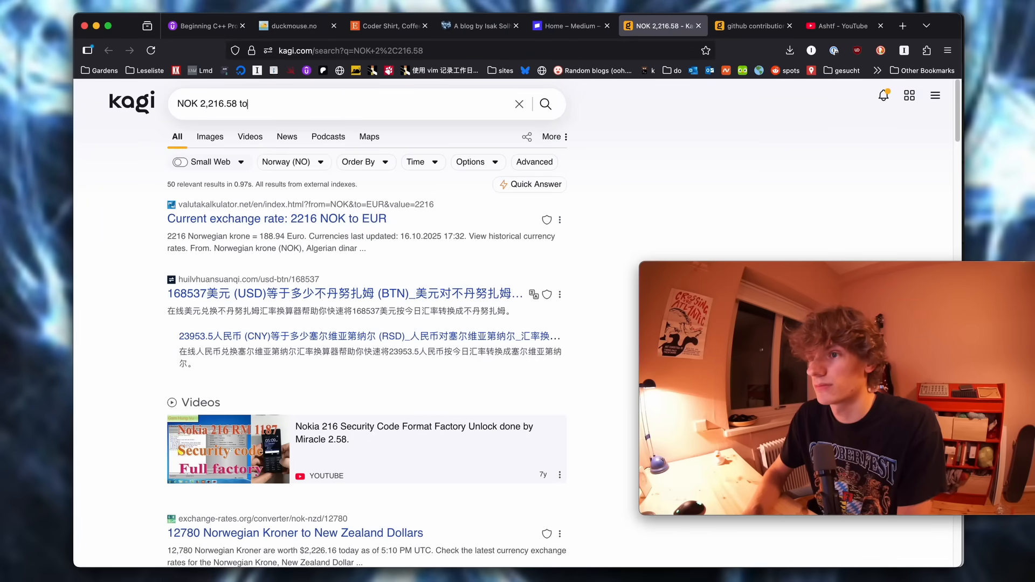
{"action": "type", "text": "usd"}
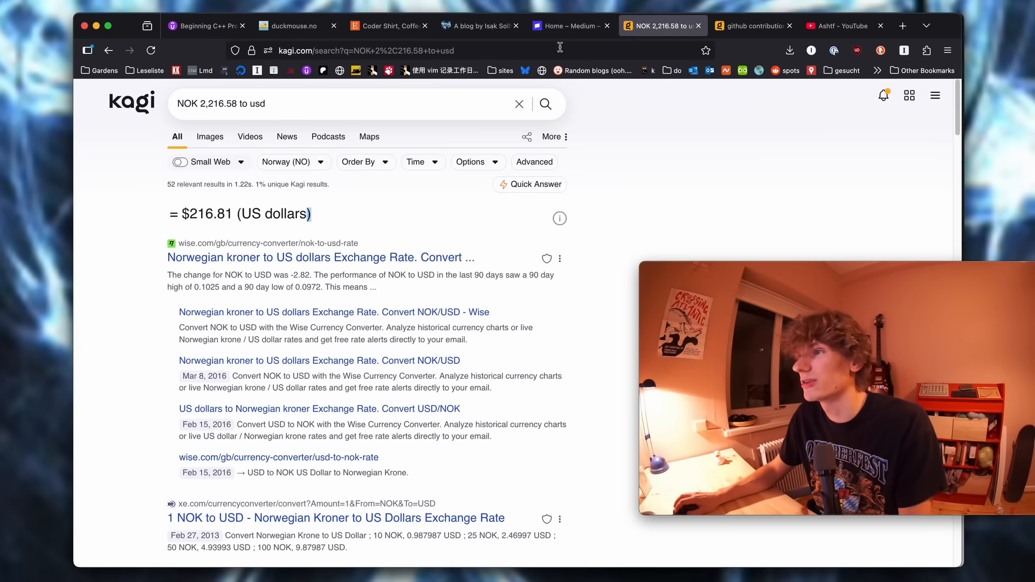
{"action": "left_click", "coordinate": [569, 26]}
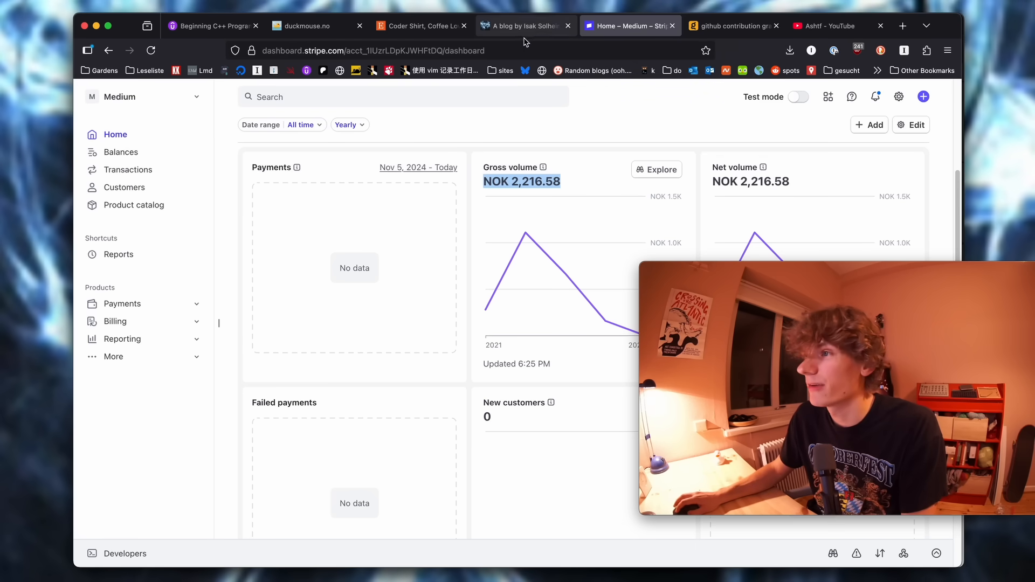
{"action": "left_click", "coordinate": [521, 26]}
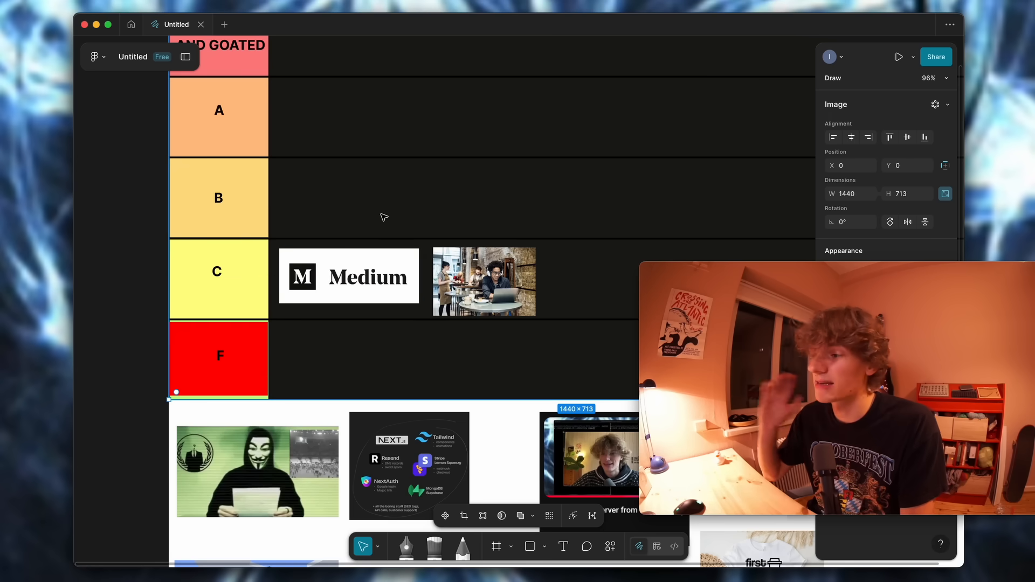
{"action": "scroll", "scroll_direction": "down", "scroll_amount": 3}
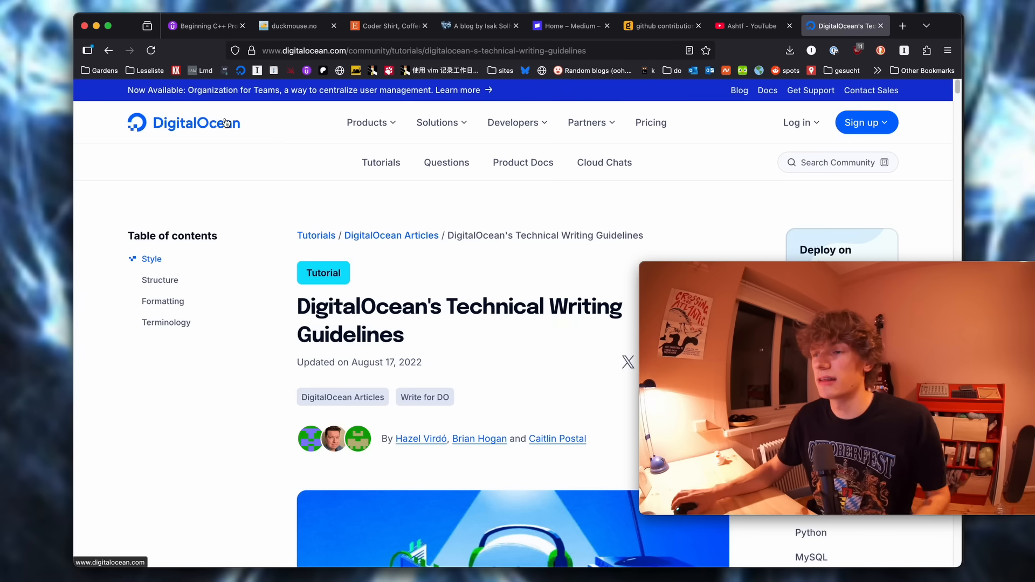
Step: Scroll through the Style, Structure and Formatting sections of DigitalOcean's writing guidelines
{"action": "scroll", "scroll_direction": "down", "scroll_amount": 3}
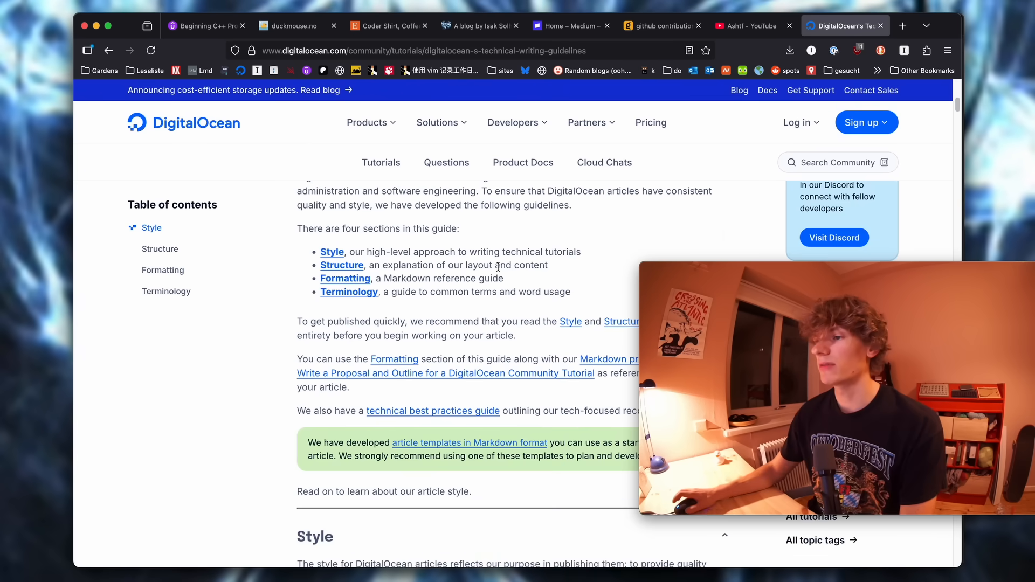
{"action": "scroll", "scroll_direction": "down", "scroll_amount": 3}
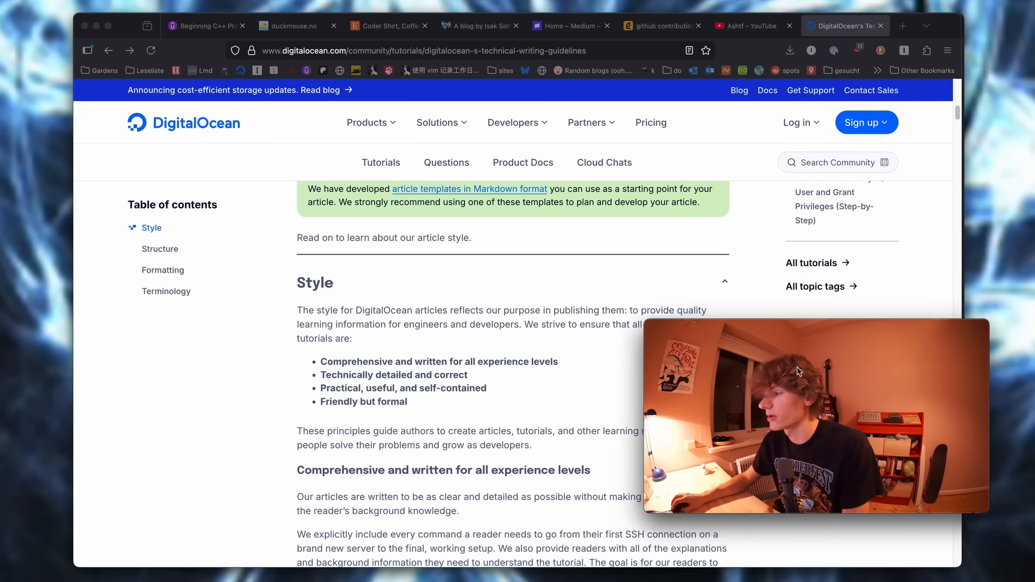
{"action": "scroll", "scroll_direction": "down", "scroll_amount": 3}
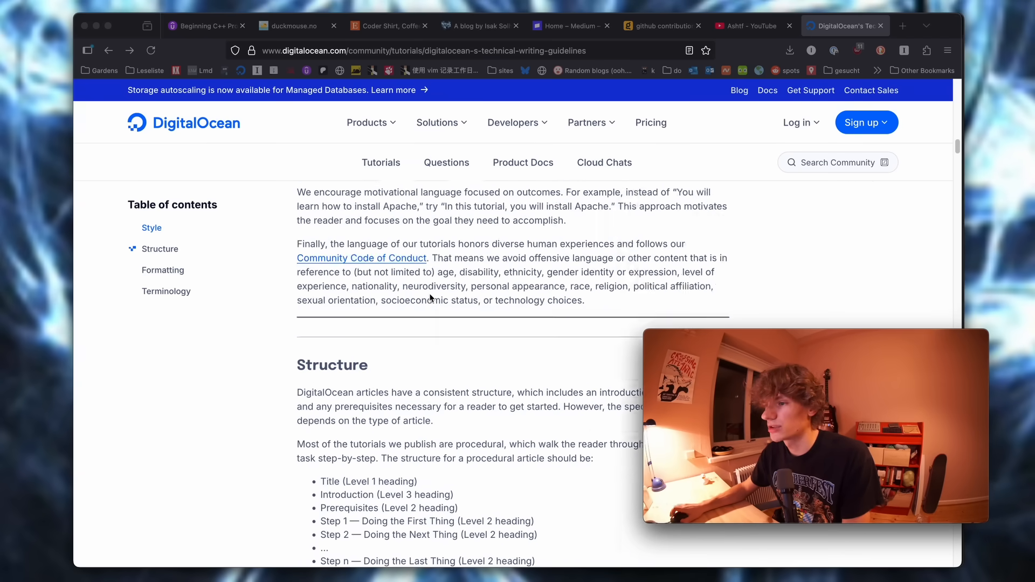
{"action": "scroll", "scroll_direction": "down", "scroll_amount": 3}
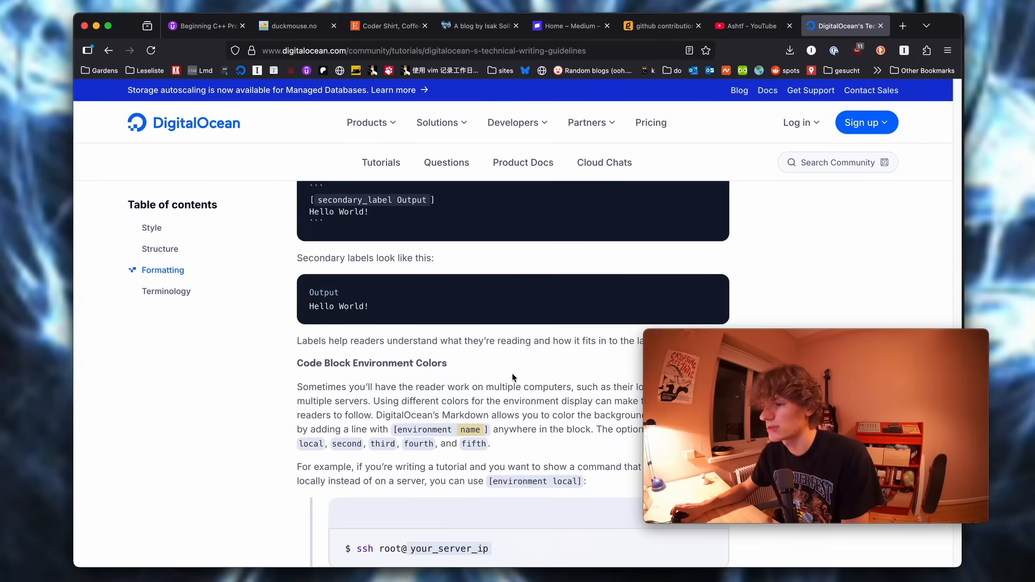
{"action": "scroll", "scroll_direction": "down", "scroll_amount": 3}
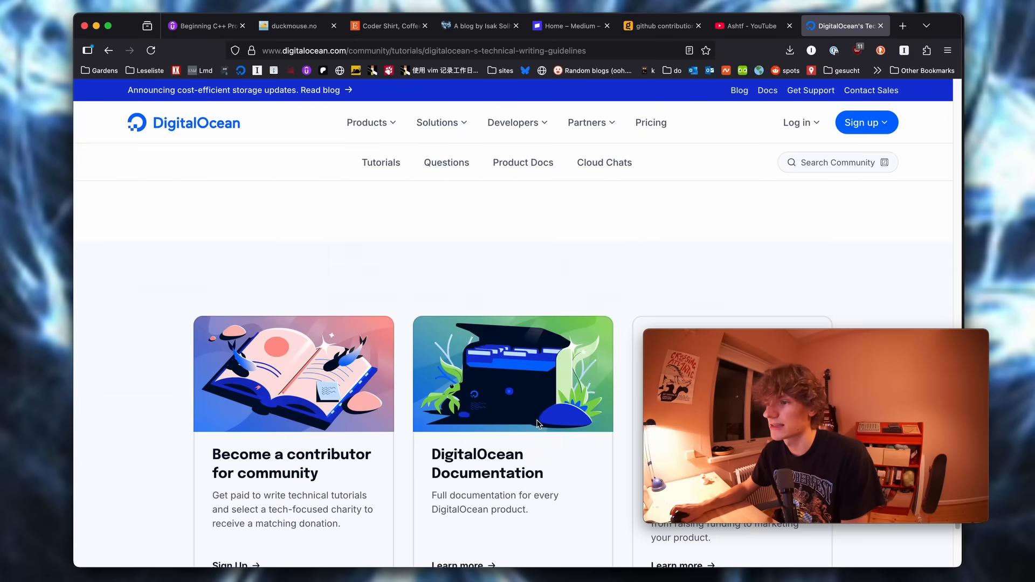
{"action": "left_click", "coordinate": [902, 26]}
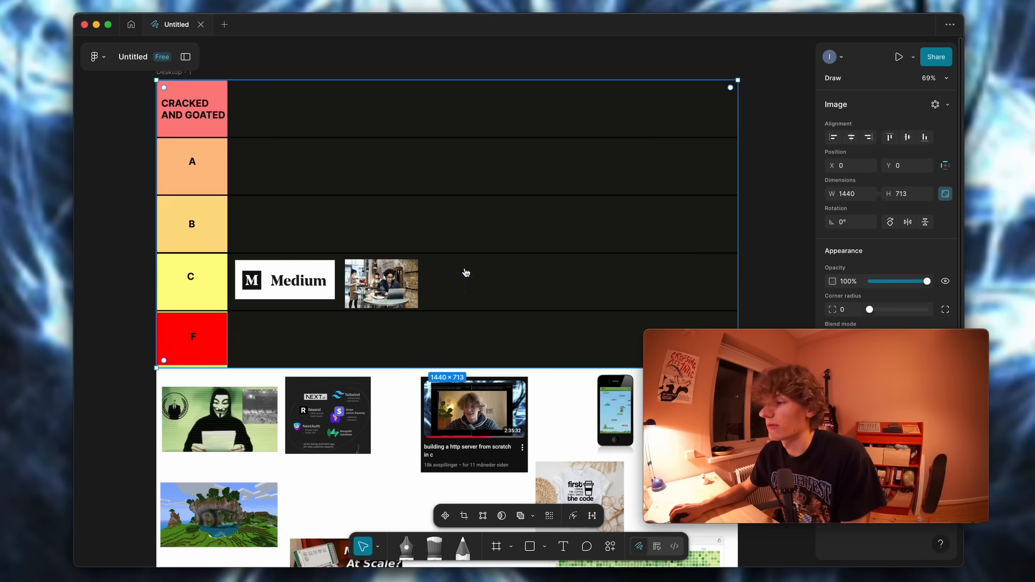
Step: Drag the phone game screenshot onto the tier list, shrink it, and settle it in a tier row
{"action": "scroll", "scroll_direction": "down", "scroll_amount": 3}
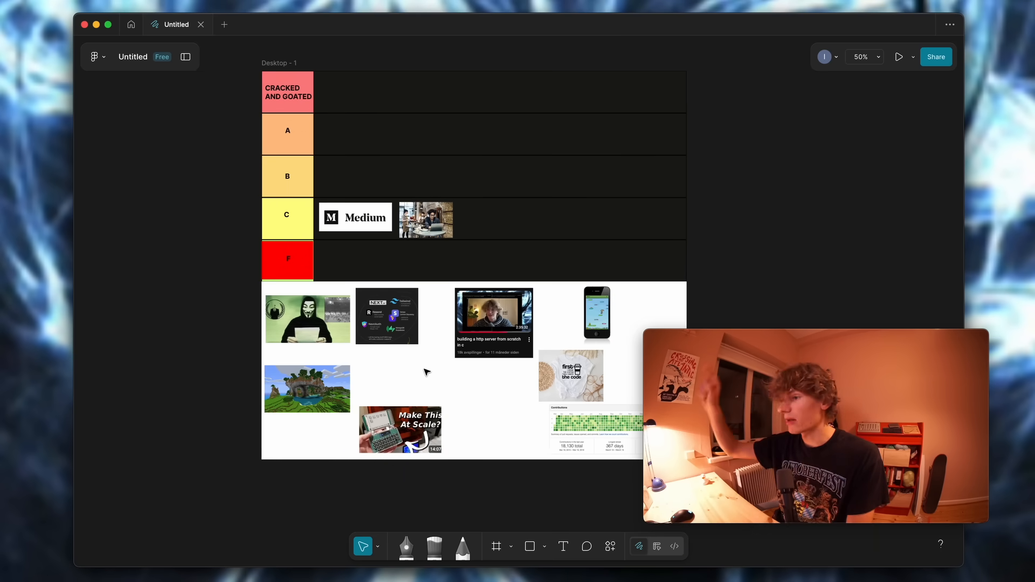
{"action": "mouse_move", "coordinate": [508, 388]}
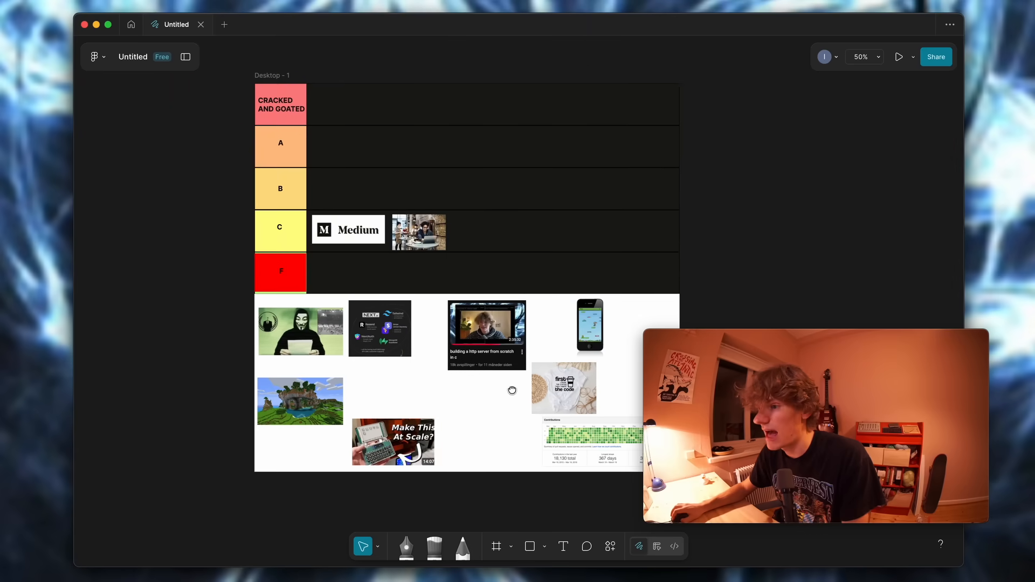
{"action": "left_click_drag", "start_coordinate": [589, 326], "coordinate": [432, 167]}
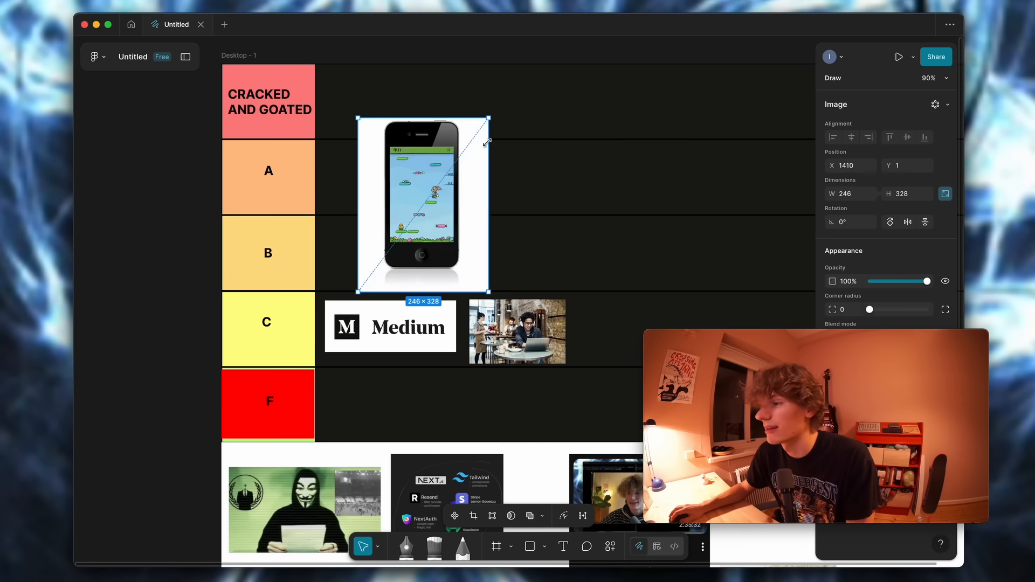
{"action": "left_click_drag", "start_coordinate": [488, 294], "coordinate": [426, 287]}
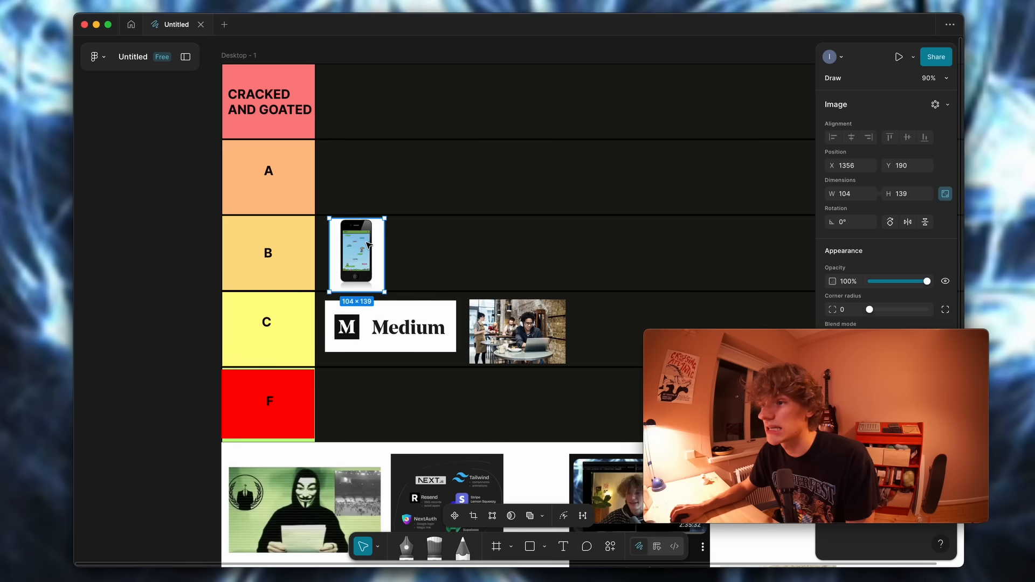
{"action": "left_click_drag", "start_coordinate": [356, 254], "coordinate": [346, 176]}
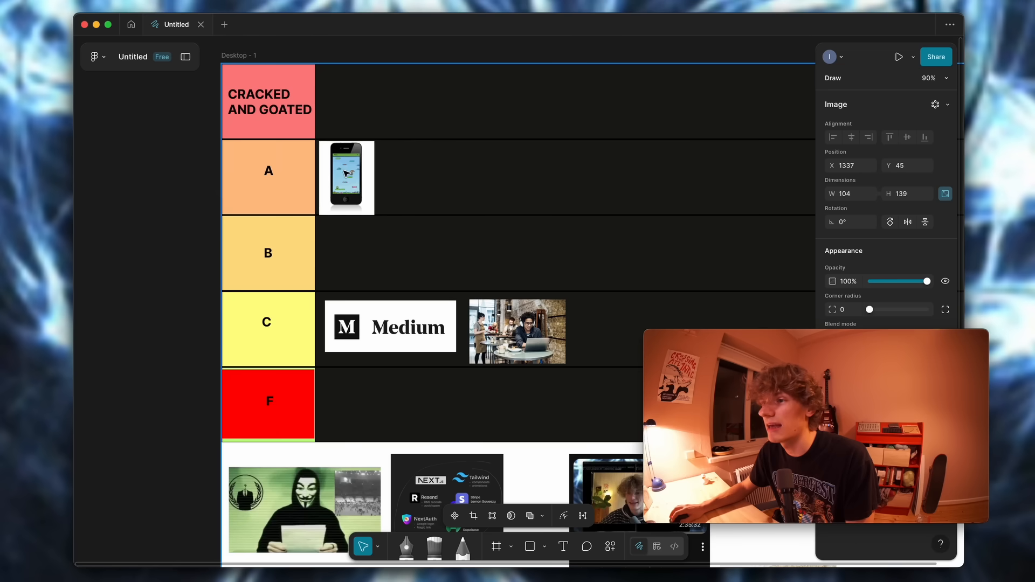
{"action": "left_click_drag", "start_coordinate": [346, 176], "coordinate": [343, 177]}
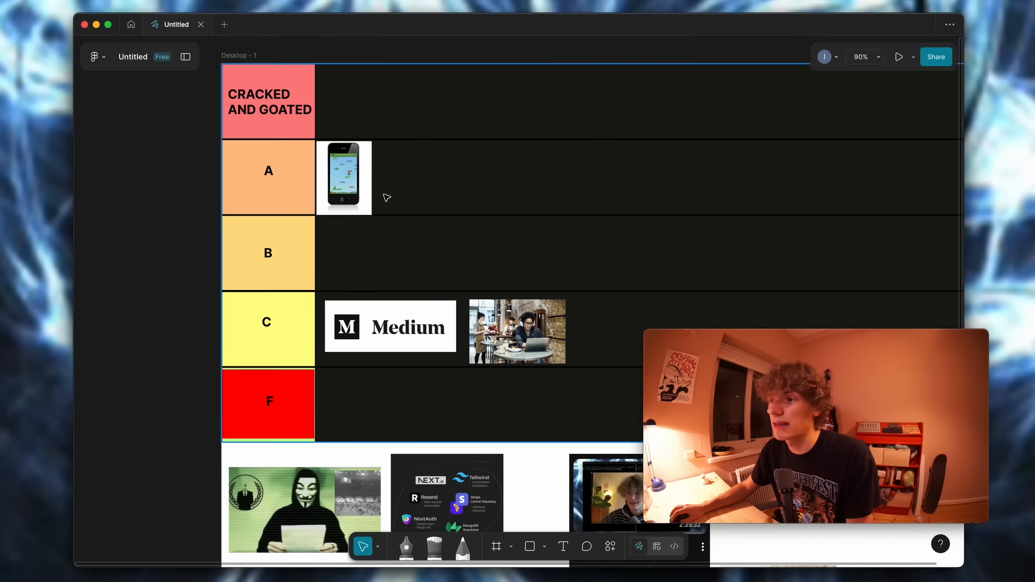
{"action": "left_click_drag", "start_coordinate": [343, 177], "coordinate": [378, 270]}
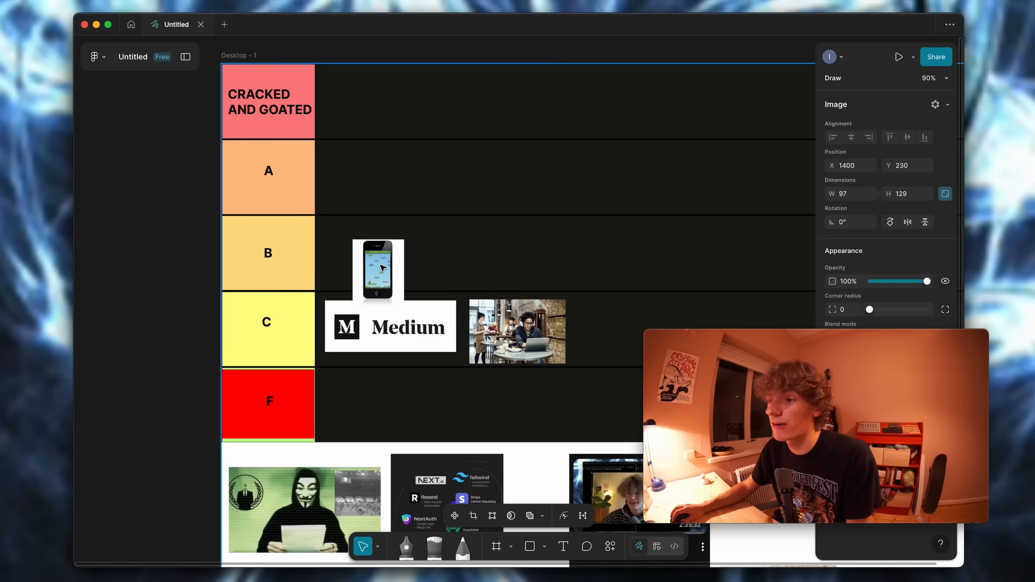
{"action": "left_click_drag", "start_coordinate": [377, 267], "coordinate": [363, 250]}
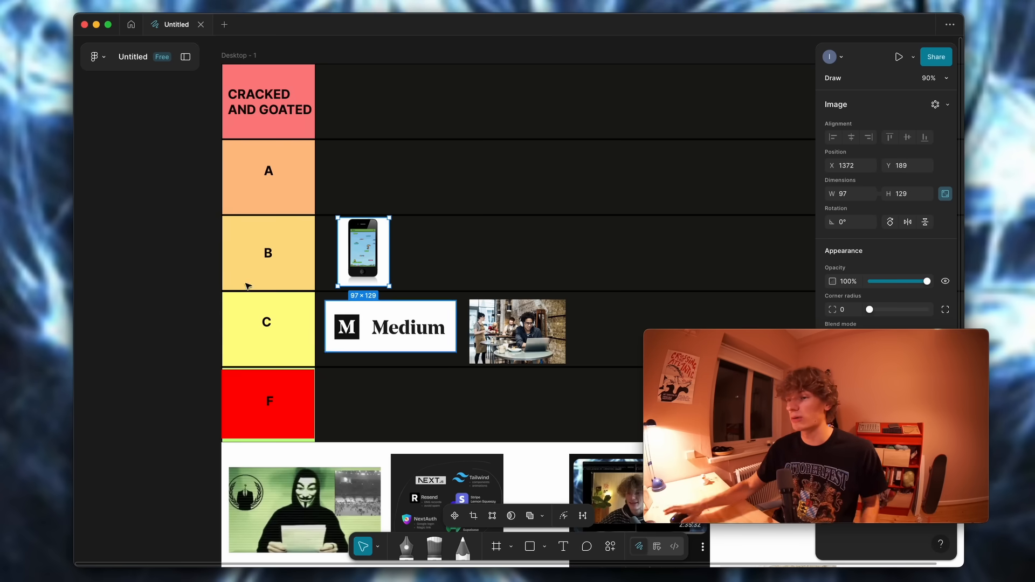
{"action": "scroll", "scroll_direction": "down", "scroll_amount": 3}
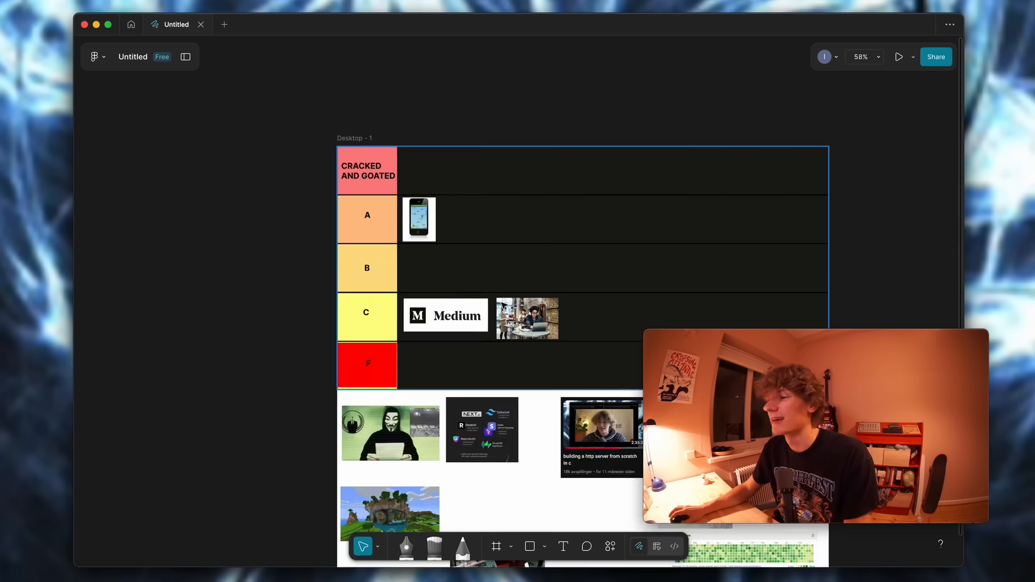
Step: Zoom in and back out to check the phone mockup in the A row
{"action": "scroll", "scroll_direction": "down", "scroll_amount": 3}
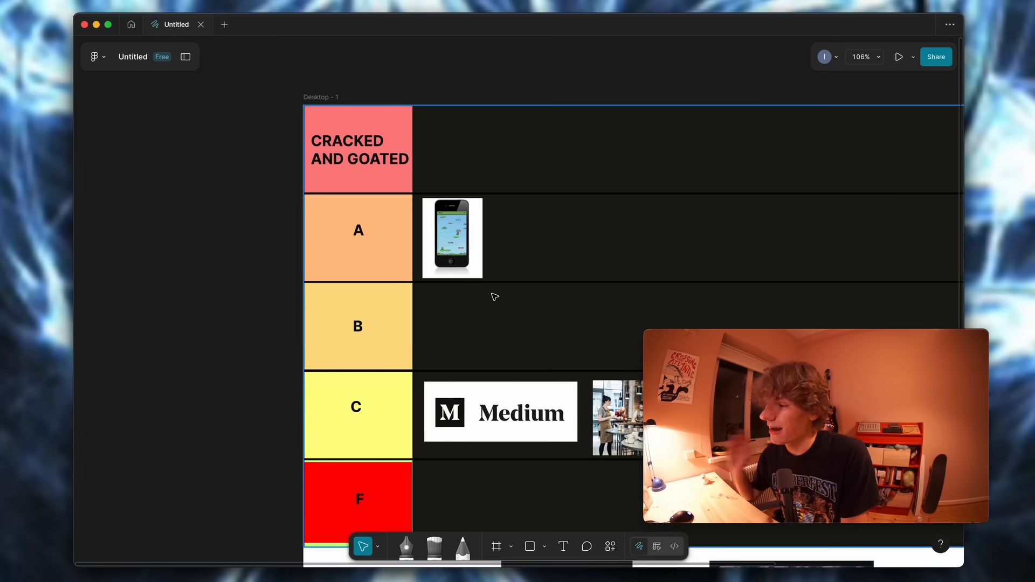
{"action": "scroll", "scroll_direction": "down", "scroll_amount": 3}
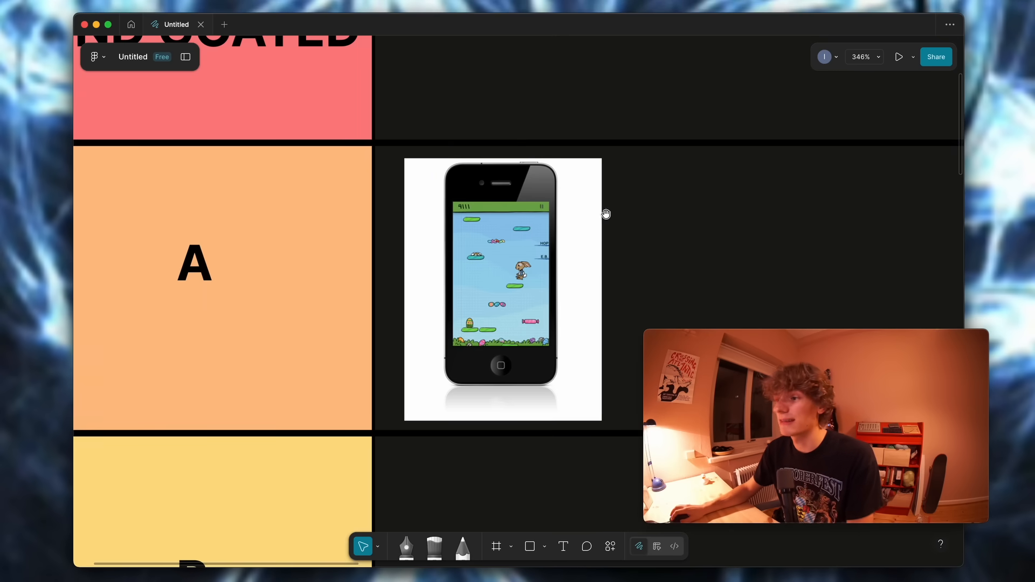
{"action": "mouse_move", "coordinate": [284, 282]}
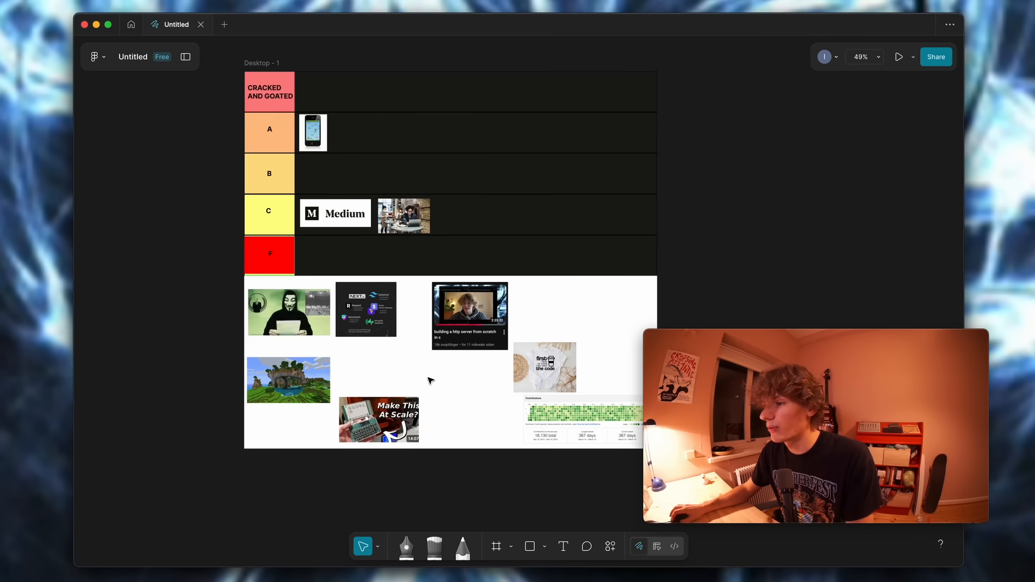
Step: Drag the Next.js/Tailwind stack image over the tier board and resize it to about 298×268
{"action": "left_click_drag", "start_coordinate": [365, 308], "coordinate": [380, 182]}
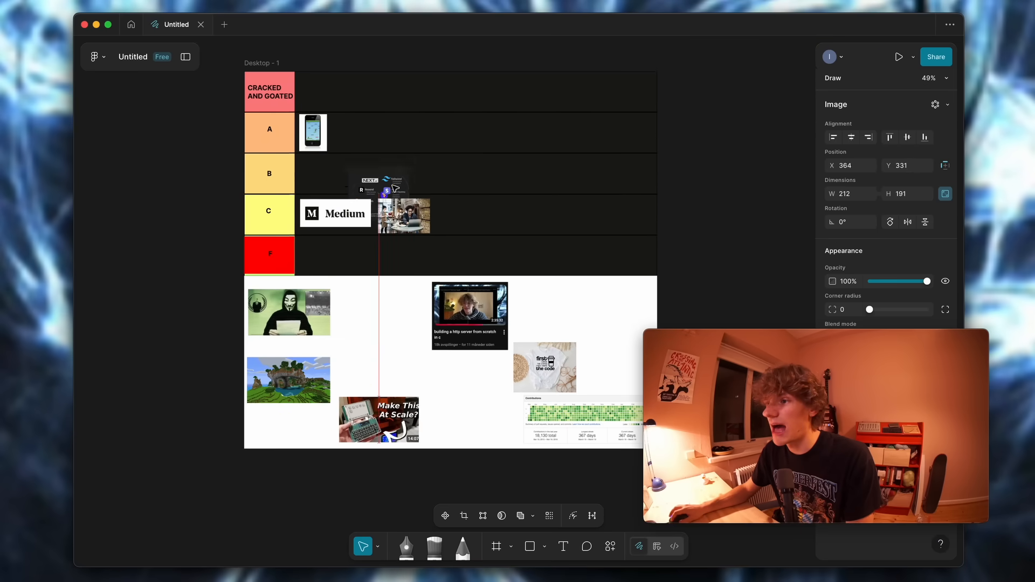
{"action": "left_click_drag", "start_coordinate": [379, 191], "coordinate": [386, 155]}
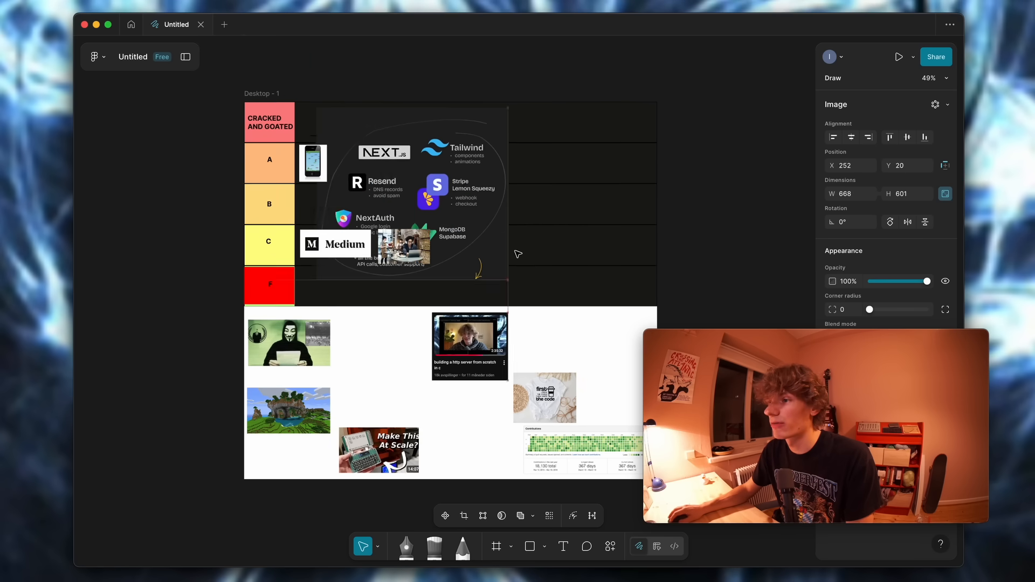
{"action": "left_click_drag", "start_coordinate": [403, 197], "coordinate": [521, 231]}
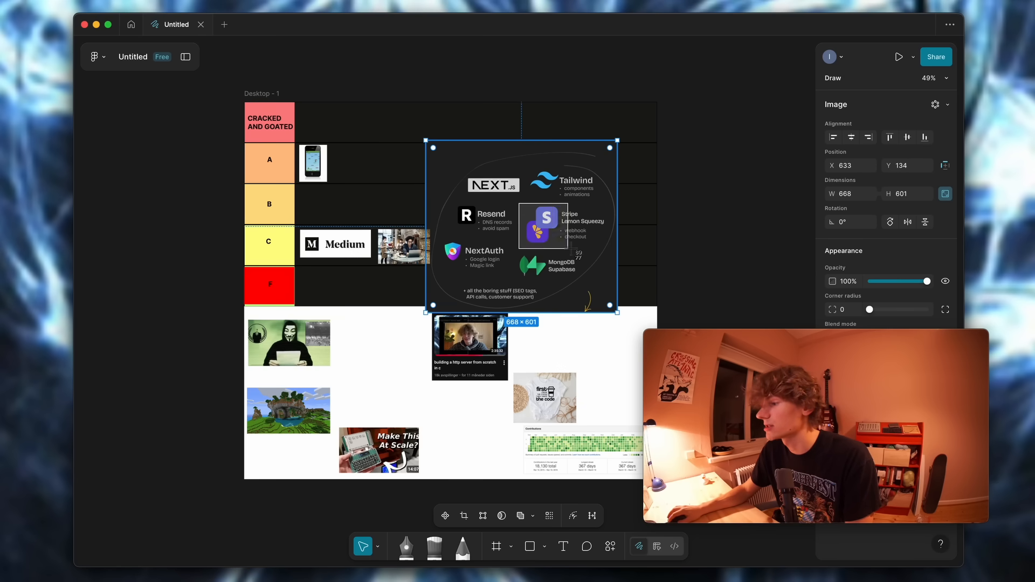
{"action": "left_click_drag", "start_coordinate": [522, 227], "coordinate": [513, 188]}
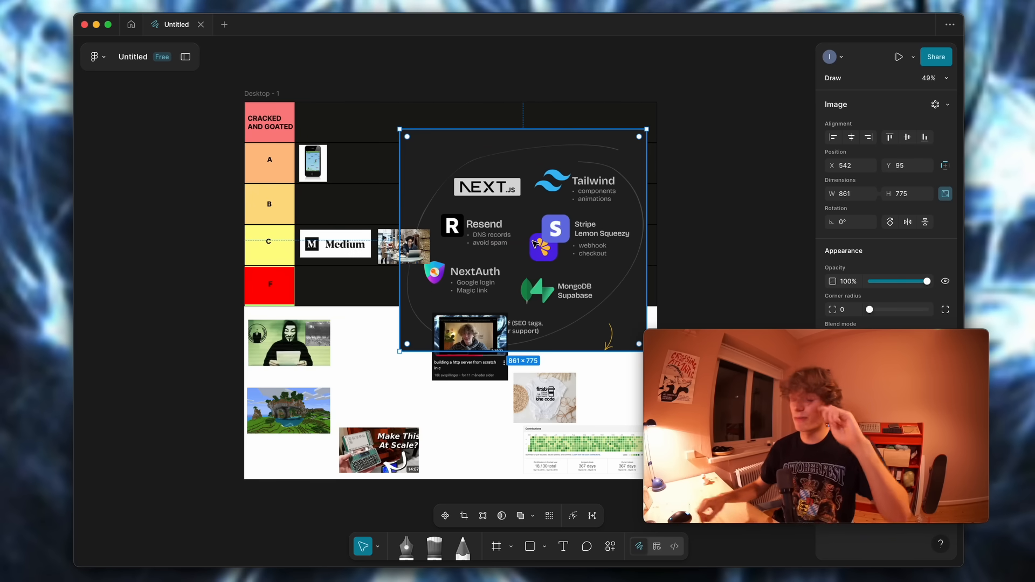
{"action": "left_click_drag", "start_coordinate": [525, 237], "coordinate": [570, 185]}
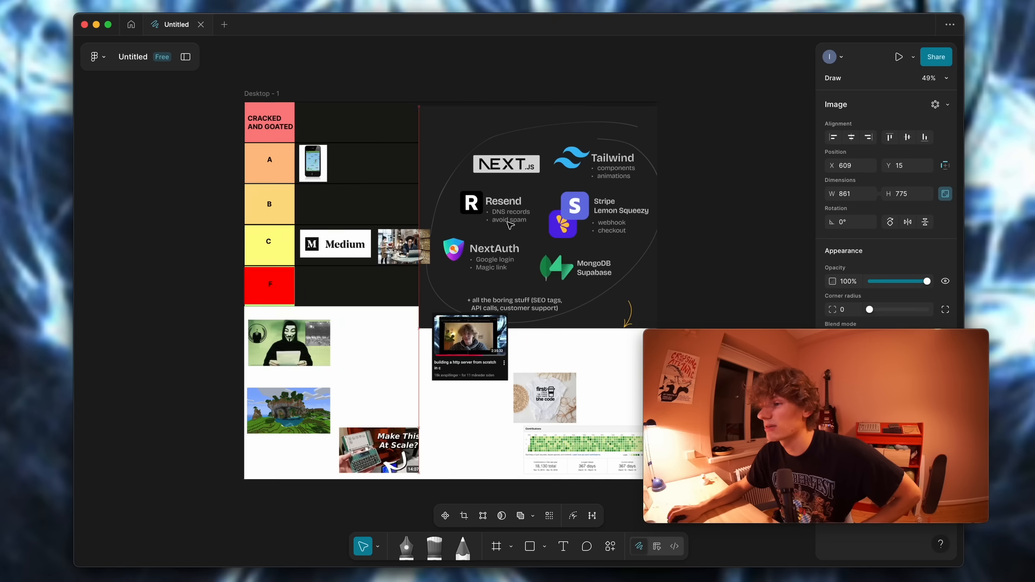
{"action": "left_click_drag", "start_coordinate": [542, 211], "coordinate": [541, 186]}
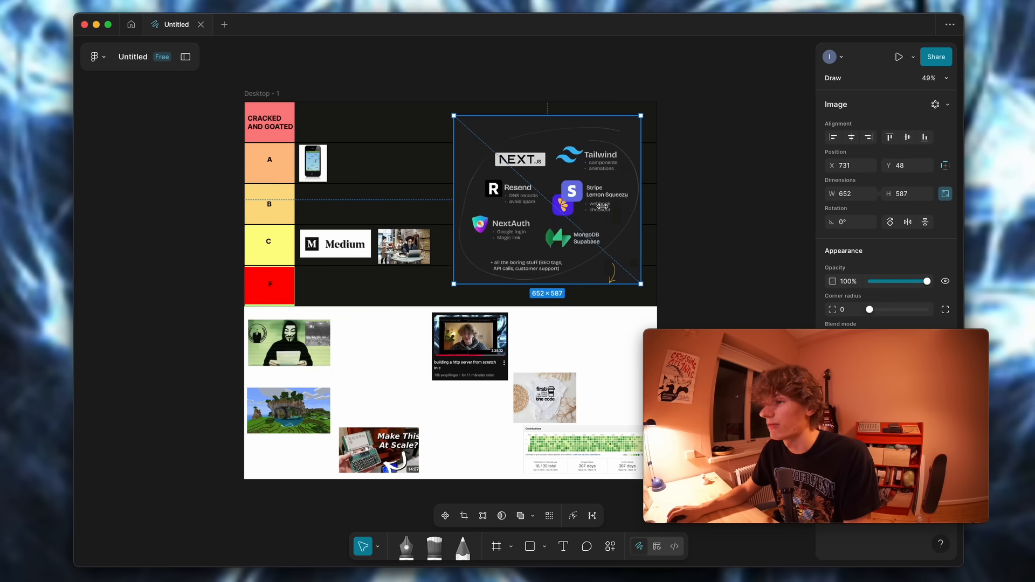
{"action": "left_click_drag", "start_coordinate": [639, 284], "coordinate": [624, 272]}
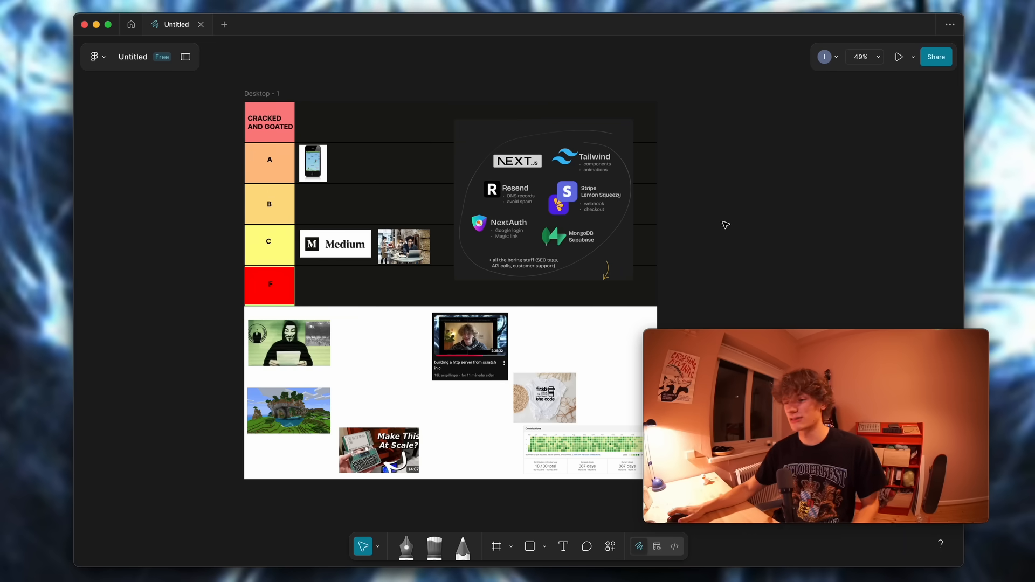
{"action": "left_click", "coordinate": [541, 197]}
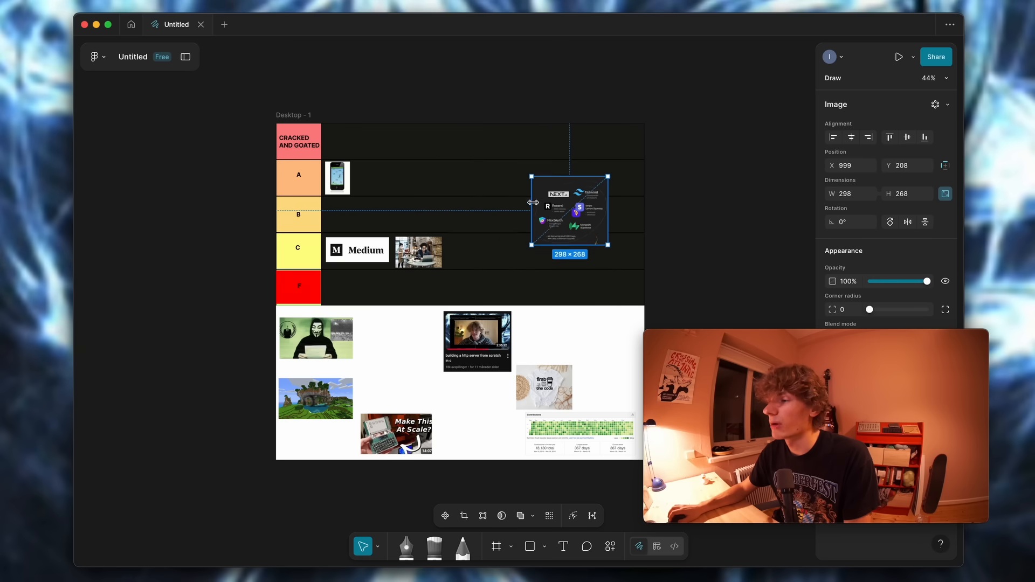
Step: Shrink the stack image to about 174×156 in the B row and drag the mask thumbnail onto the board
{"action": "left_click_drag", "start_coordinate": [569, 209], "coordinate": [388, 216]}
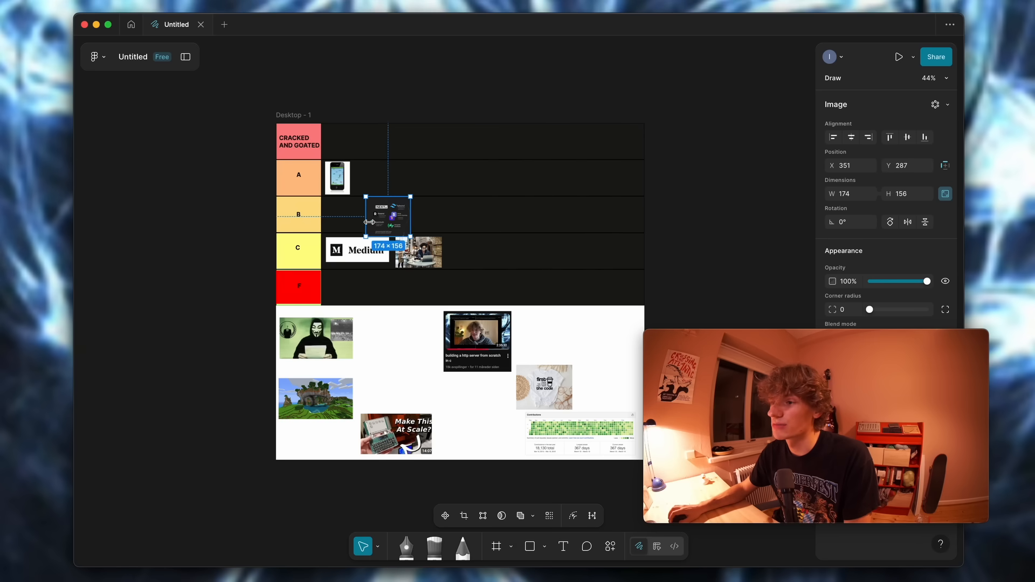
{"action": "left_click_drag", "start_coordinate": [388, 215], "coordinate": [348, 214]}
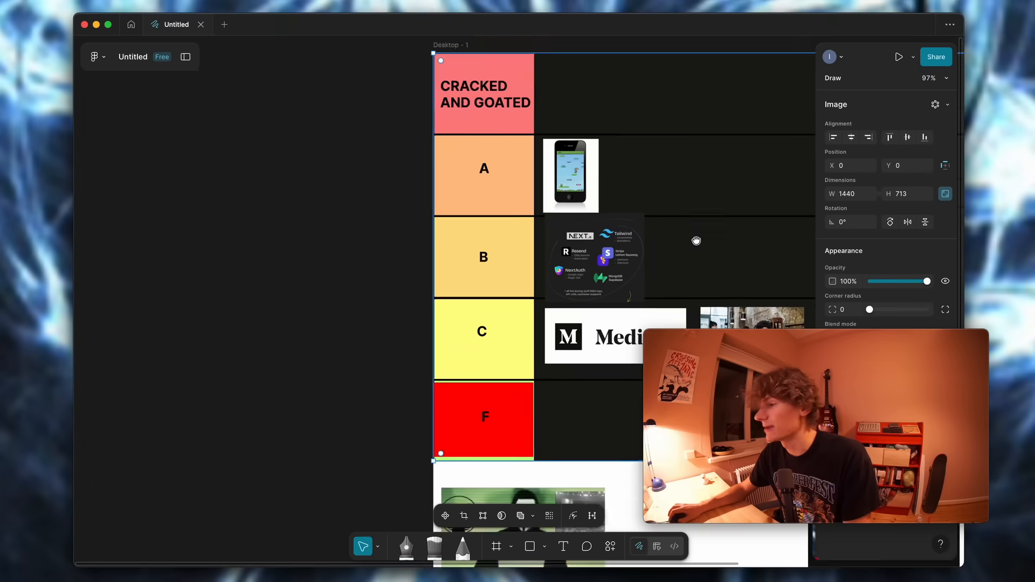
{"action": "scroll", "scroll_direction": "down", "scroll_amount": 3}
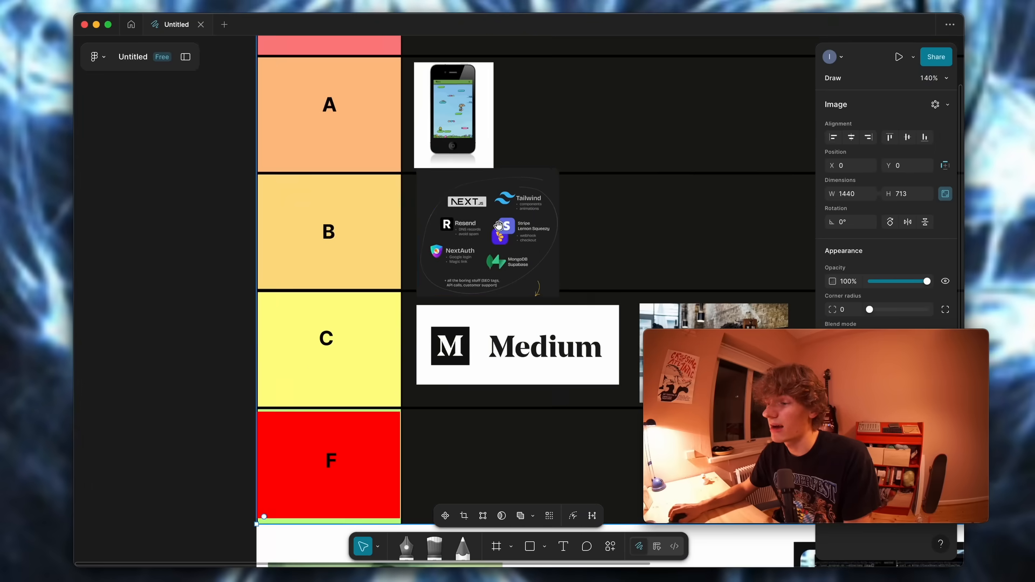
{"action": "scroll", "scroll_direction": "down", "scroll_amount": 3}
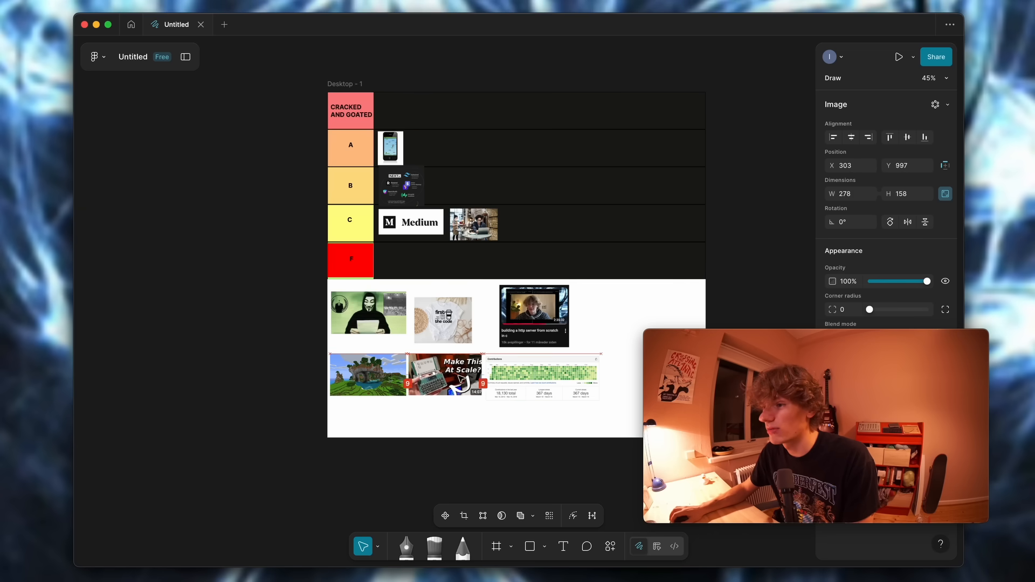
{"action": "left_click_drag", "start_coordinate": [435, 370], "coordinate": [453, 378]}
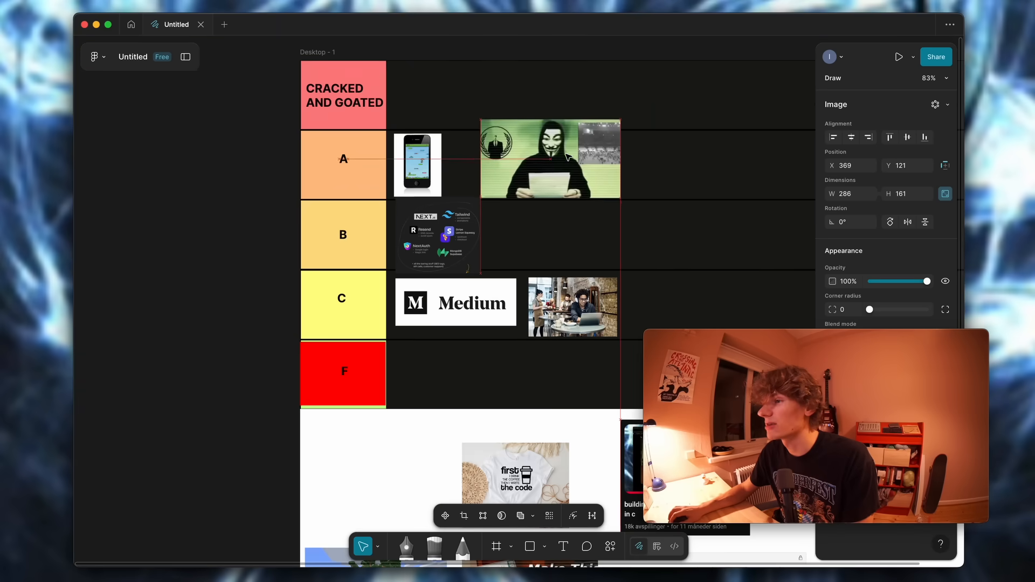
Step: Resize the Anonymous mask image to roughly 266×149 and settle it in the A row
{"action": "left_click_drag", "start_coordinate": [550, 157], "coordinate": [556, 165]}
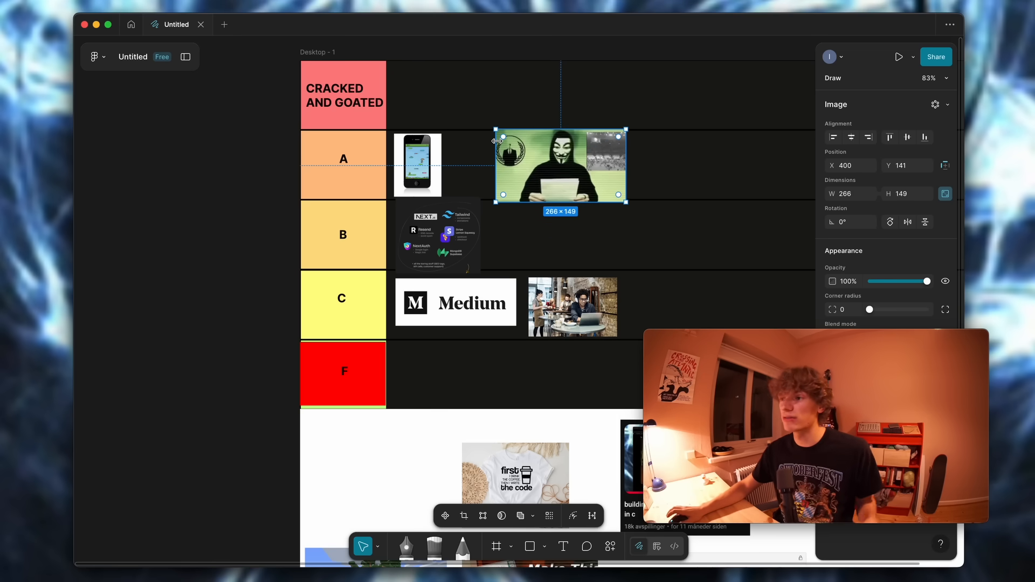
{"action": "left_click_drag", "start_coordinate": [497, 129], "coordinate": [488, 126]}
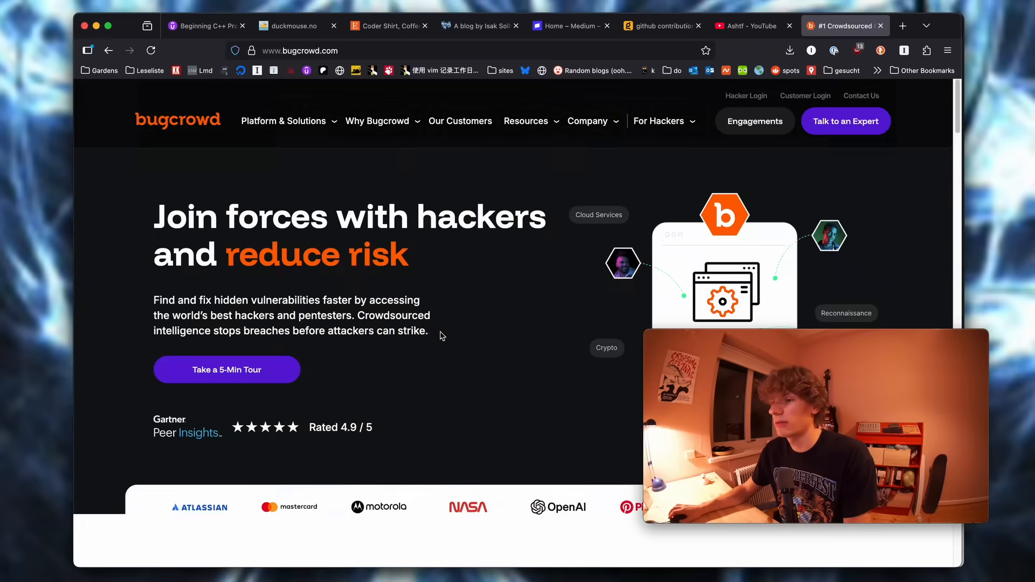
Step: Scroll the bugcrowd.com homepage down to the Bug Bounty Solutions section
{"action": "scroll", "scroll_direction": "down", "scroll_amount": 3}
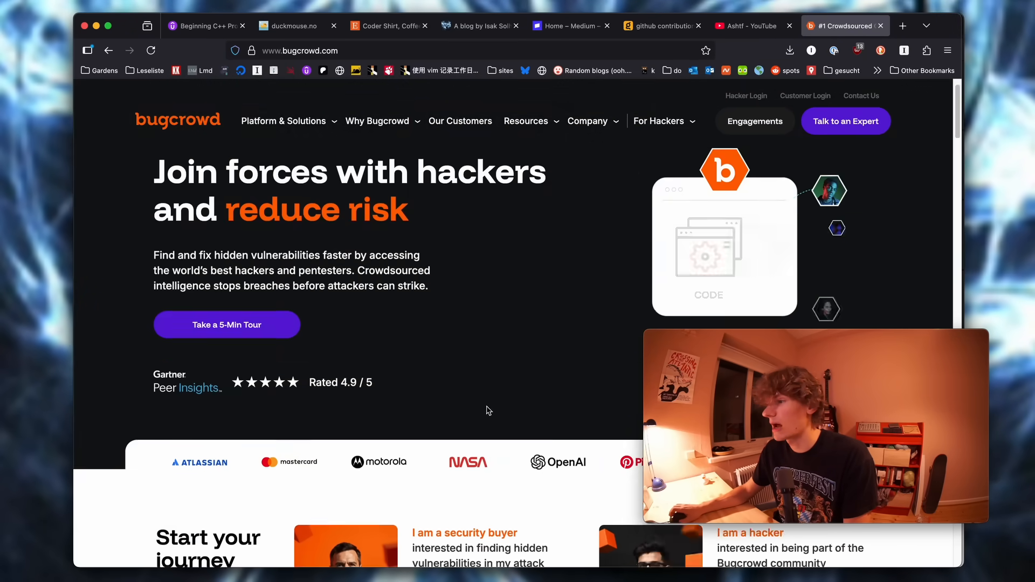
{"action": "scroll", "scroll_direction": "down", "scroll_amount": 3}
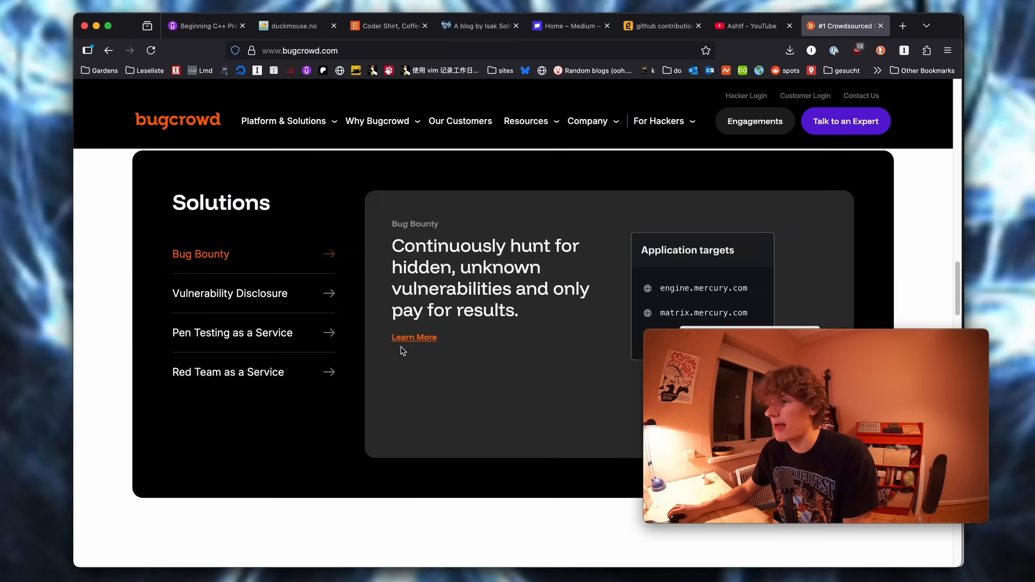
{"action": "left_click", "coordinate": [599, 252]}
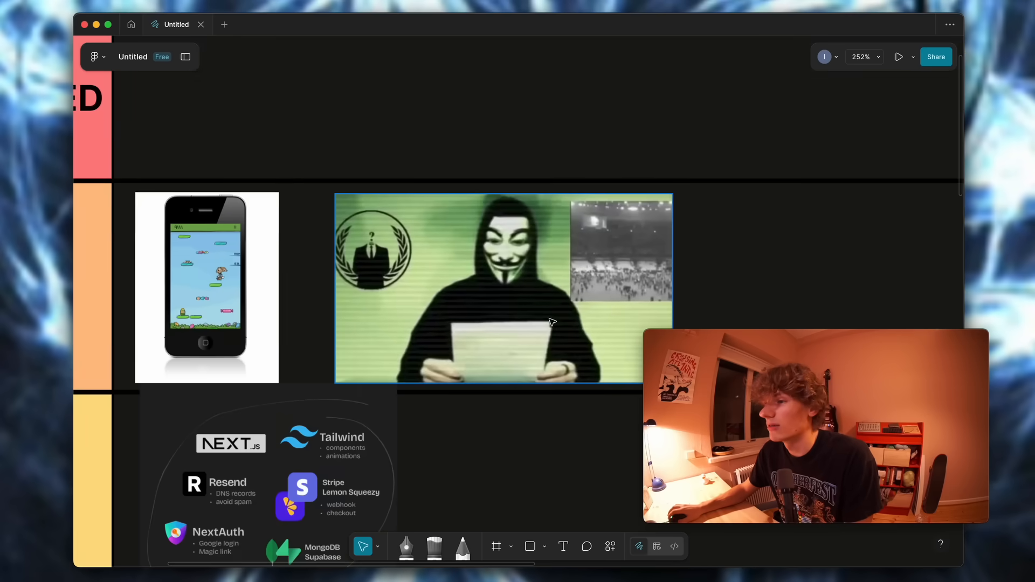
Step: Shrink the mask image to 228×128 and place it beside the phone image in row A
{"action": "left_click", "coordinate": [502, 288]}
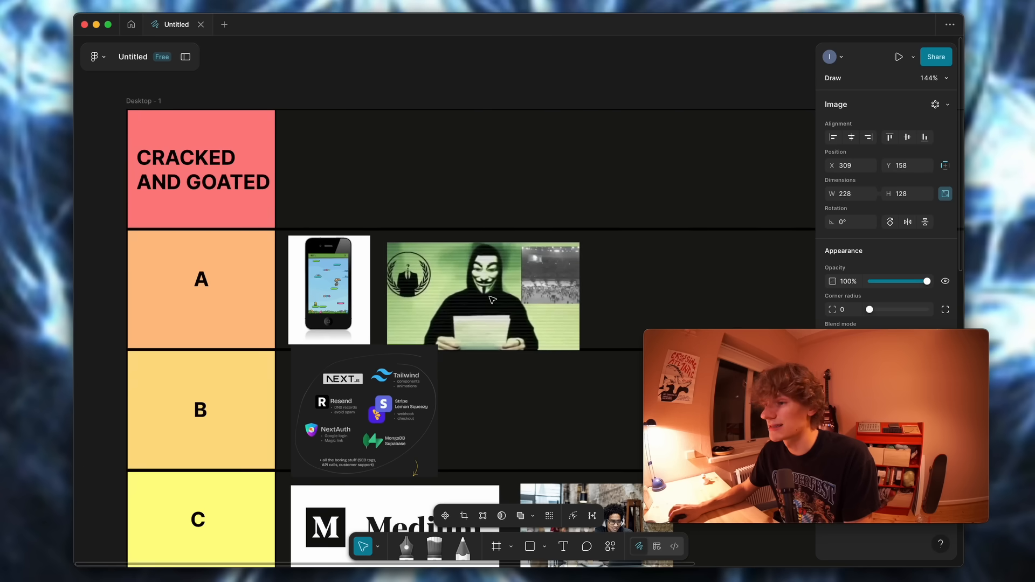
{"action": "left_click", "coordinate": [483, 294]}
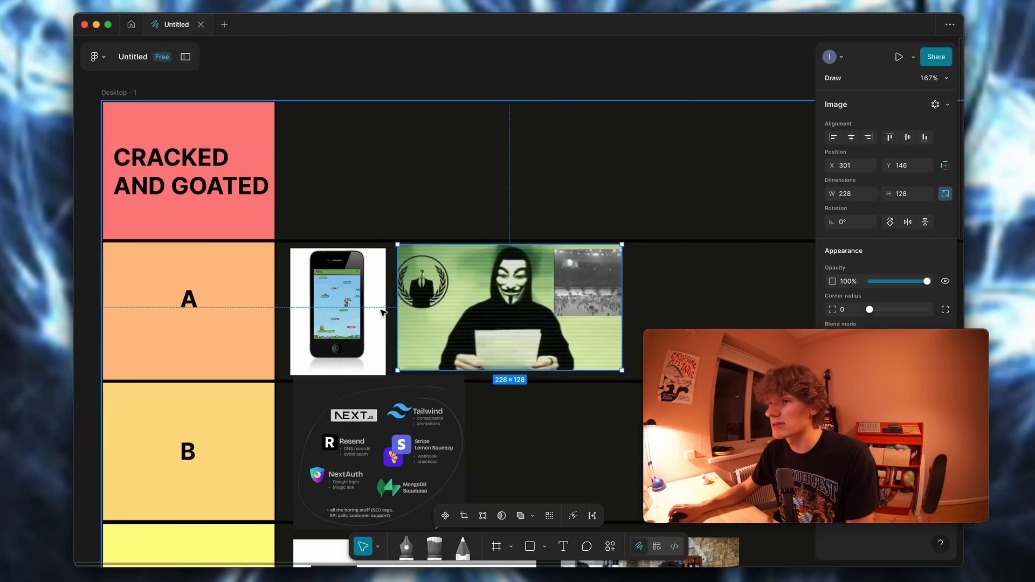
{"action": "left_click_drag", "start_coordinate": [508, 306], "coordinate": [403, 307]}
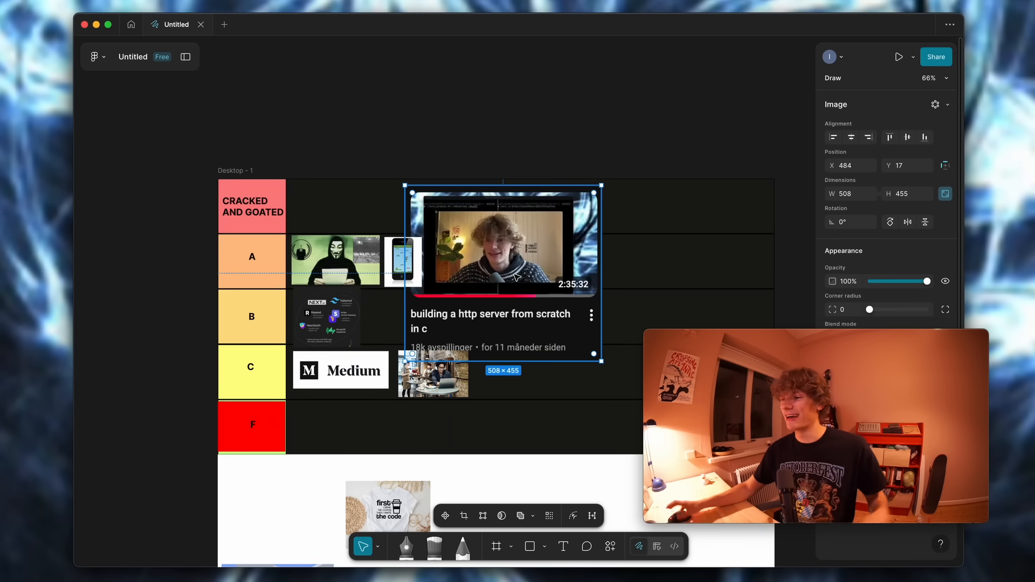
Step: Resize the HTTP server video thumbnail to 155×139 and place it after the phone in row A
{"action": "left_click_drag", "start_coordinate": [503, 244], "coordinate": [524, 244]}
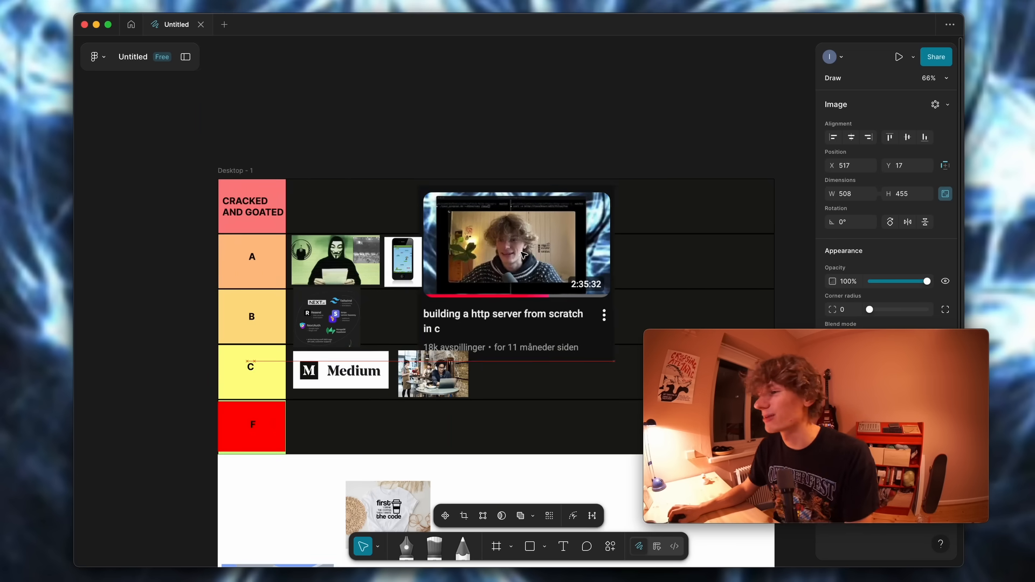
{"action": "left_click_drag", "start_coordinate": [517, 254], "coordinate": [528, 254]}
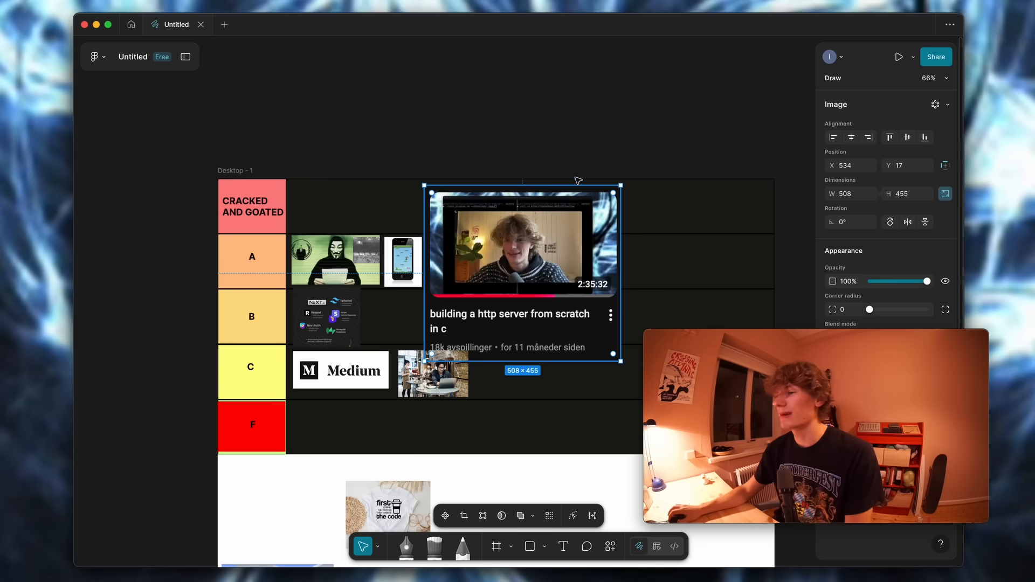
{"action": "left_click_drag", "start_coordinate": [619, 354], "coordinate": [584, 342]}
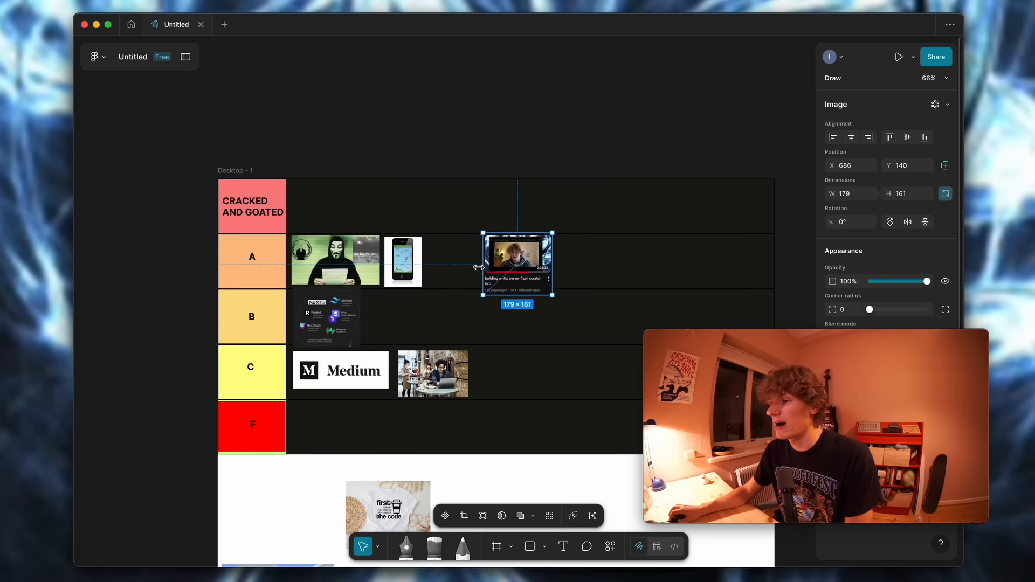
{"action": "left_click_drag", "start_coordinate": [553, 294], "coordinate": [526, 285]}
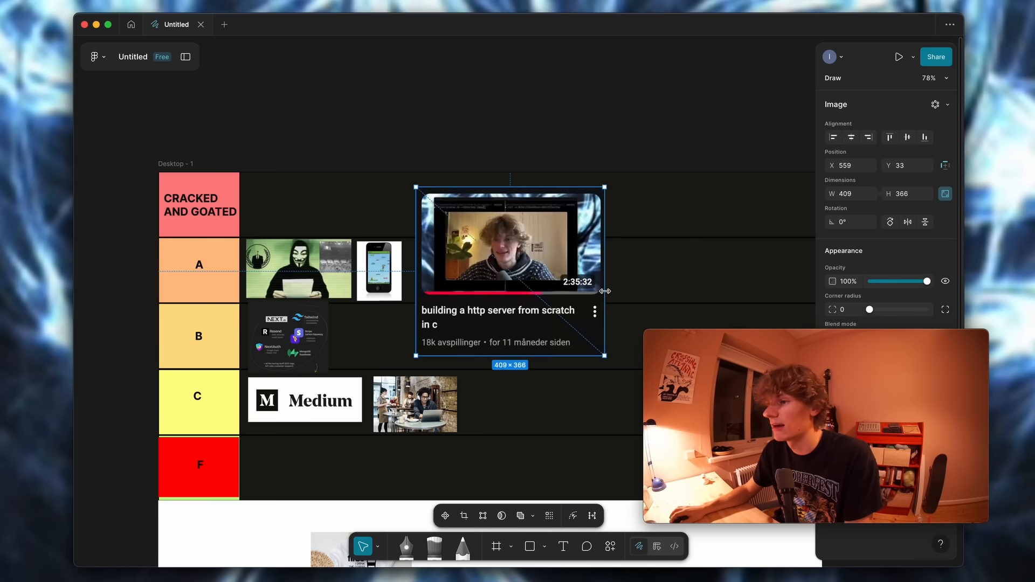
{"action": "left_click_drag", "start_coordinate": [603, 291], "coordinate": [606, 290]}
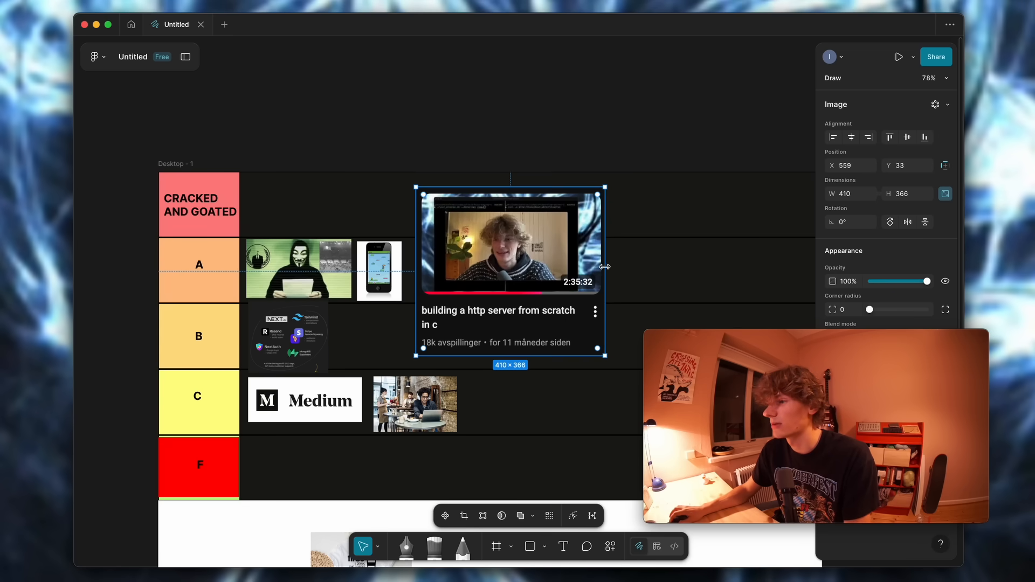
{"action": "left_click_drag", "start_coordinate": [602, 355], "coordinate": [556, 333]}
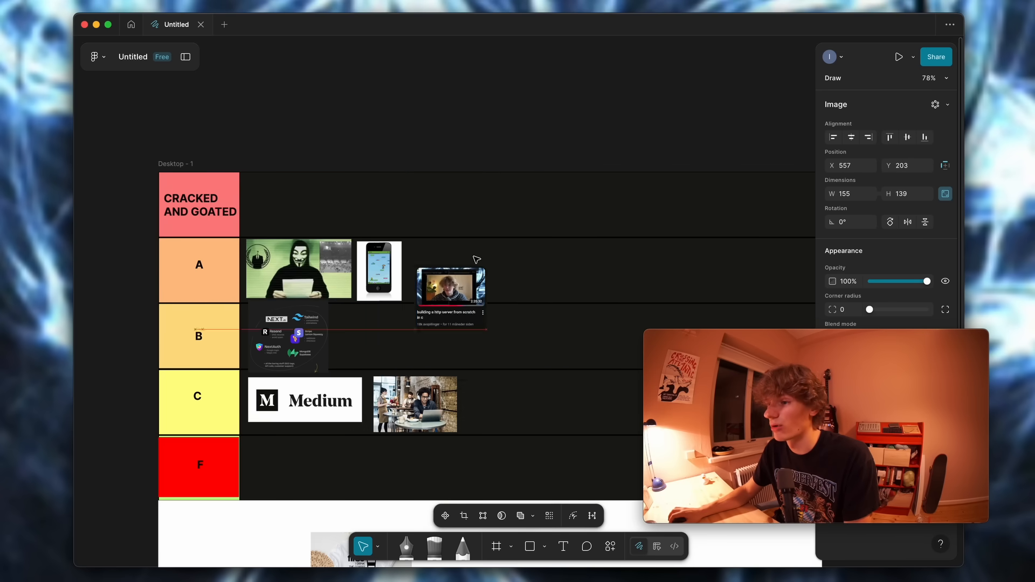
{"action": "left_click_drag", "start_coordinate": [450, 287], "coordinate": [472, 264]}
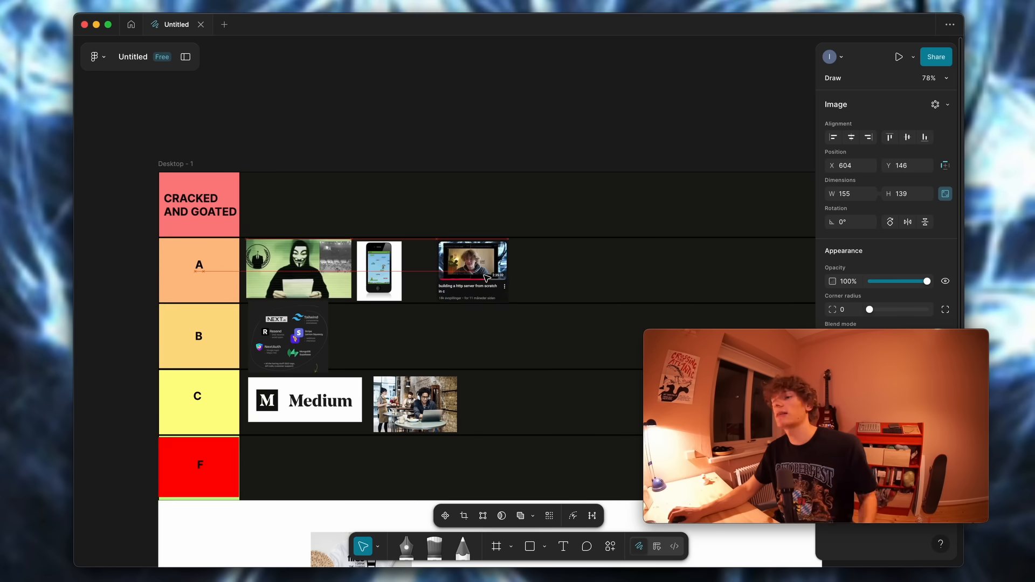
{"action": "left_click_drag", "start_coordinate": [472, 264], "coordinate": [435, 264]}
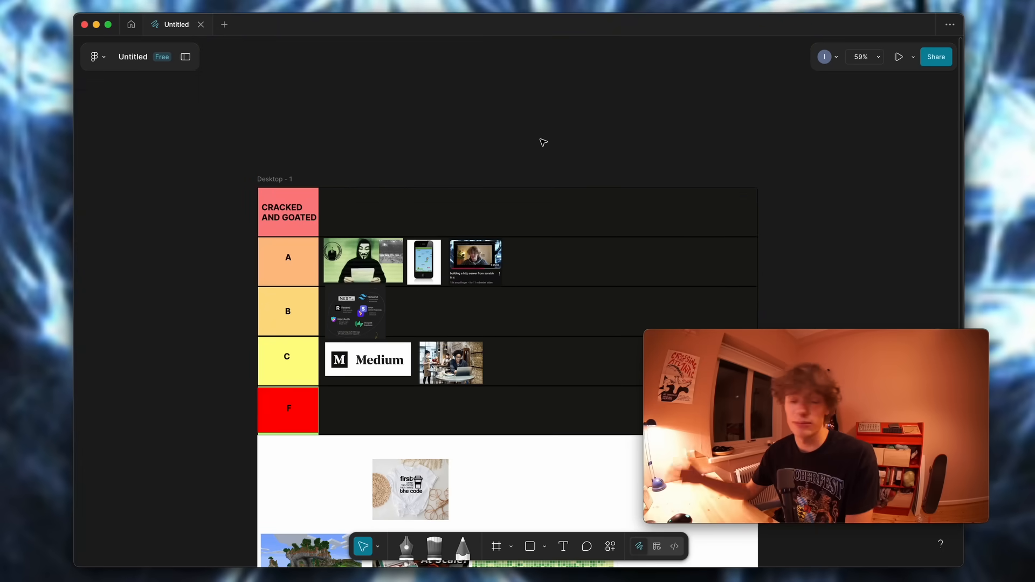
Step: Move the HTTP server thumbnail to the start of row B, ahead of the tech-stack image
{"action": "left_click", "coordinate": [476, 260]}
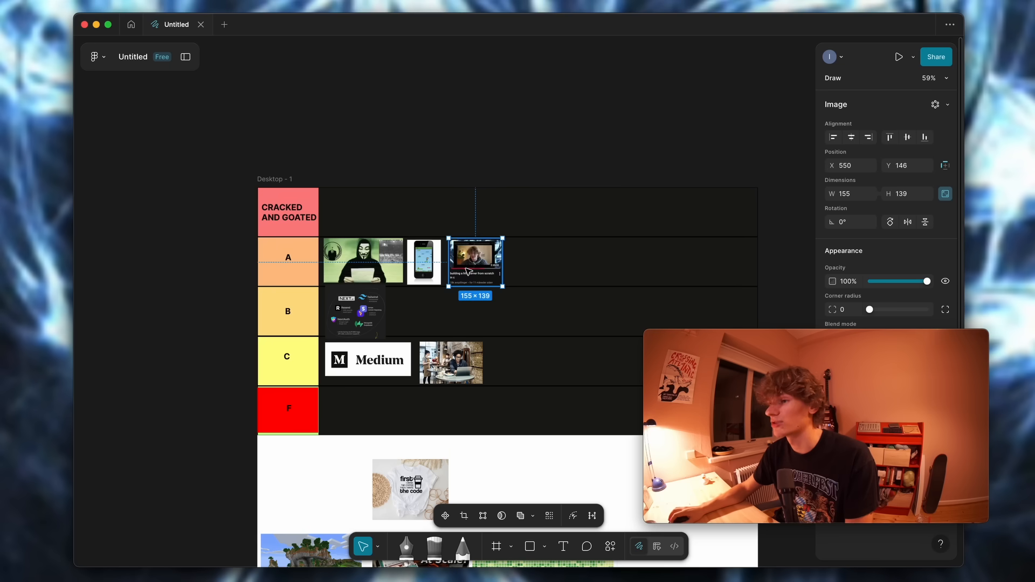
{"action": "left_click_drag", "start_coordinate": [476, 261], "coordinate": [452, 366]}
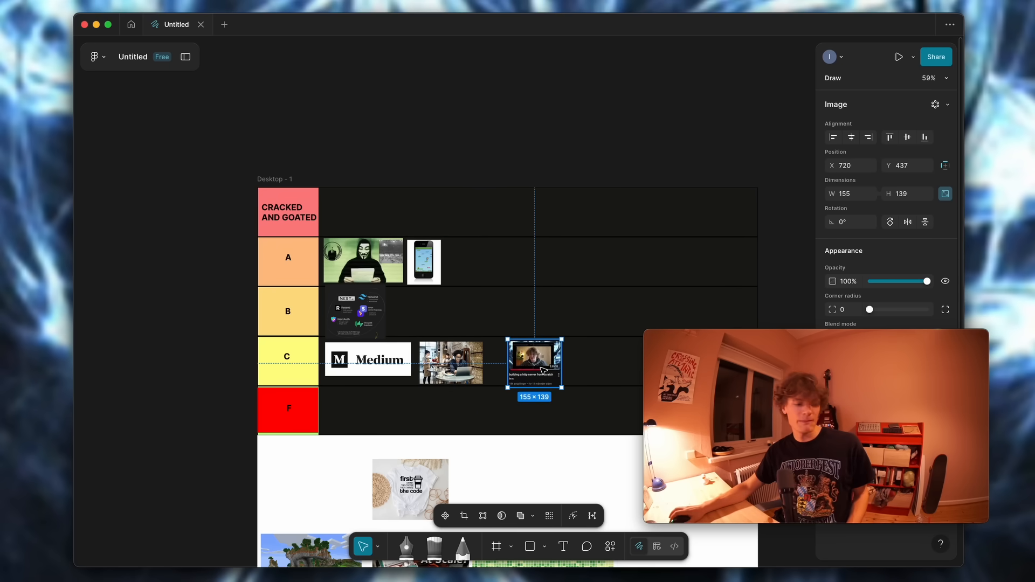
{"action": "left_click_drag", "start_coordinate": [535, 361], "coordinate": [435, 260]}
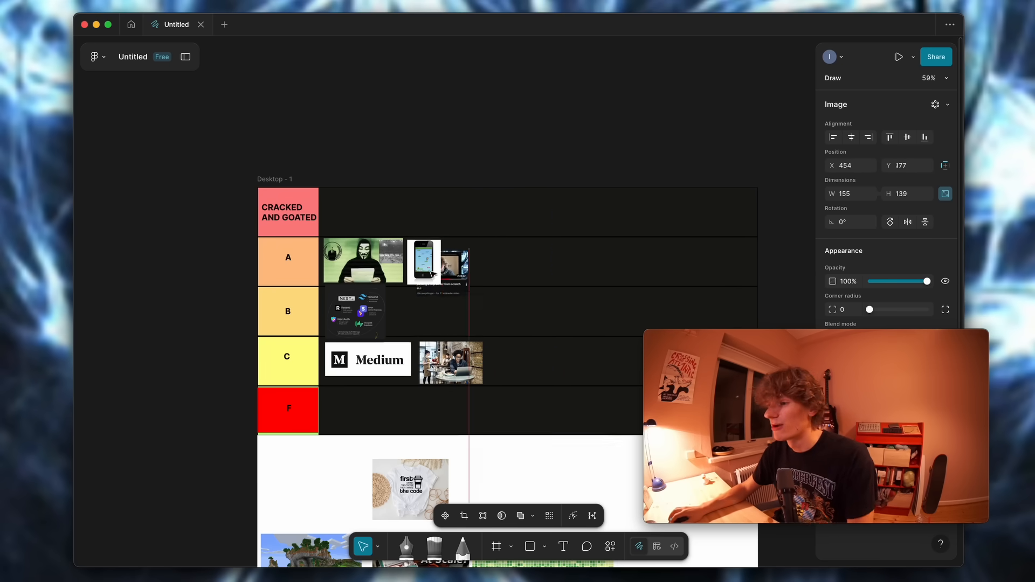
{"action": "left_click_drag", "start_coordinate": [436, 264], "coordinate": [473, 311]}
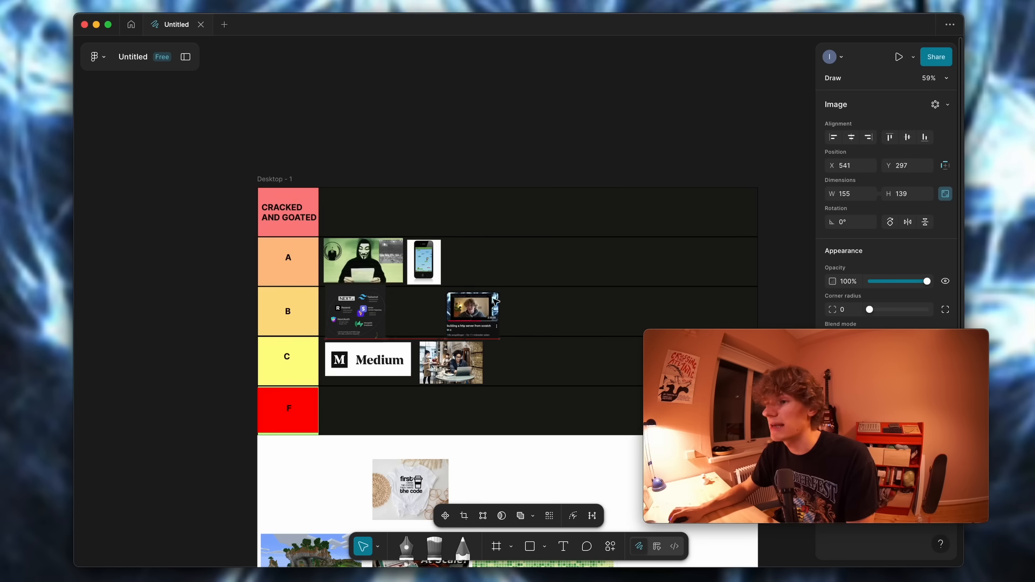
{"action": "left_click_drag", "start_coordinate": [474, 310], "coordinate": [468, 305]}
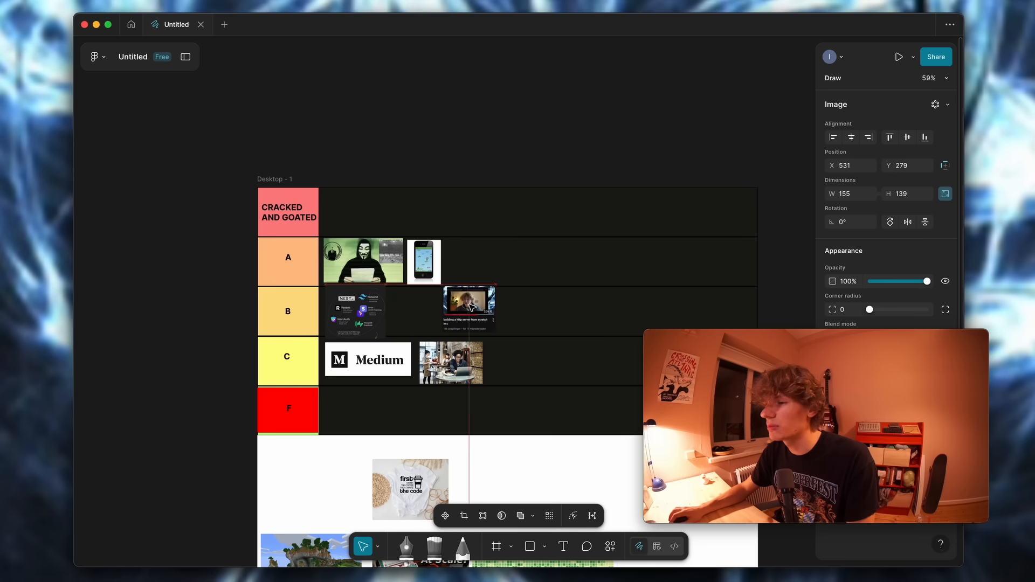
{"action": "left_click_drag", "start_coordinate": [470, 306], "coordinate": [375, 312]}
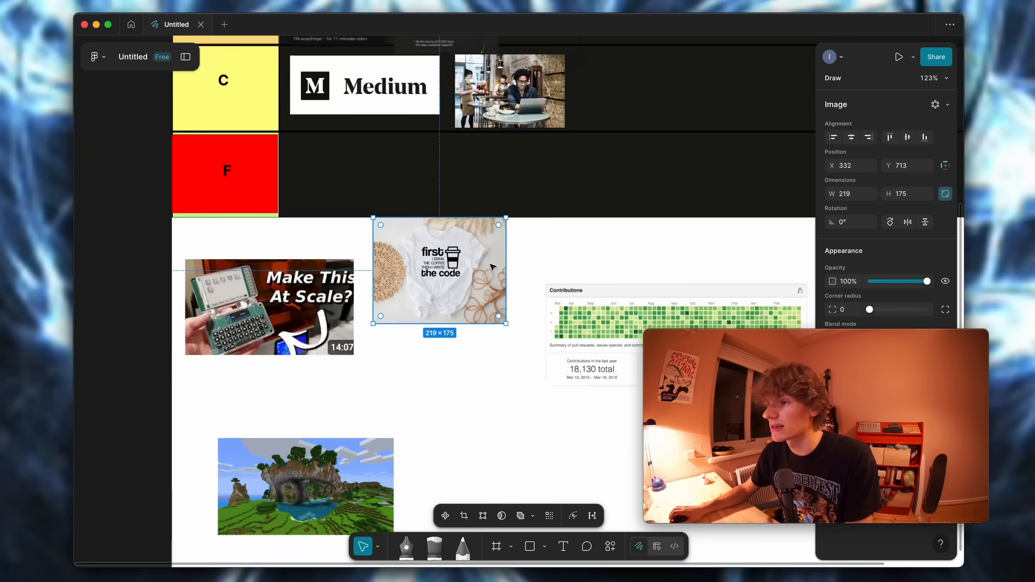
Step: Drag the coffee-and-code t-shirt image onto the tier list
{"action": "scroll", "scroll_direction": "down", "scroll_amount": 3}
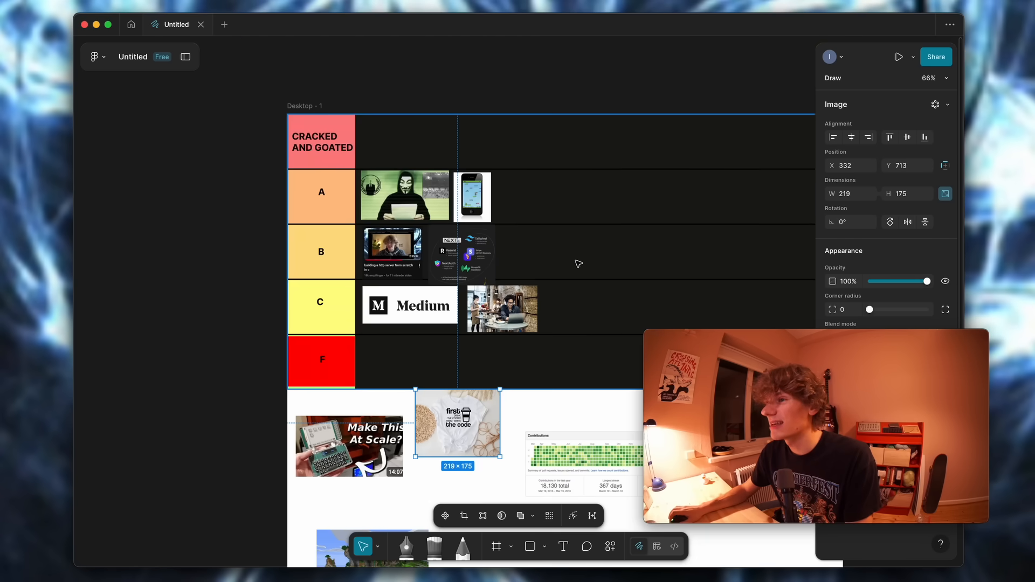
{"action": "left_click_drag", "start_coordinate": [456, 423], "coordinate": [552, 69]}
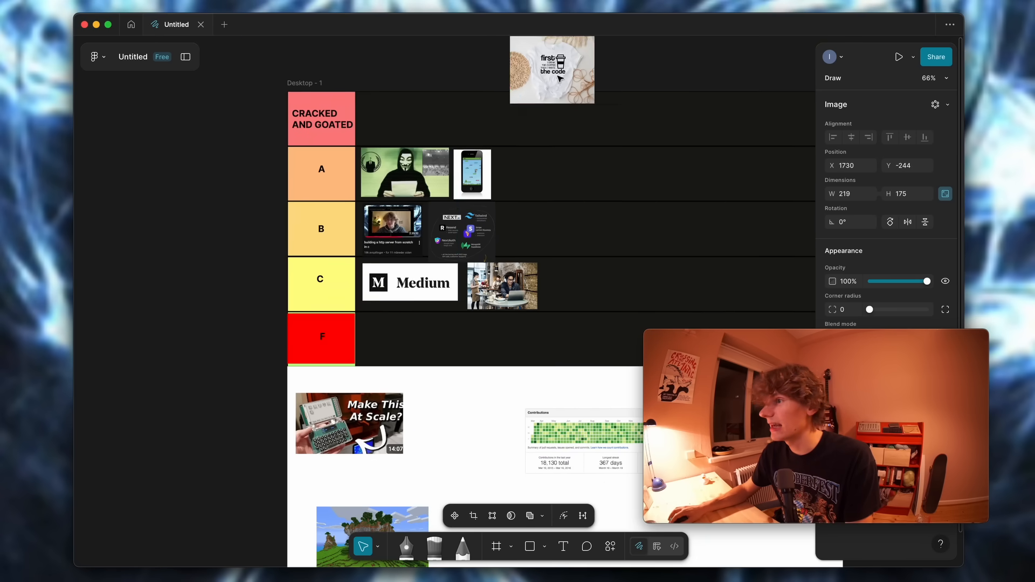
{"action": "left_click_drag", "start_coordinate": [550, 70], "coordinate": [418, 336]}
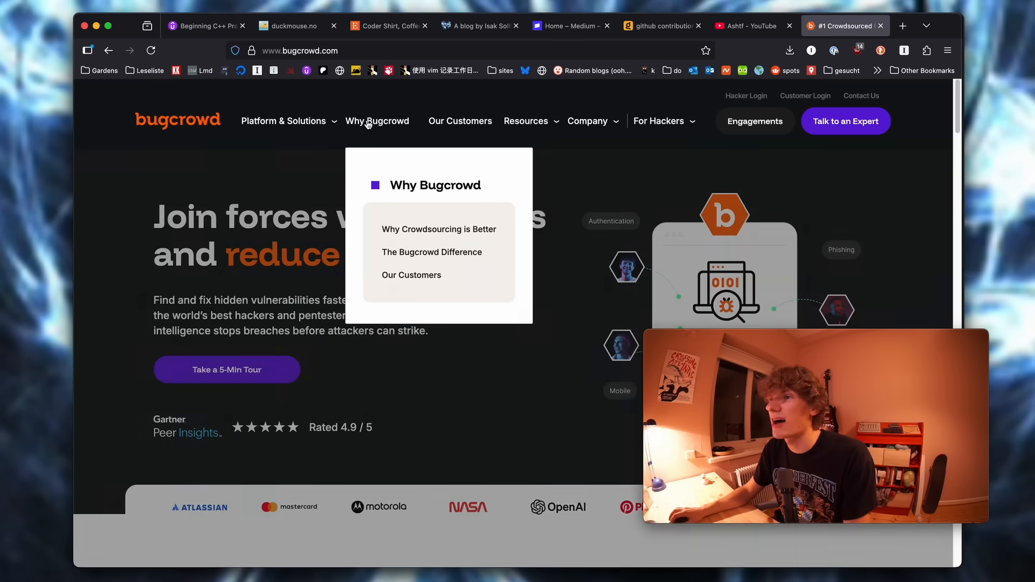
Step: On the duckmouse.no tab, cycle through the duck mouse product photos
{"action": "left_click", "coordinate": [289, 26]}
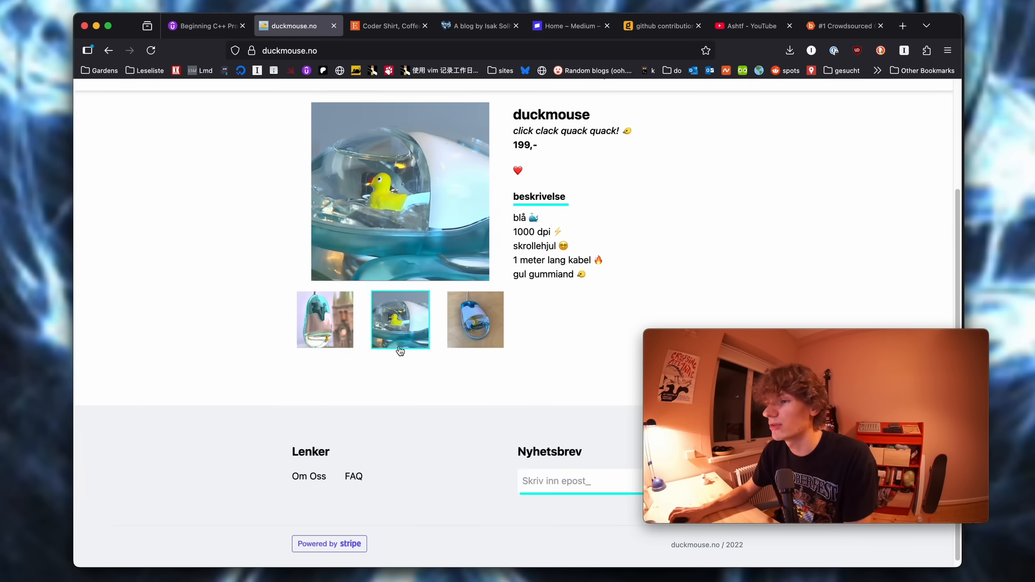
{"action": "left_click", "coordinate": [324, 320]}
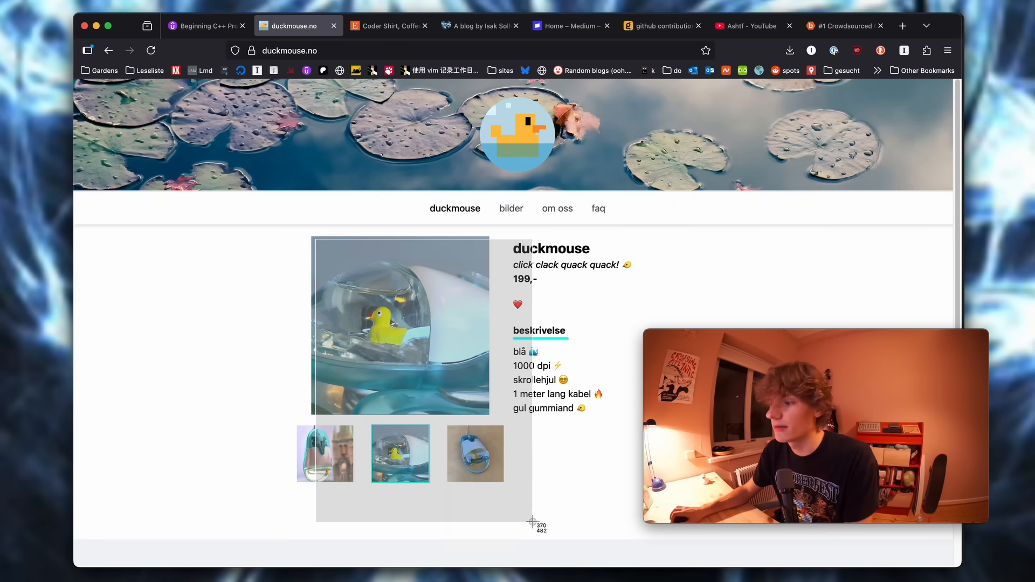
{"action": "left_click", "coordinate": [475, 454]}
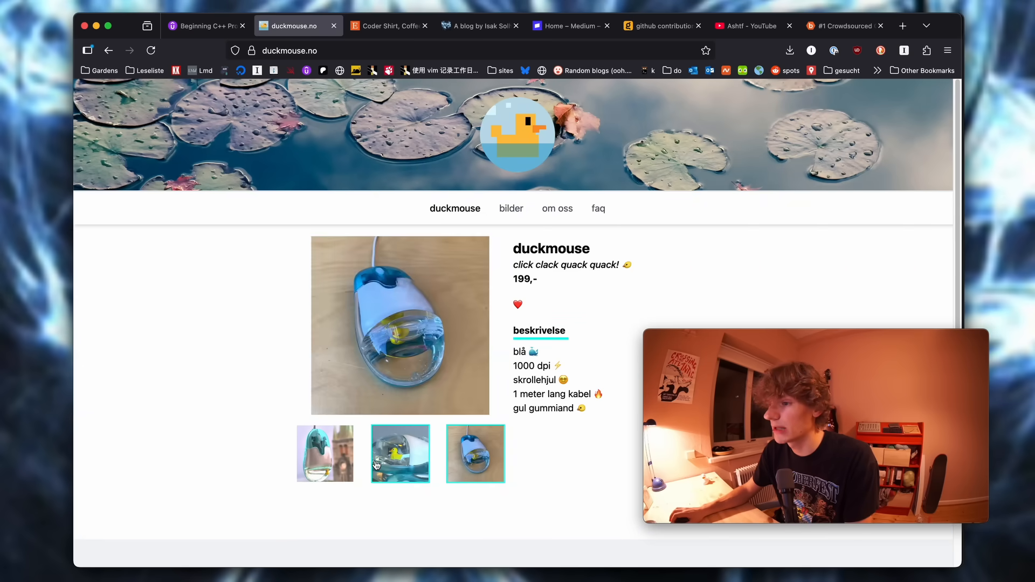
{"action": "left_click", "coordinate": [324, 453]}
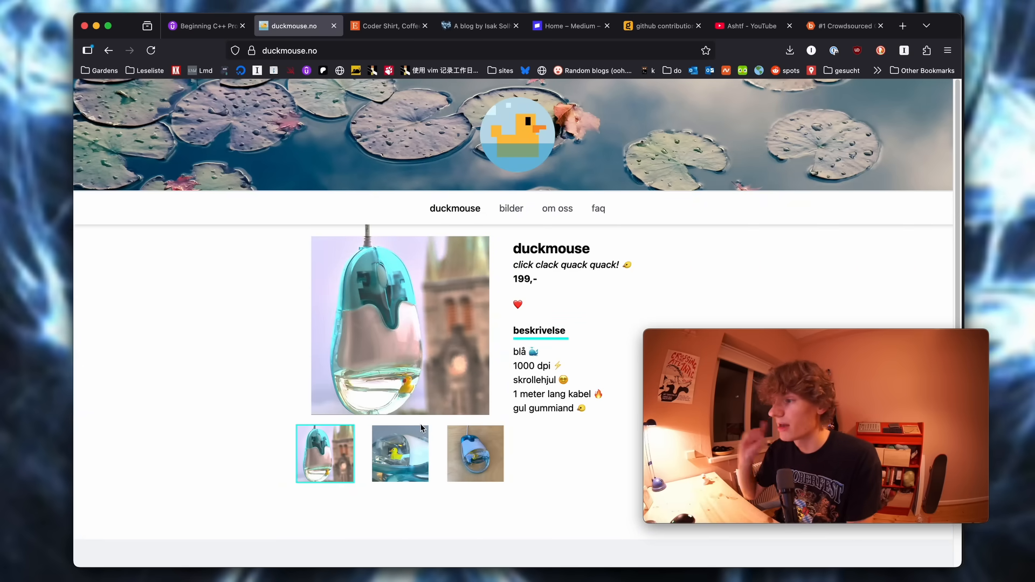
{"action": "left_click", "coordinate": [399, 453]}
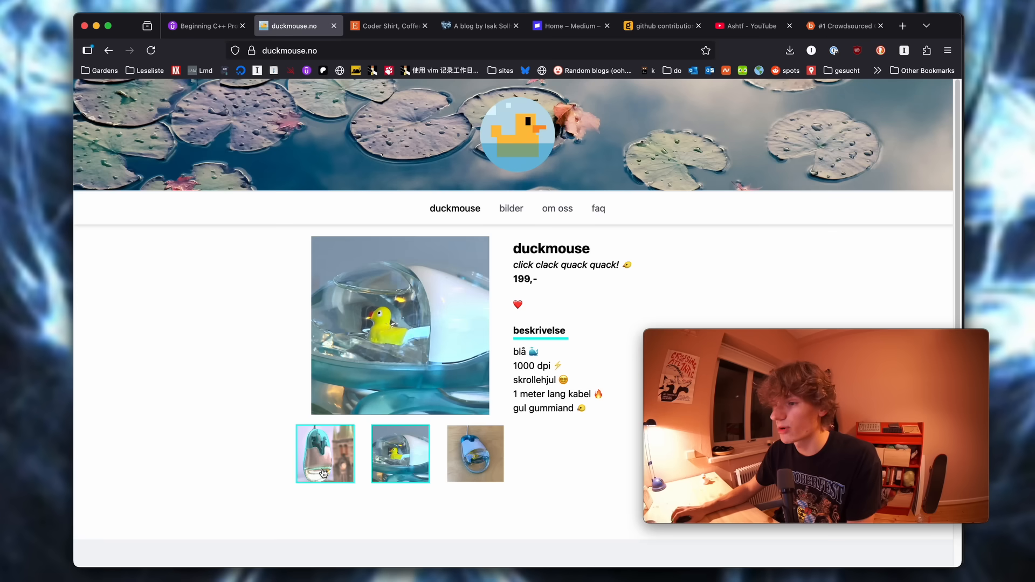
{"action": "left_click", "coordinate": [324, 454]}
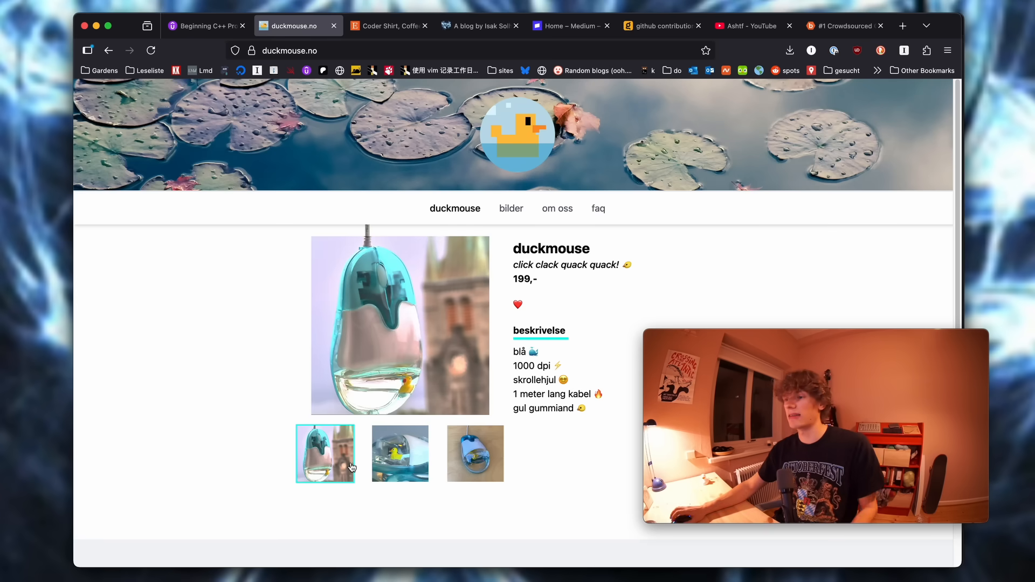
{"action": "left_click", "coordinate": [399, 453]}
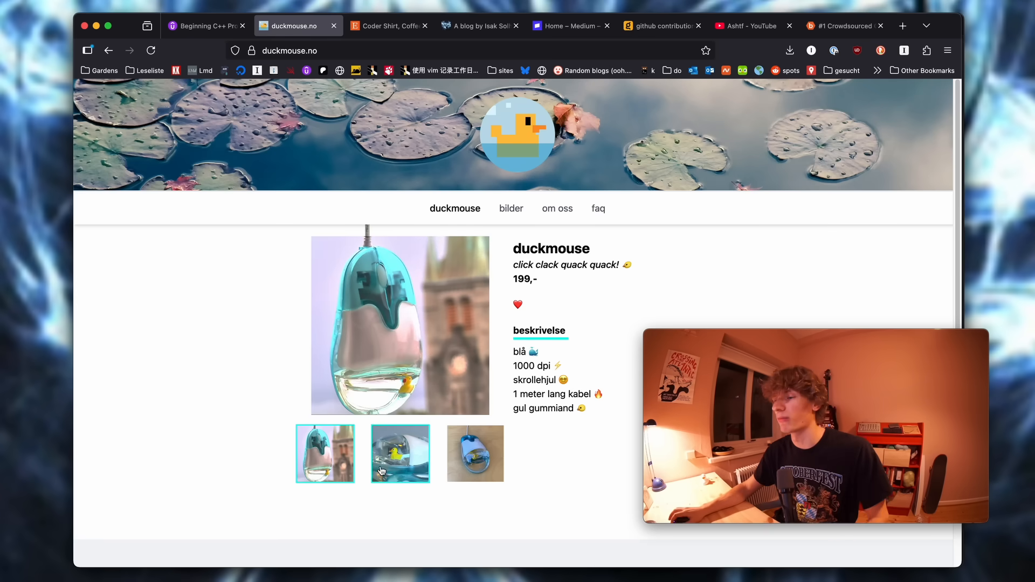
{"action": "scroll", "scroll_direction": "down", "scroll_amount": 3}
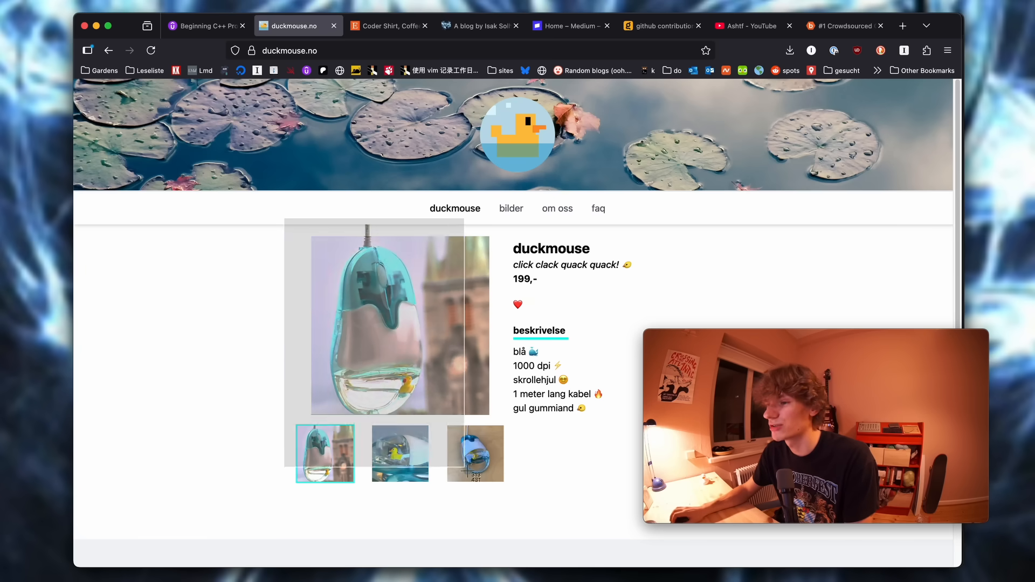
{"action": "left_click", "coordinate": [474, 453]}
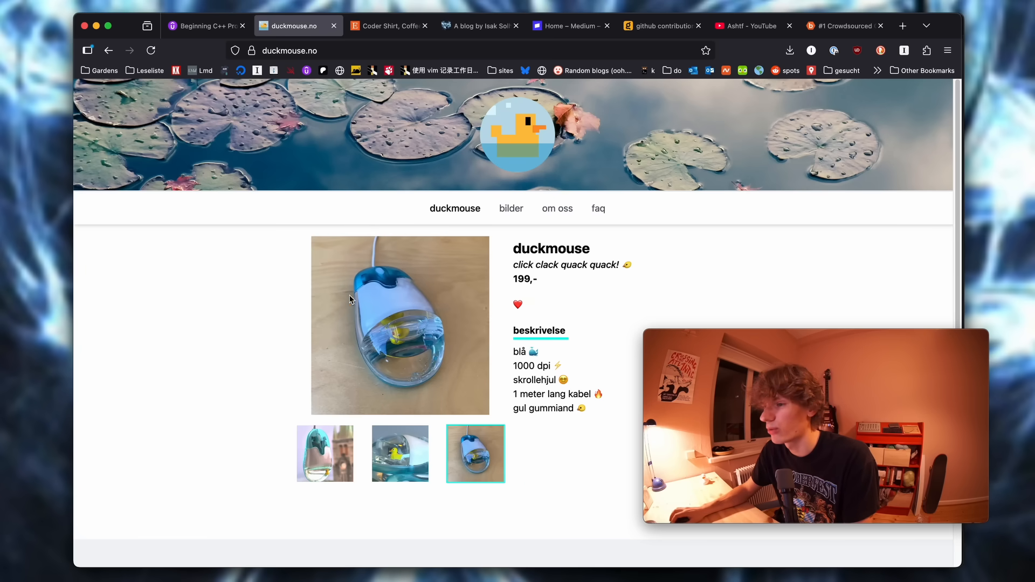
{"action": "left_click", "coordinate": [400, 453]}
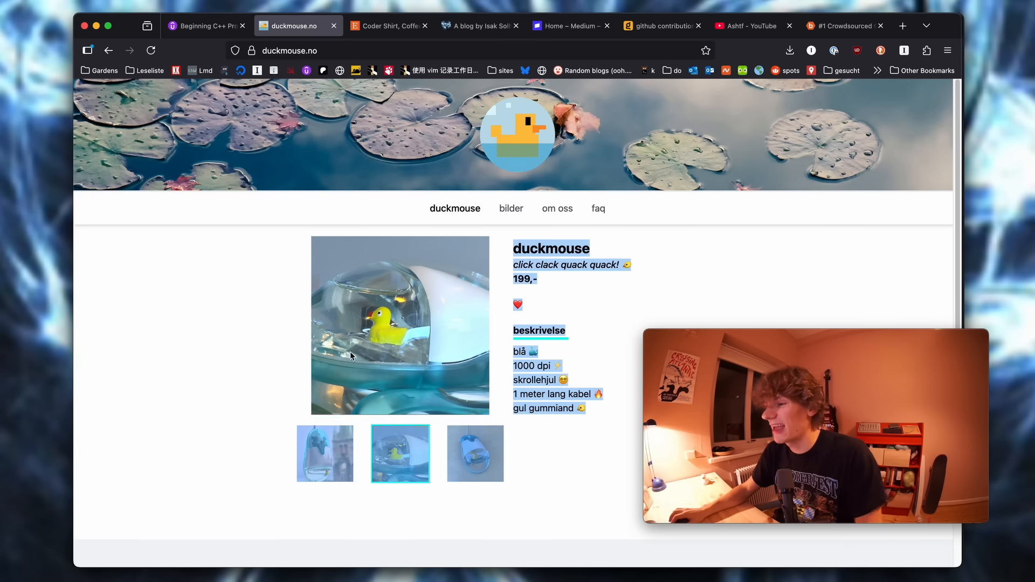
Step: Visit the Bilder gallery, the Om oss page with a full-size photo, and the FAQ
{"action": "left_click", "coordinate": [510, 208]}
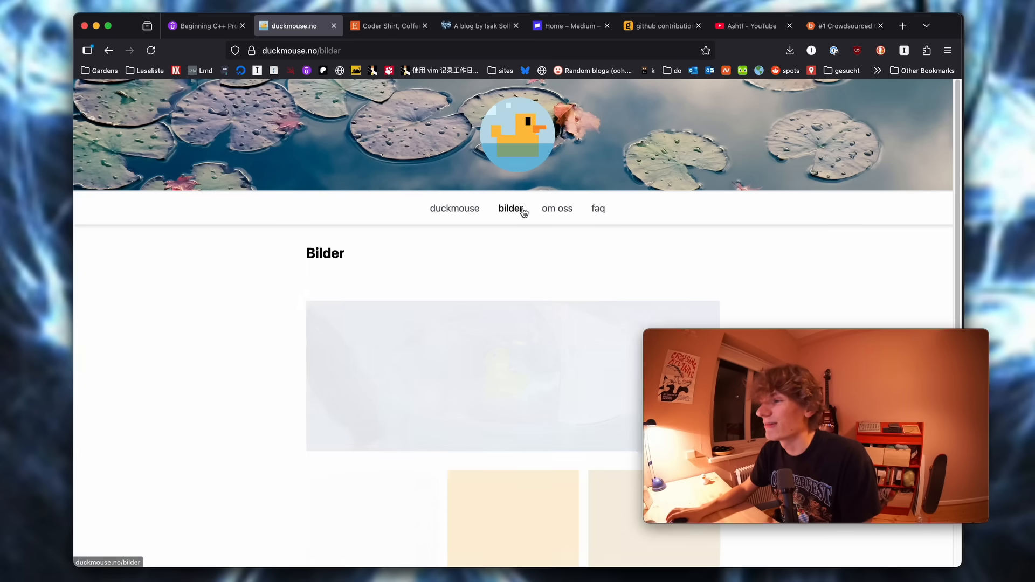
{"action": "scroll", "scroll_direction": "down", "scroll_amount": 3}
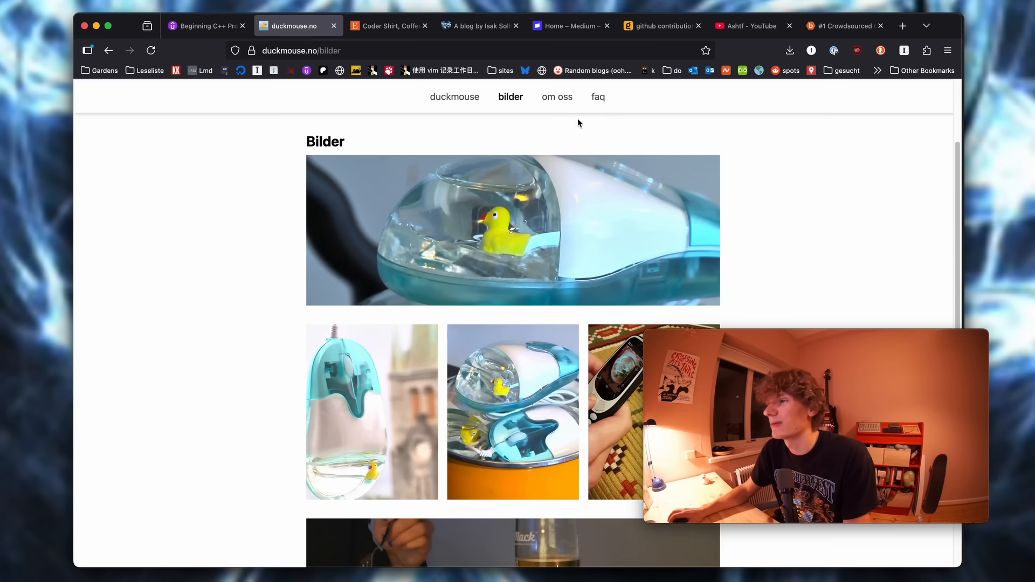
{"action": "left_click", "coordinate": [556, 97]}
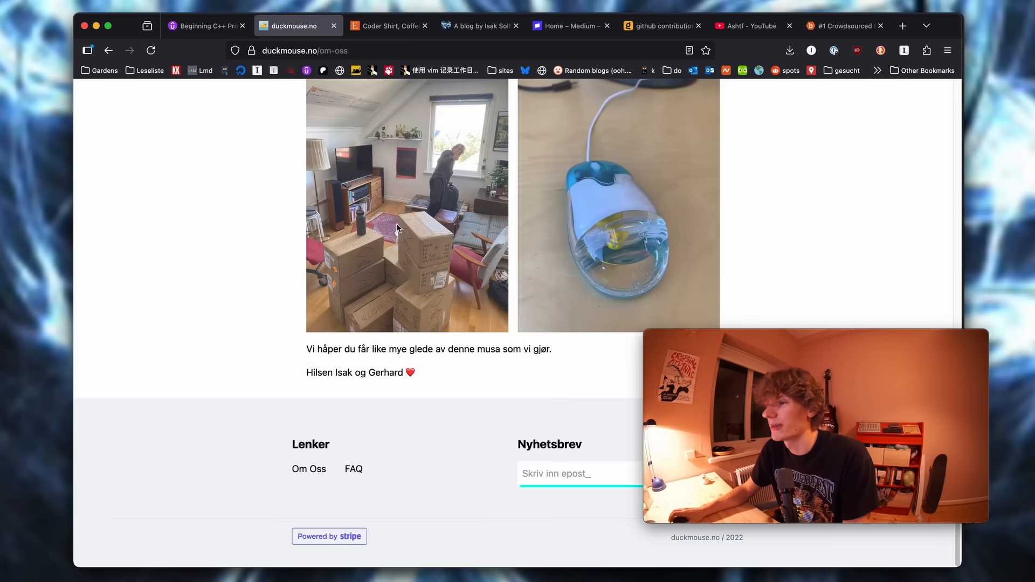
{"action": "left_click", "coordinate": [407, 206]}
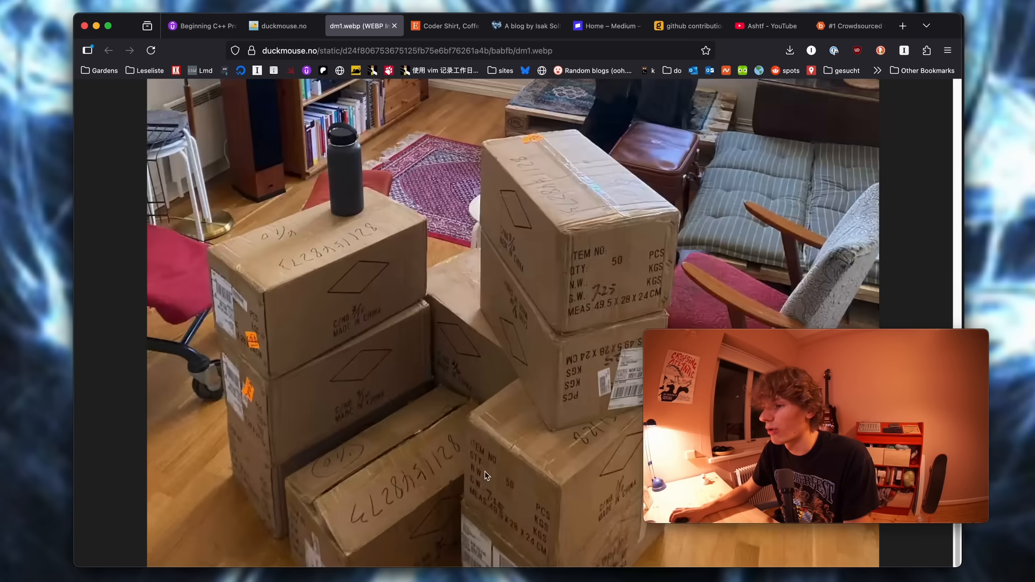
{"action": "scroll", "scroll_direction": "down", "scroll_amount": 3}
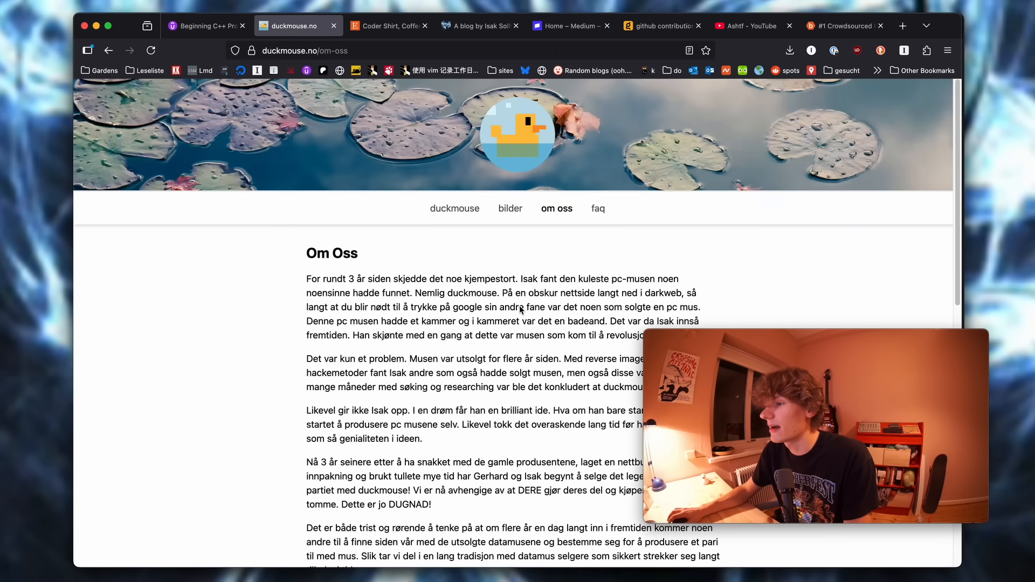
{"action": "left_click", "coordinate": [596, 209]}
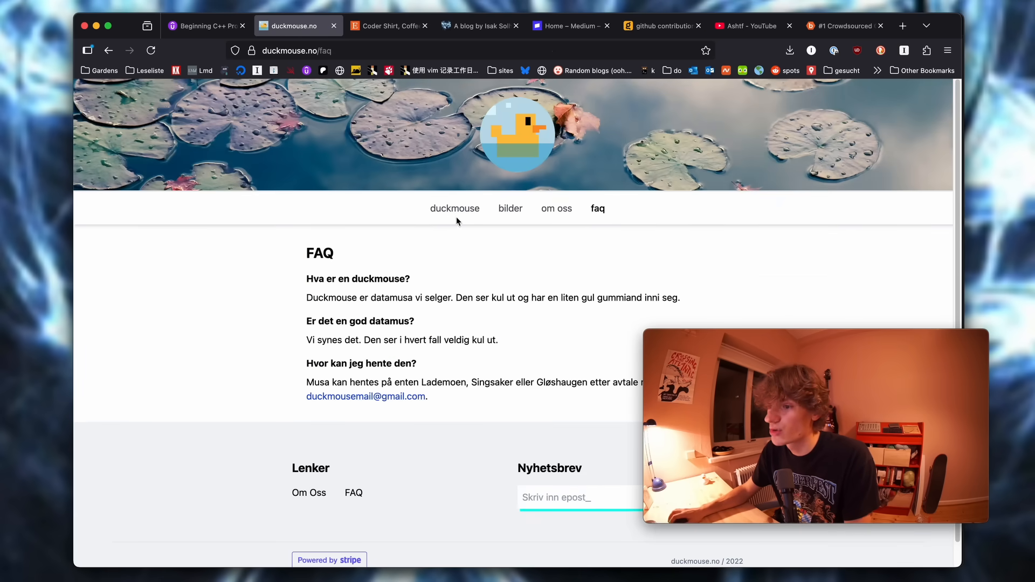
{"action": "left_click", "coordinate": [453, 208]}
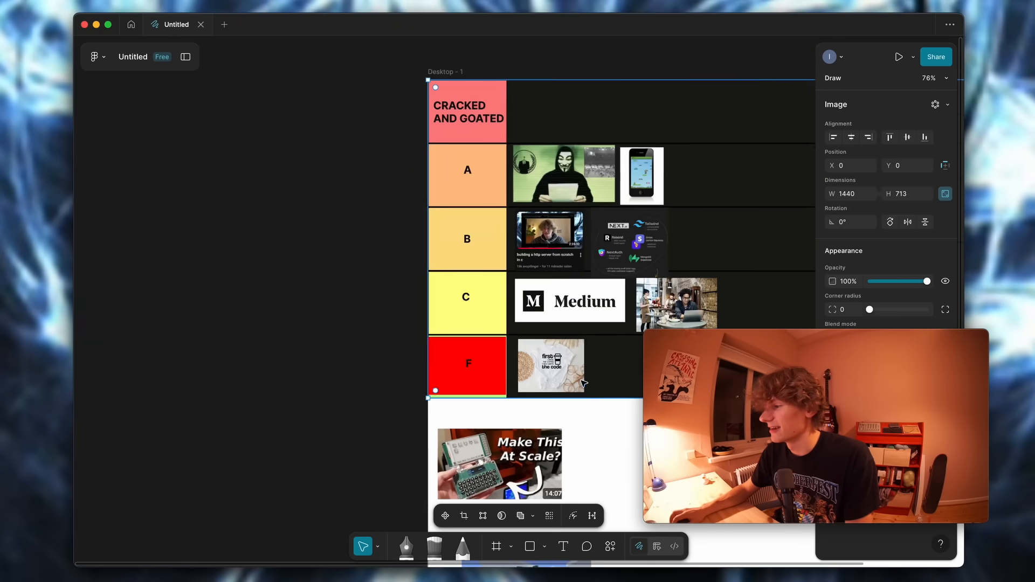
Step: Drag the Minecraft screenshot from the unsorted area into the Cracked and Goated row, then deselect
{"action": "scroll", "scroll_direction": "down", "scroll_amount": 3}
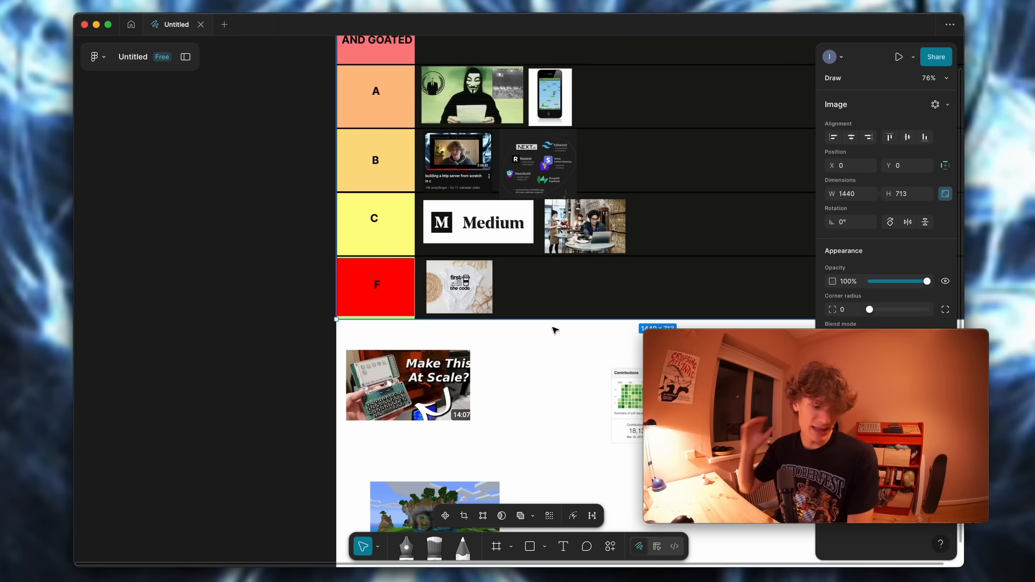
{"action": "mouse_move", "coordinate": [563, 329]}
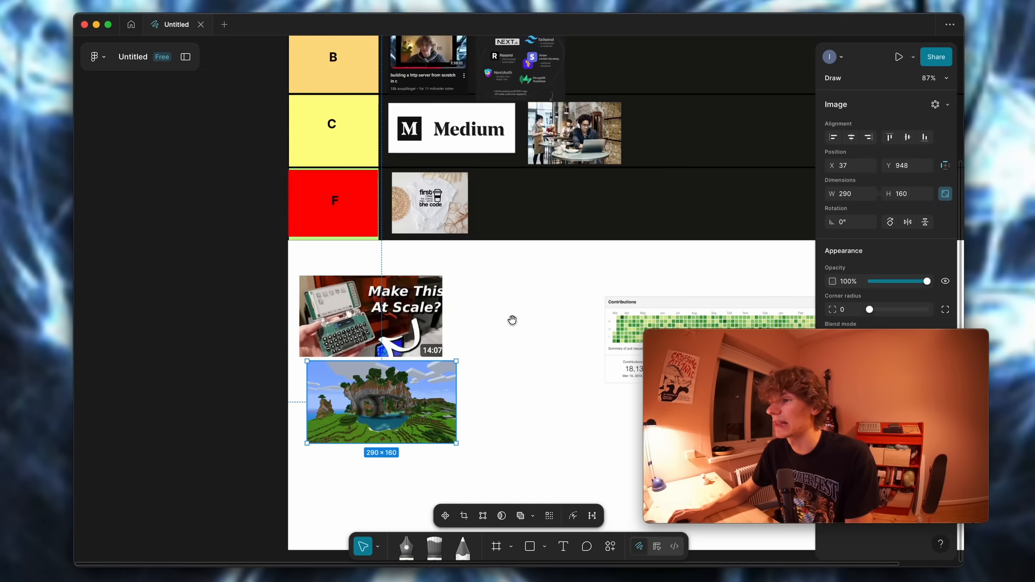
{"action": "scroll", "scroll_direction": "down", "scroll_amount": 3}
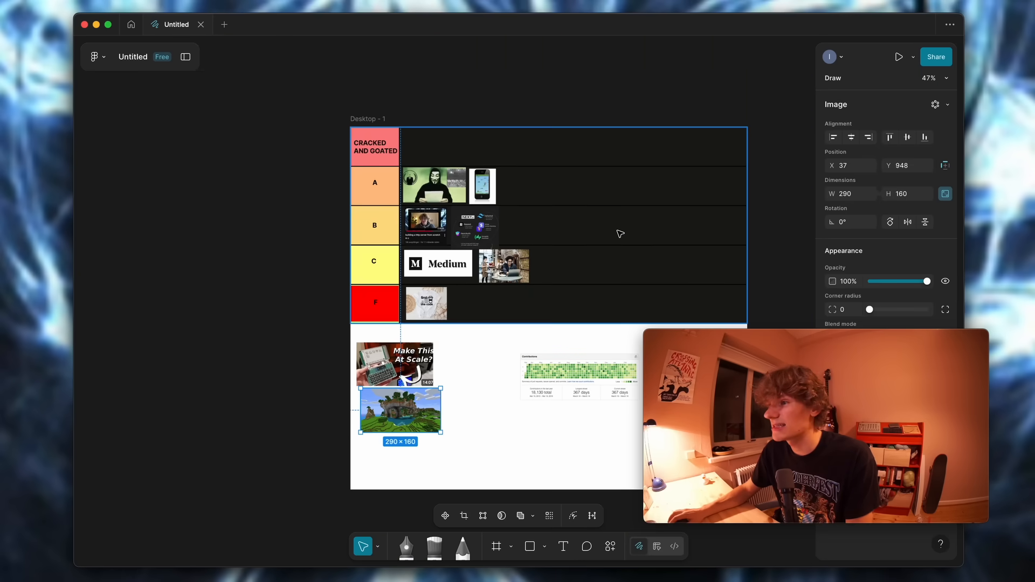
{"action": "left_click_drag", "start_coordinate": [399, 408], "coordinate": [405, 352]}
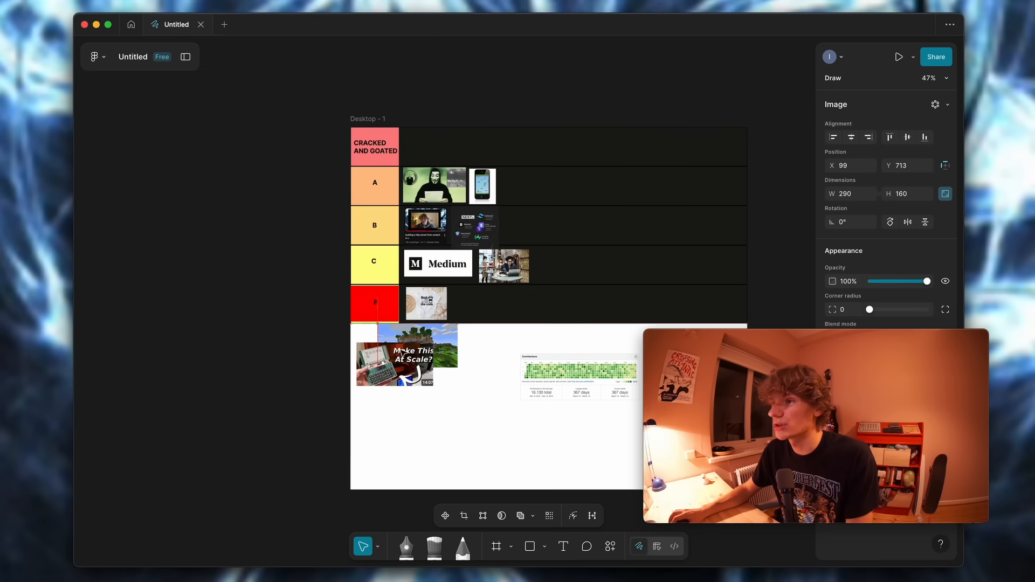
{"action": "left_click_drag", "start_coordinate": [394, 357], "coordinate": [442, 143]}
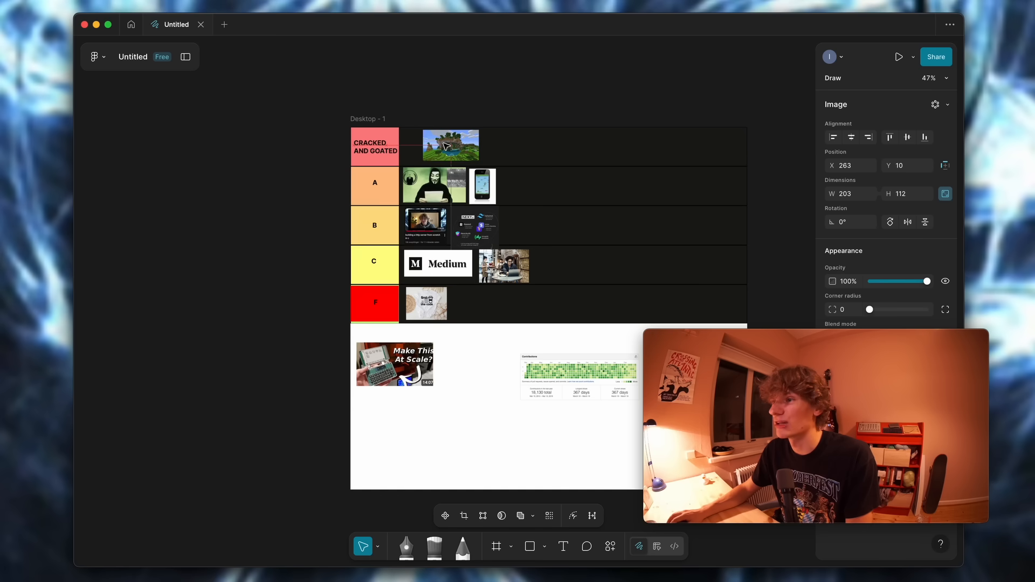
{"action": "left_click_drag", "start_coordinate": [449, 145], "coordinate": [429, 146]}
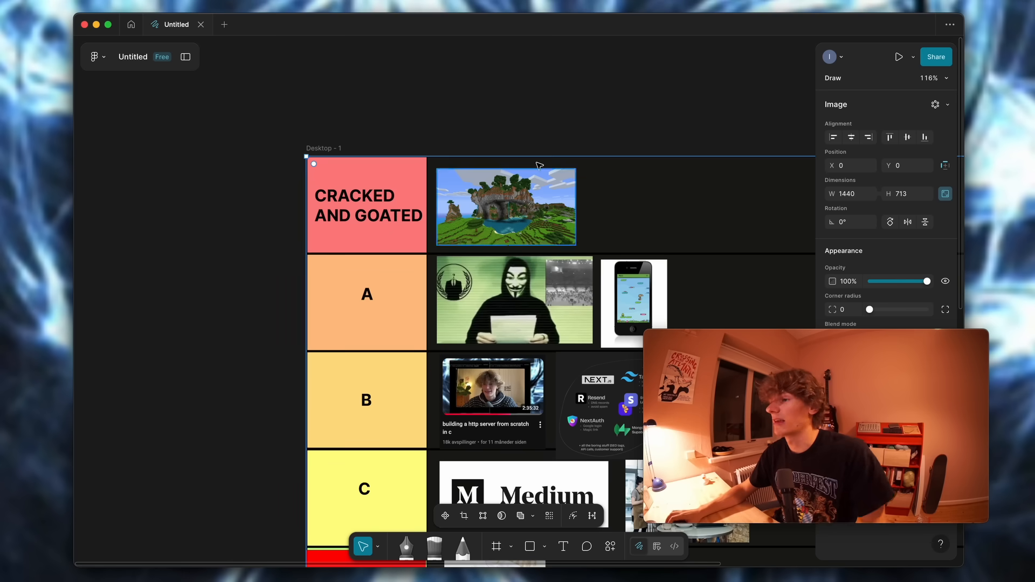
{"action": "left_click", "coordinate": [227, 408]}
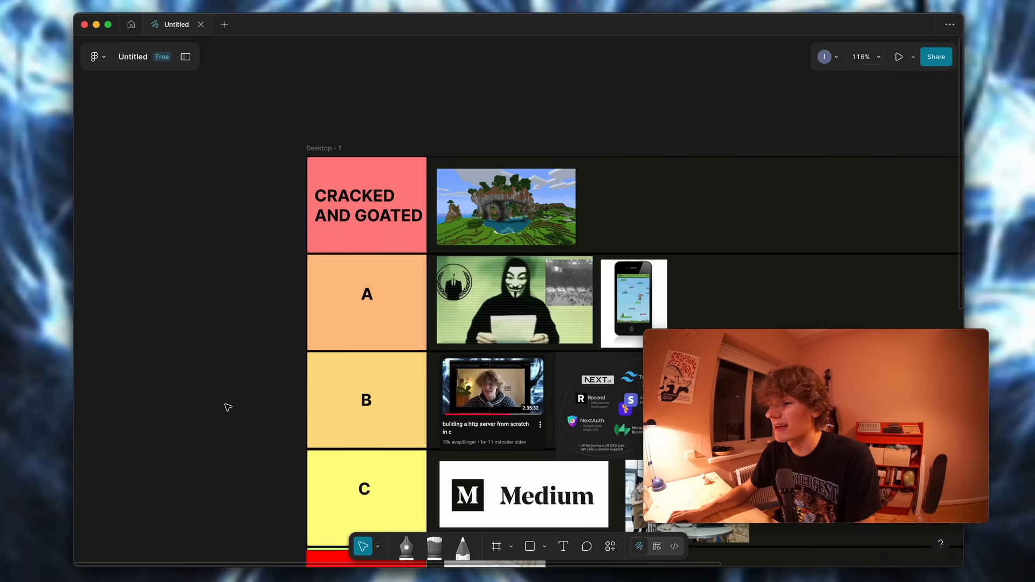
{"action": "mouse_move", "coordinate": [573, 100]}
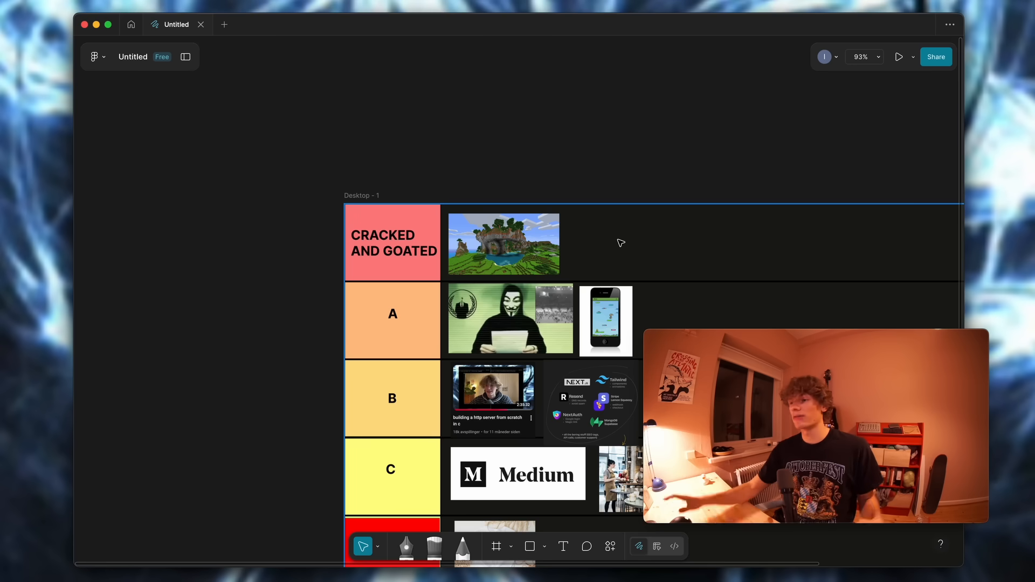
{"action": "mouse_move", "coordinate": [598, 256]}
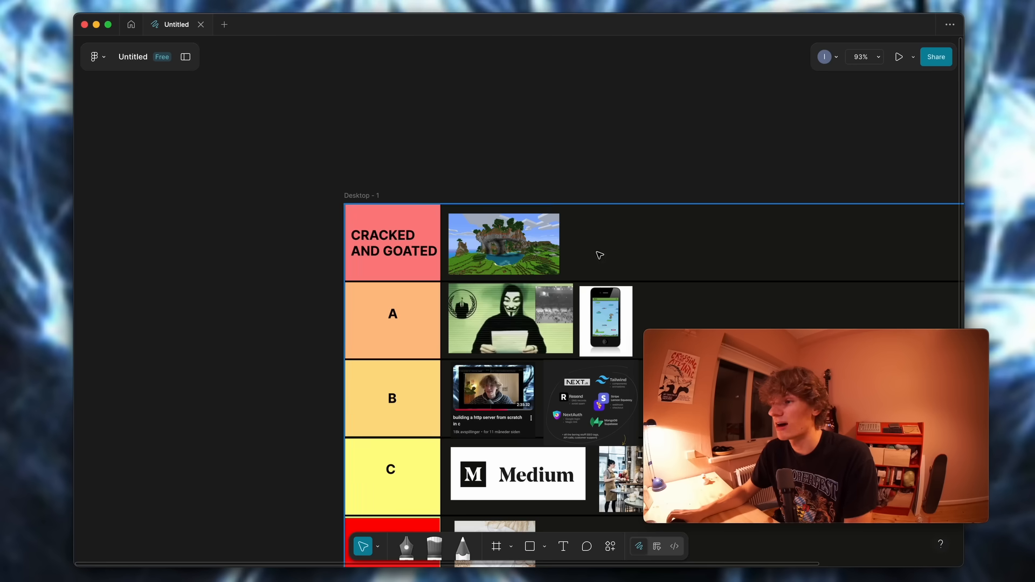
{"action": "scroll", "scroll_direction": "down", "scroll_amount": 3}
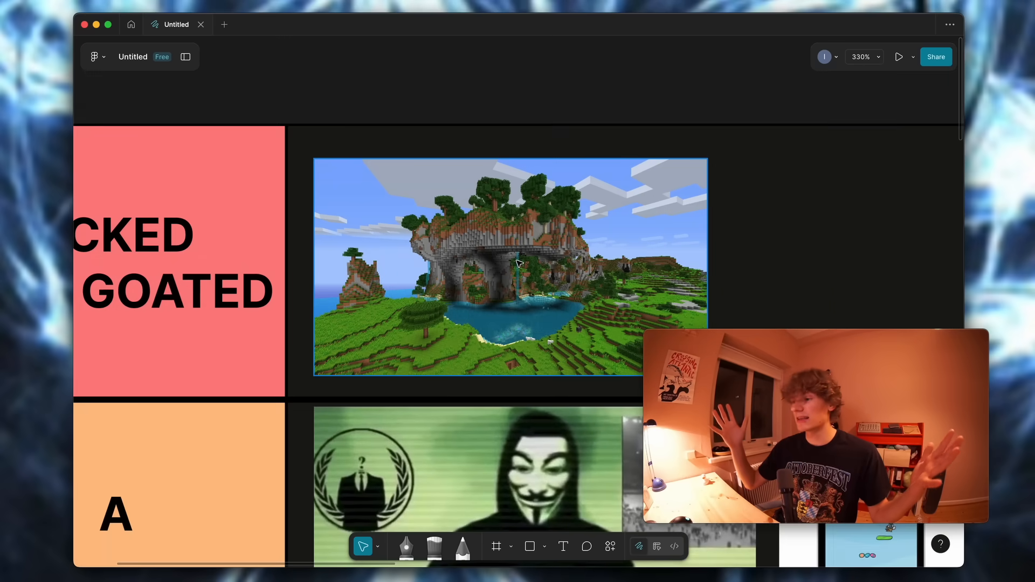
{"action": "left_click", "coordinate": [518, 264]}
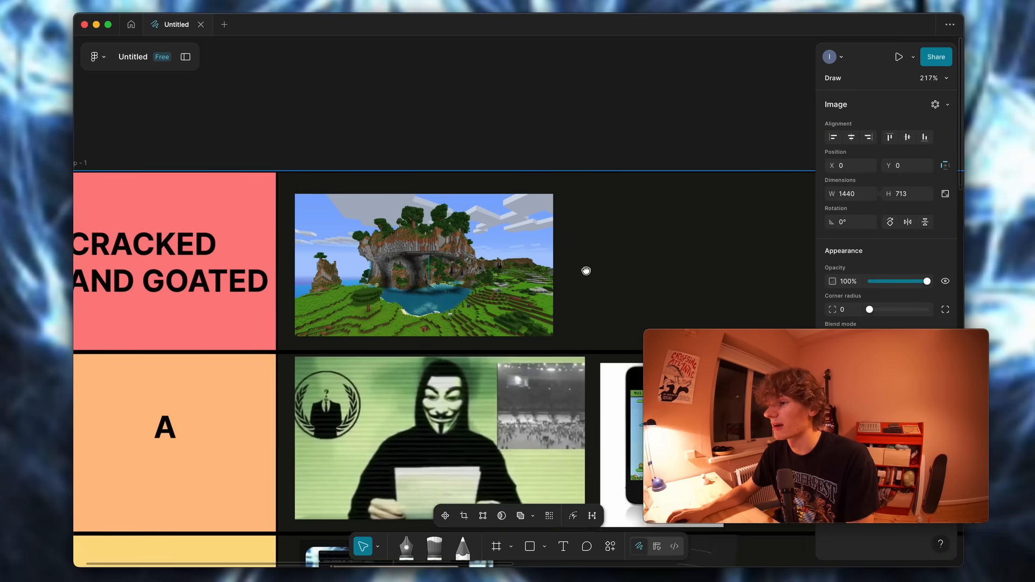
{"action": "scroll", "scroll_direction": "down", "scroll_amount": 3}
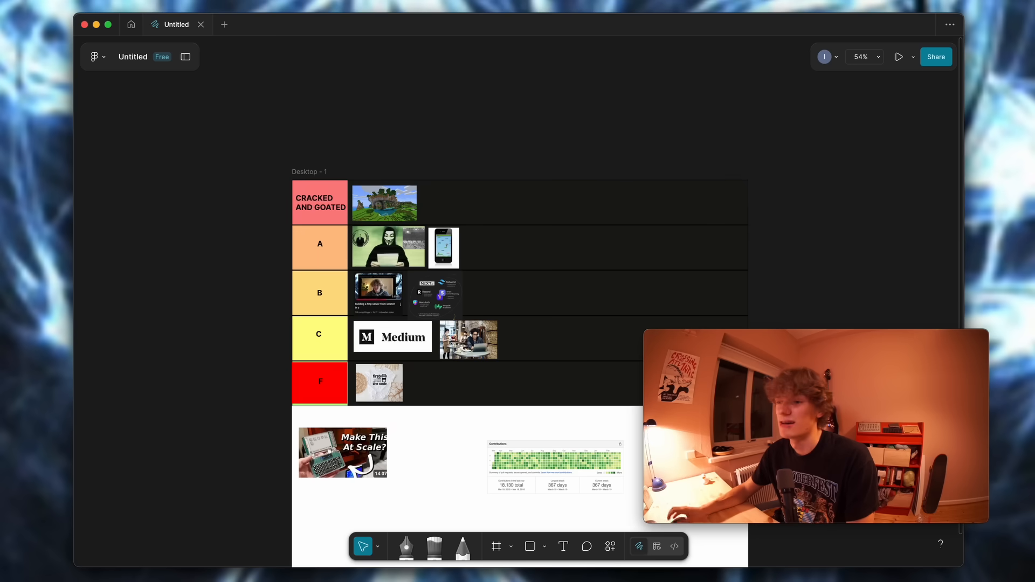
{"action": "scroll", "scroll_direction": "down", "scroll_amount": 3}
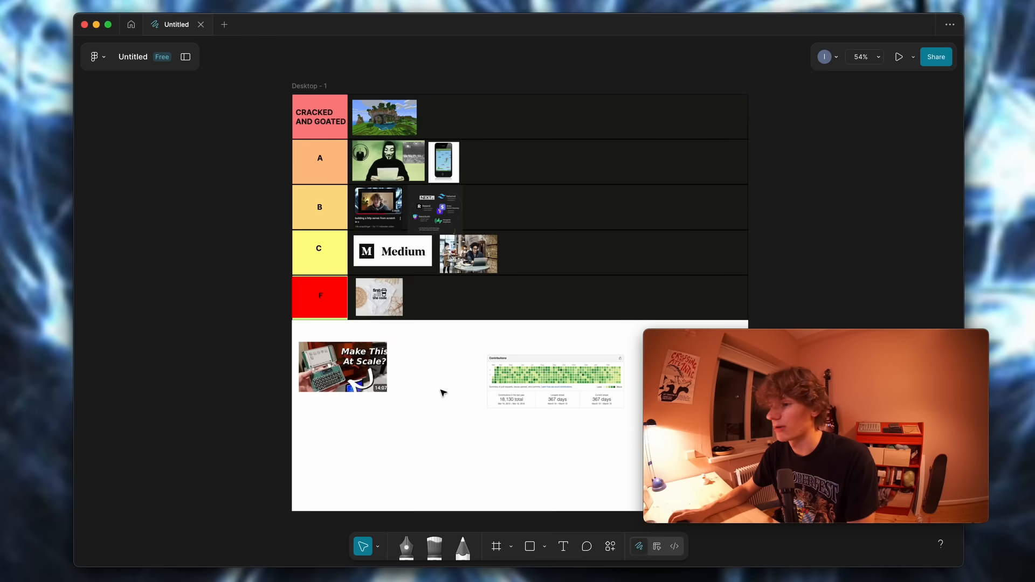
Step: Move the Make This At Scale thumbnail into the tier area, then browse the Ashtf channel
{"action": "left_click", "coordinate": [341, 367]}
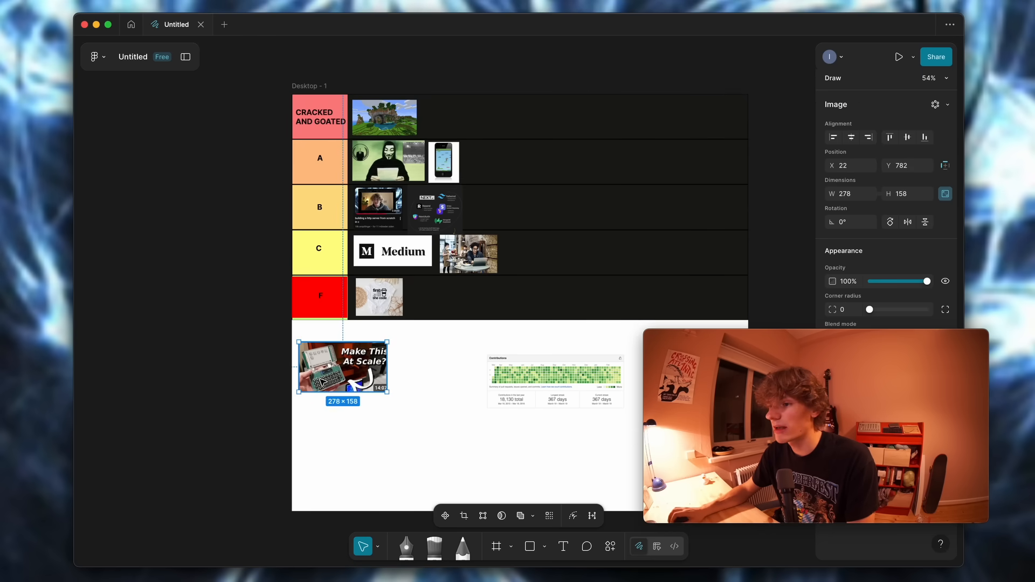
{"action": "left_click_drag", "start_coordinate": [342, 368], "coordinate": [528, 204]}
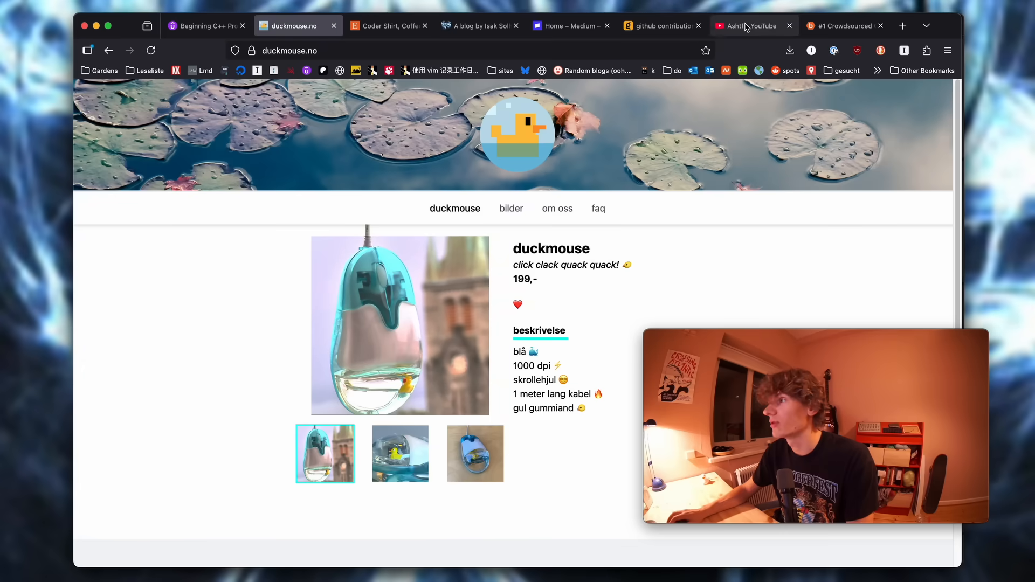
{"action": "left_click", "coordinate": [747, 26]}
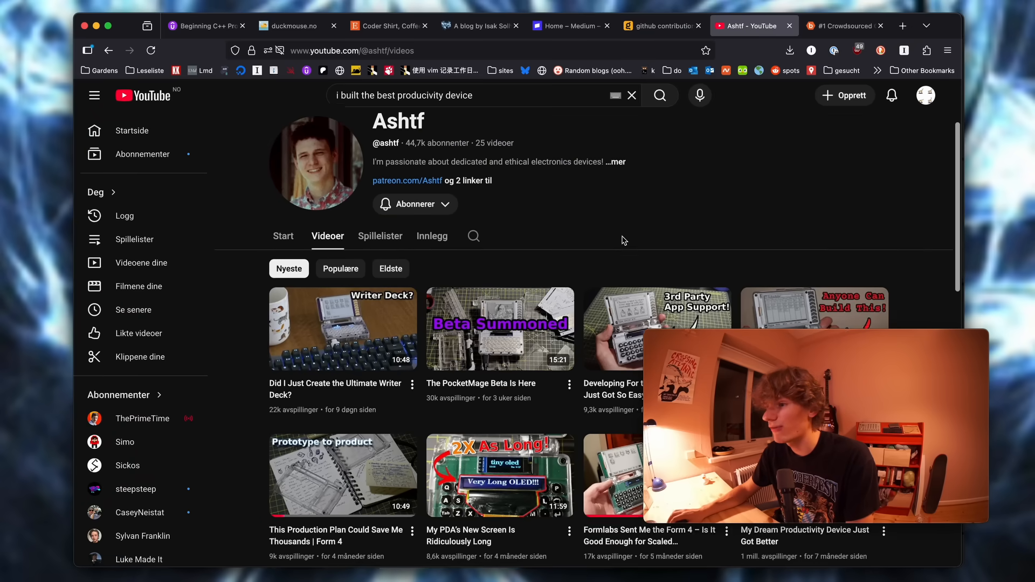
{"action": "scroll", "scroll_direction": "down", "scroll_amount": 3}
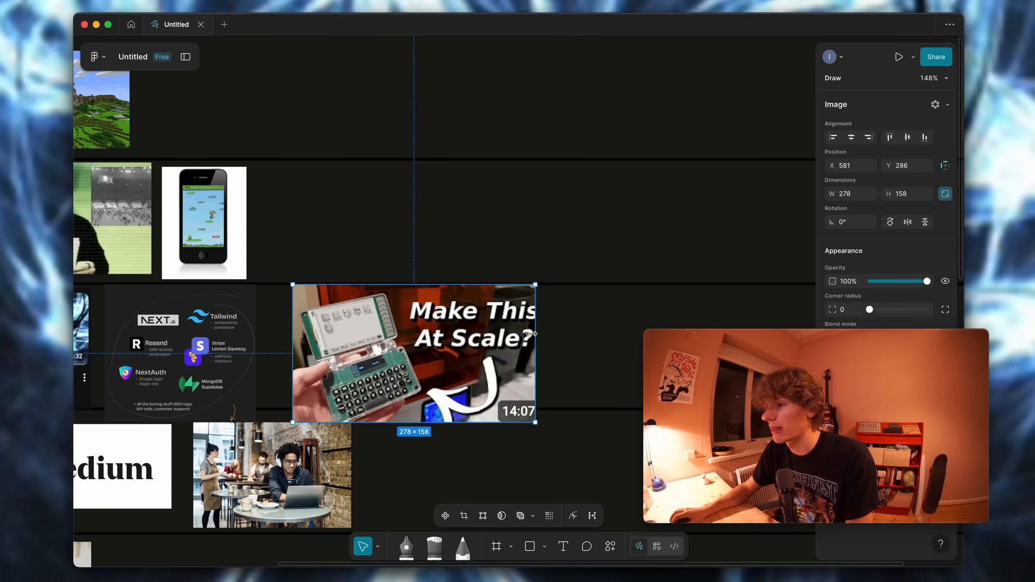
Step: Drop the Make This At Scale thumbnail into row B and shift the tech-stack image after it
{"action": "scroll", "scroll_direction": "down", "scroll_amount": 3}
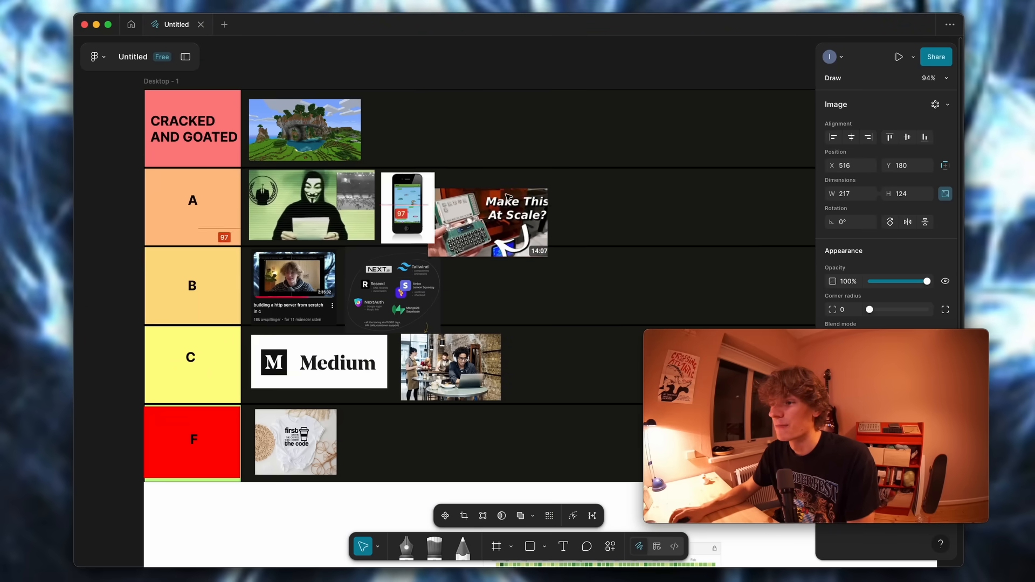
{"action": "left_click_drag", "start_coordinate": [489, 221], "coordinate": [508, 288]}
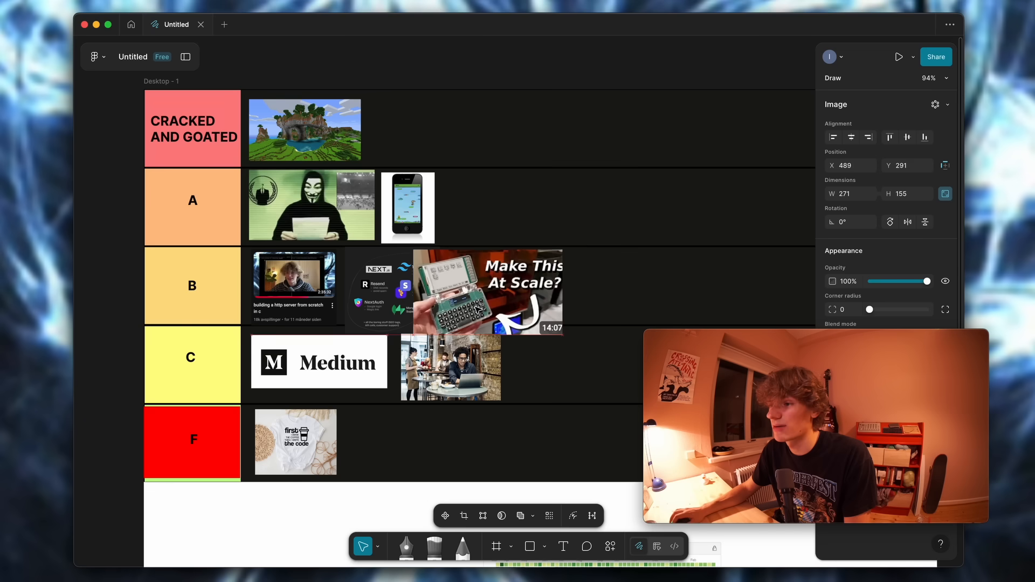
{"action": "left_click_drag", "start_coordinate": [487, 291], "coordinate": [523, 288]}
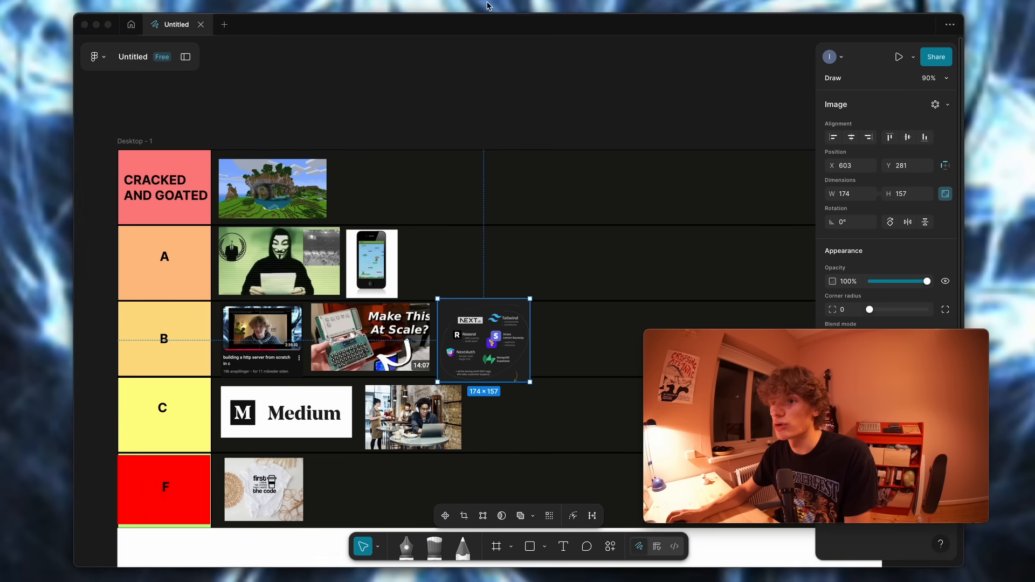
Step: Shrink the contributions graph into row C after the Medium logo, moving the café photo after it
{"action": "scroll", "scroll_direction": "down", "scroll_amount": 3}
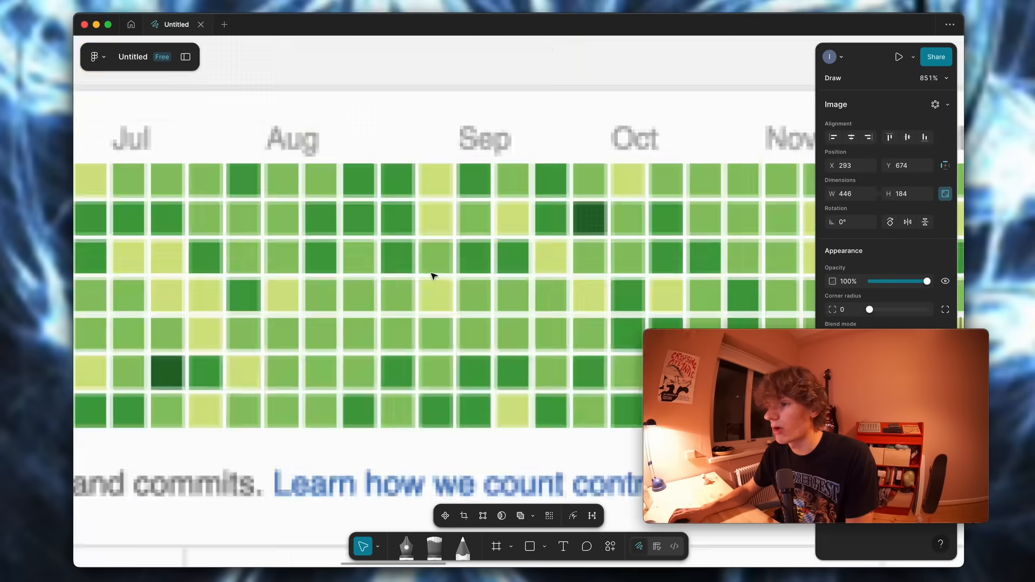
{"action": "scroll", "scroll_direction": "down", "scroll_amount": 3}
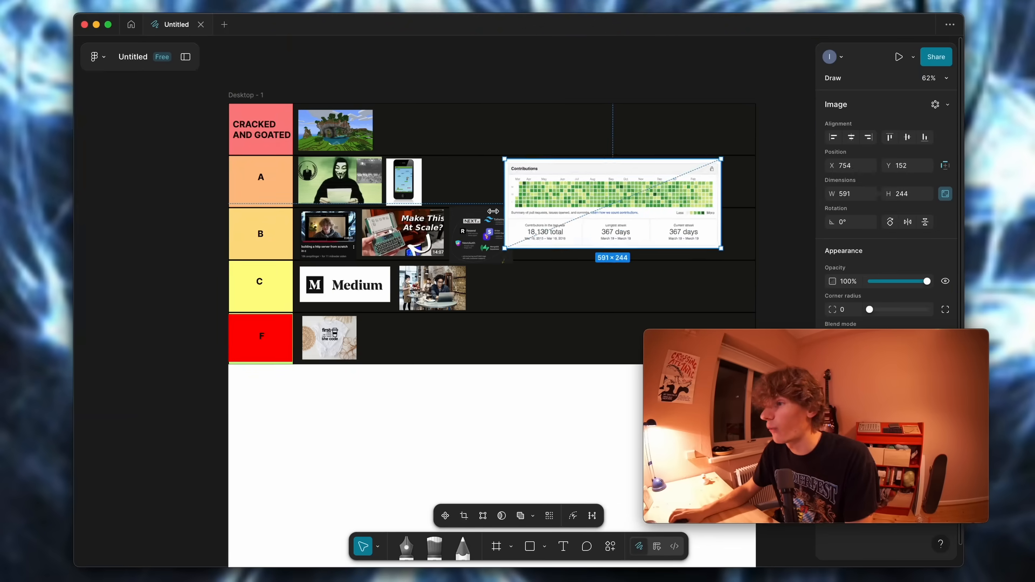
{"action": "left_click_drag", "start_coordinate": [721, 249], "coordinate": [747, 265]}
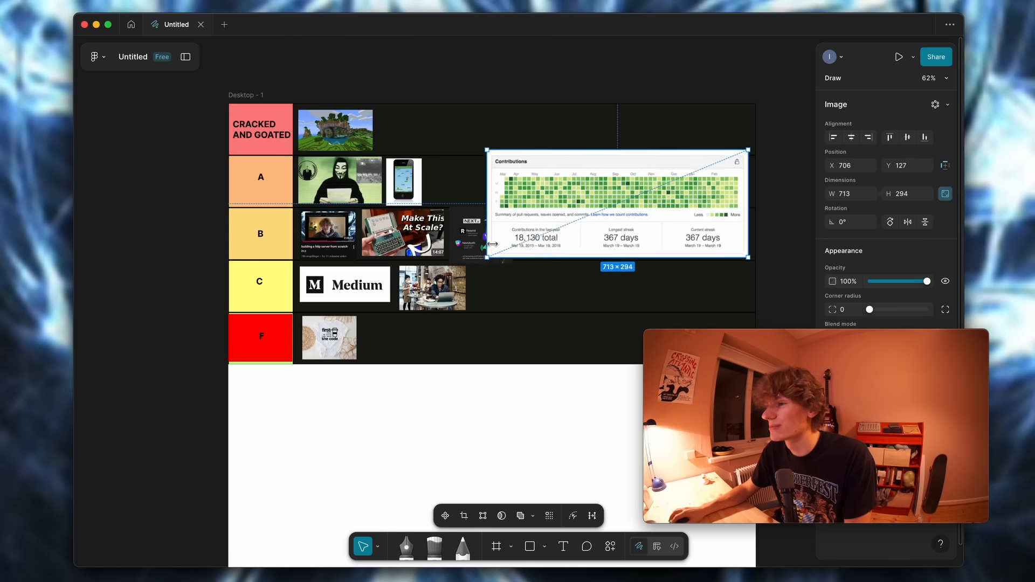
{"action": "left_click_drag", "start_coordinate": [746, 259], "coordinate": [665, 297]}
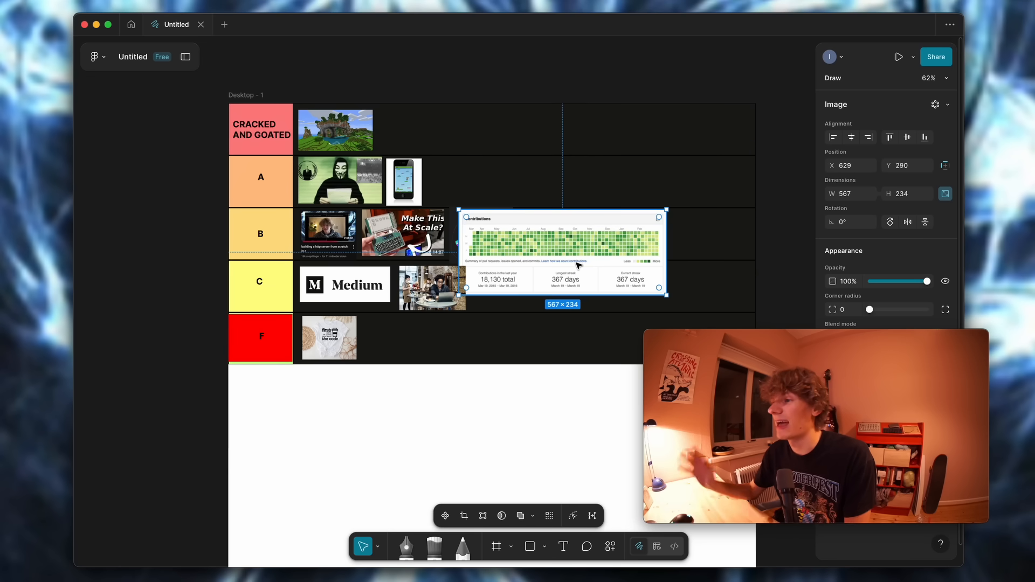
{"action": "left_click_drag", "start_coordinate": [665, 293], "coordinate": [586, 277]}
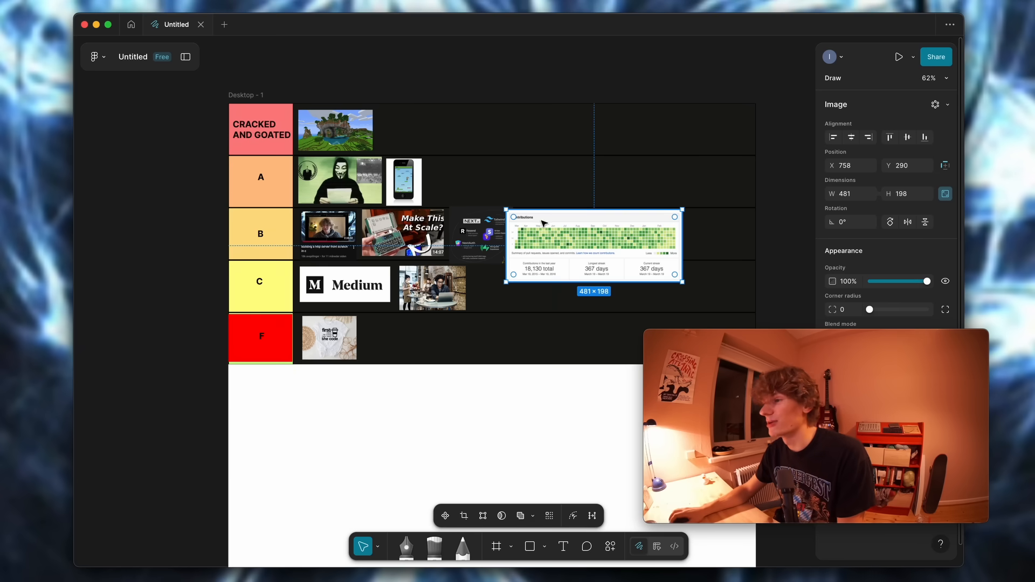
{"action": "left_click_drag", "start_coordinate": [593, 245], "coordinate": [605, 205]}
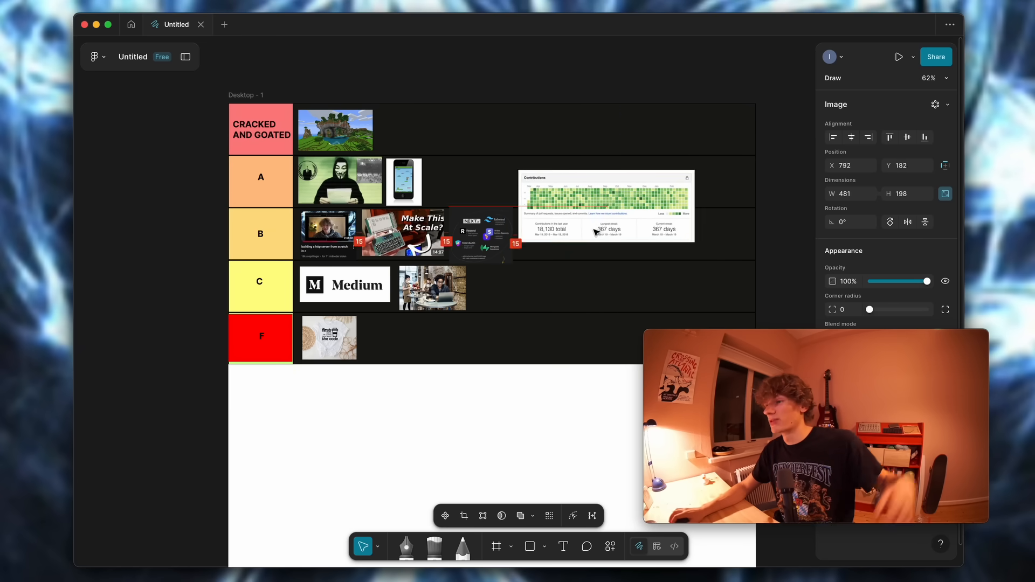
{"action": "left_click_drag", "start_coordinate": [606, 205], "coordinate": [635, 294]}
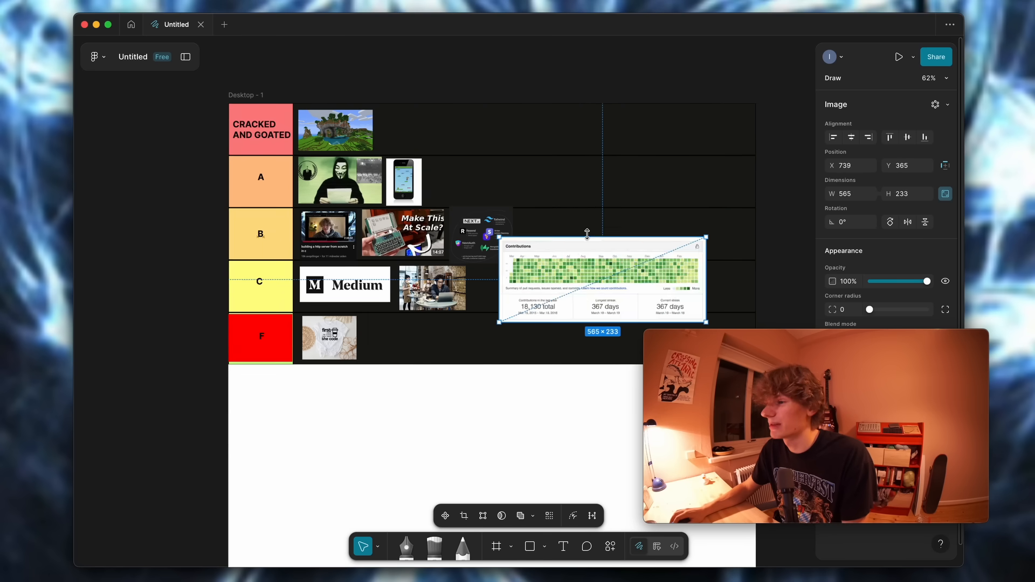
{"action": "left_click_drag", "start_coordinate": [705, 235], "coordinate": [653, 280]}
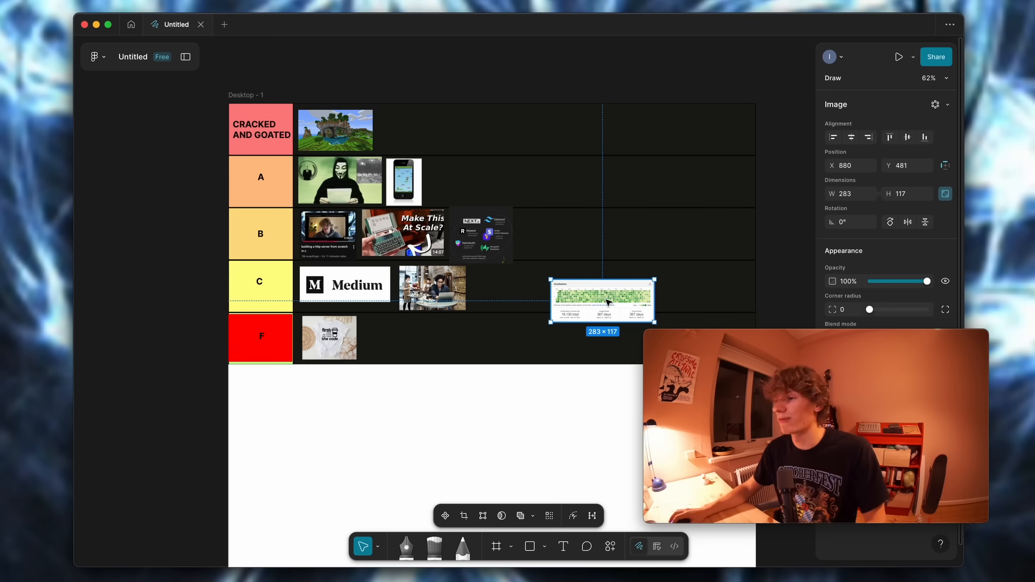
{"action": "left_click_drag", "start_coordinate": [603, 300], "coordinate": [543, 294]}
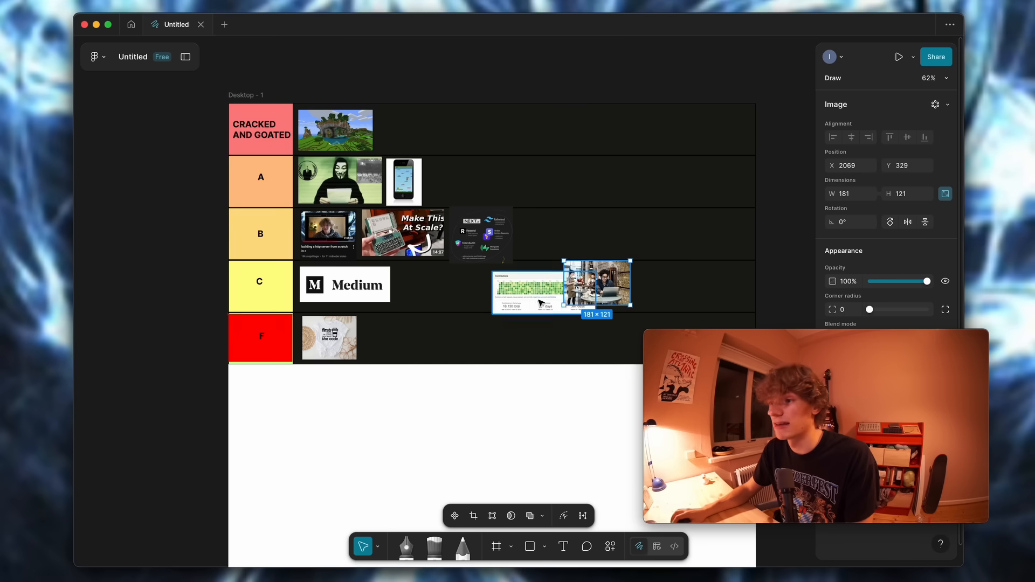
{"action": "left_click_drag", "start_coordinate": [597, 290], "coordinate": [444, 285]}
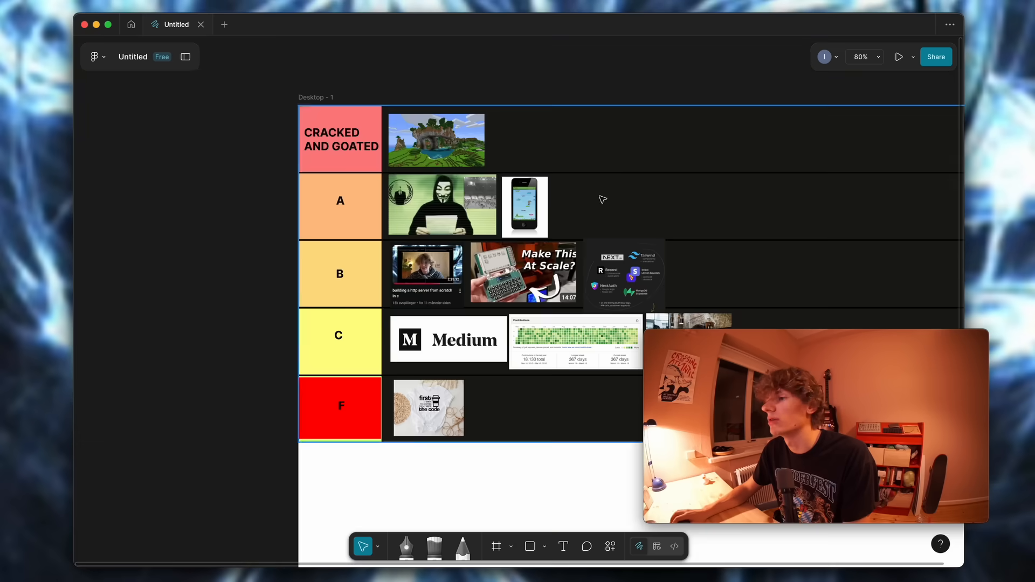
{"action": "scroll", "scroll_direction": "down", "scroll_amount": 3}
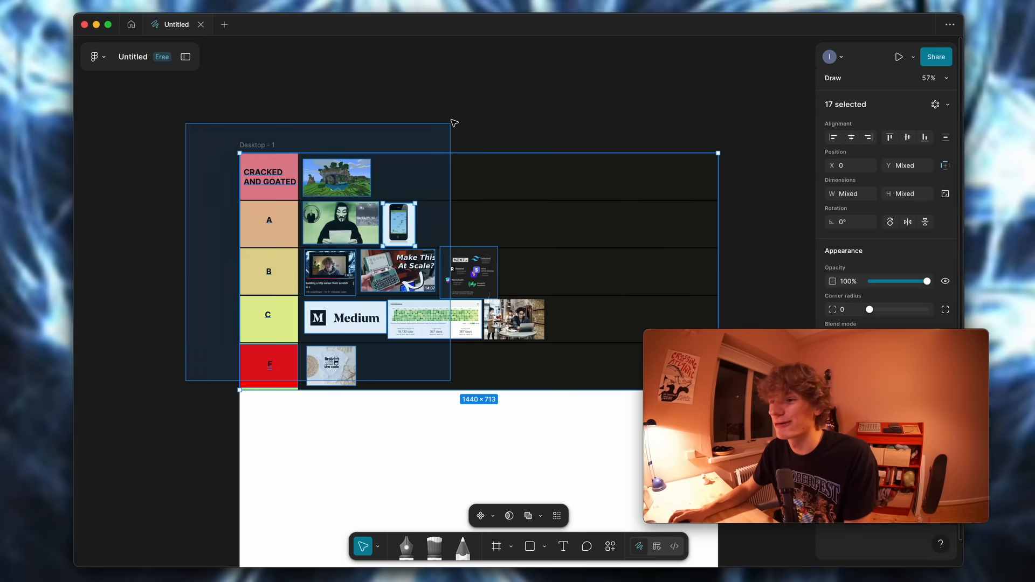
{"action": "left_click", "coordinate": [462, 109]}
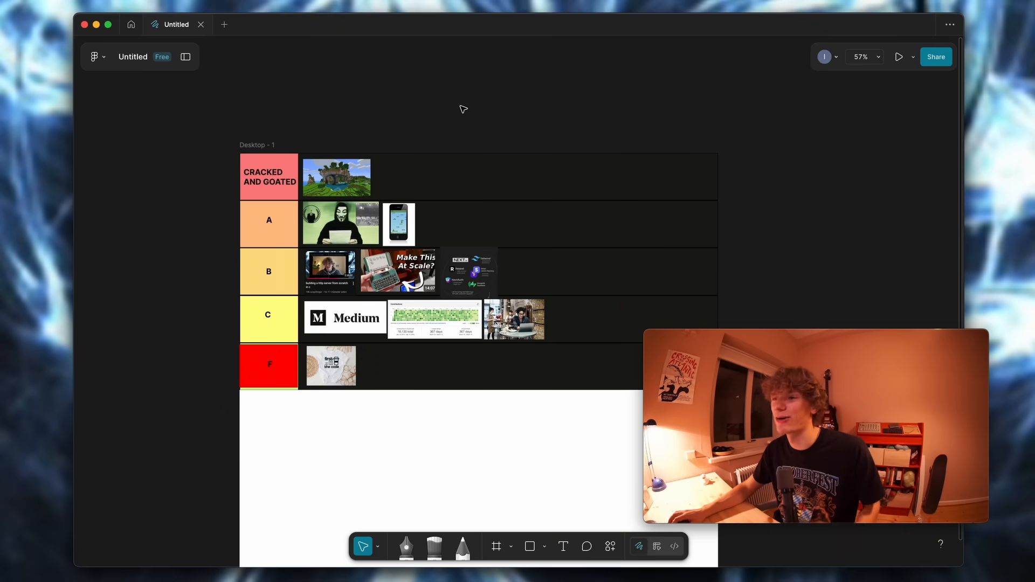